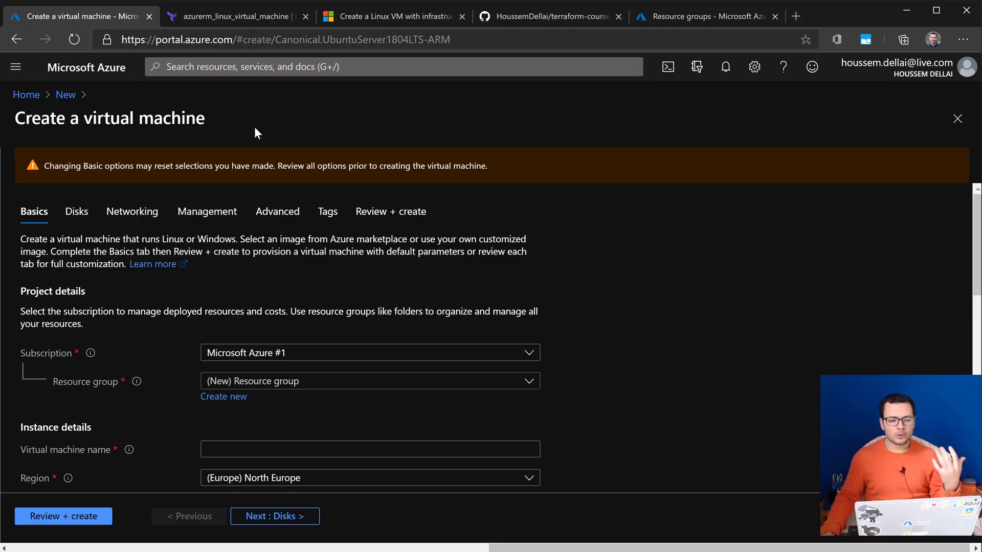
mouse_move(243, 148)
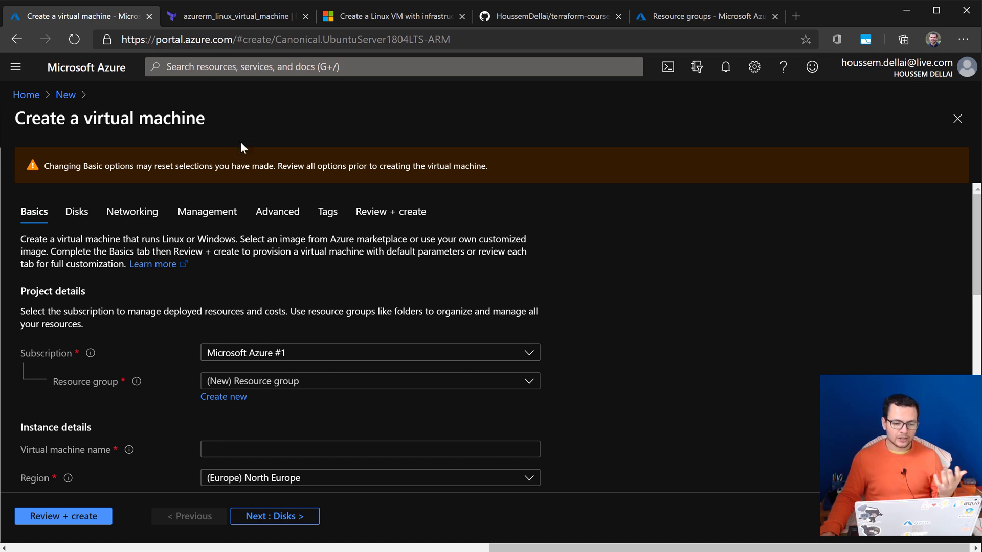
mouse_move(187, 415)
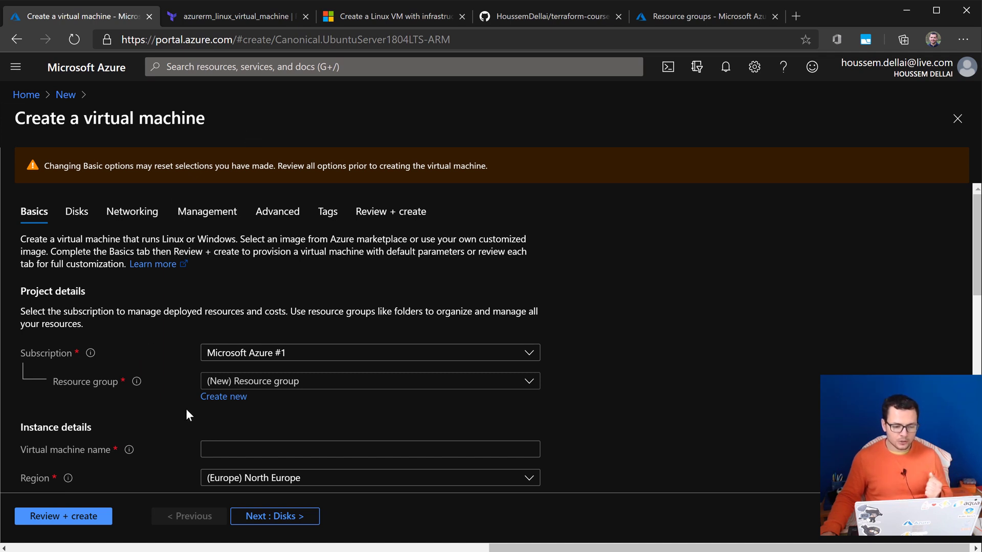
- Scroll through the Basics settings of the Create a virtual machine wizard
scroll(down, 3)
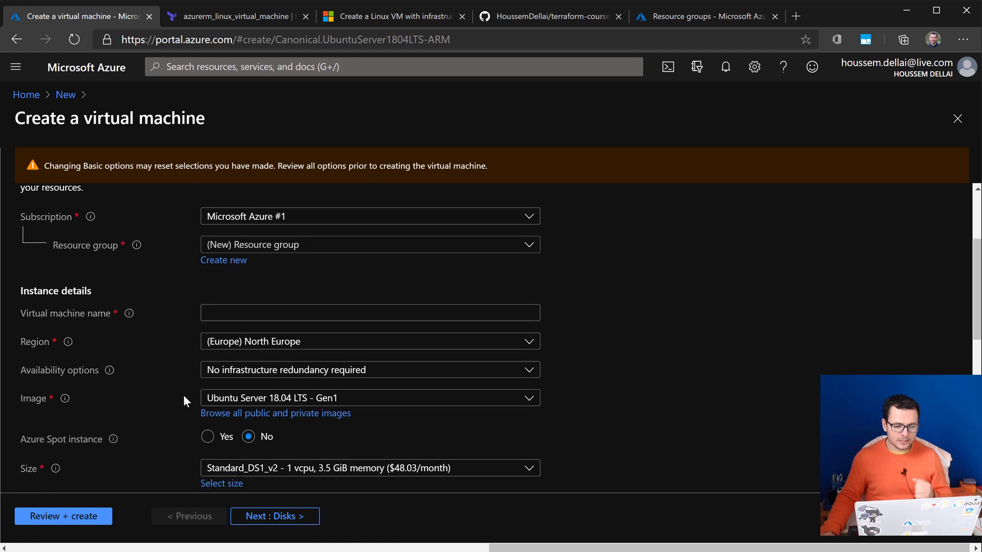
scroll(down, 3)
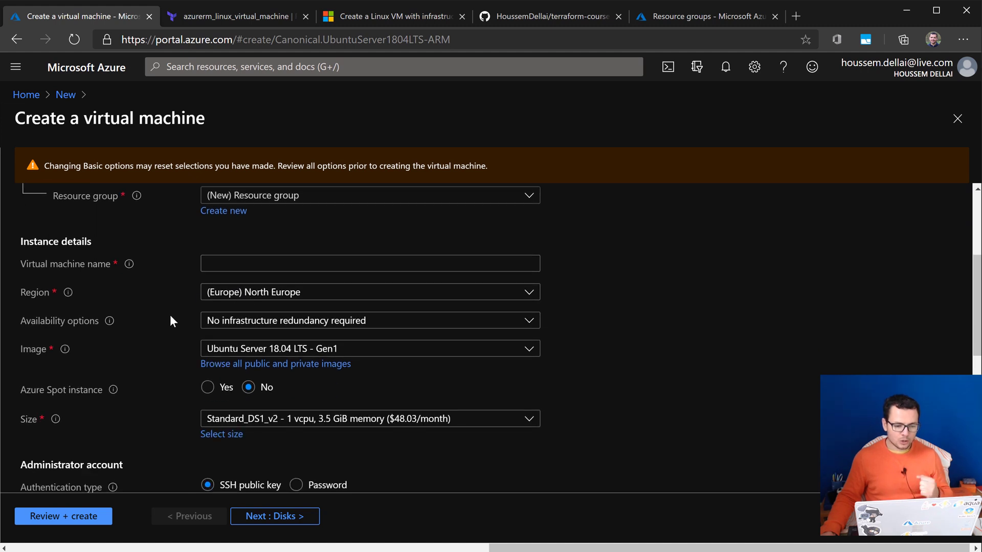
mouse_move(229, 352)
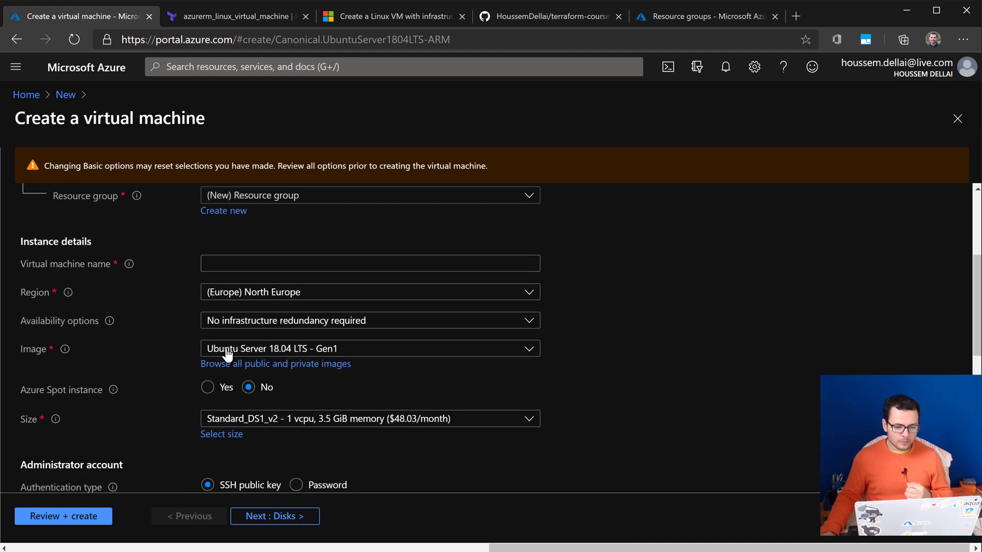
mouse_move(344, 434)
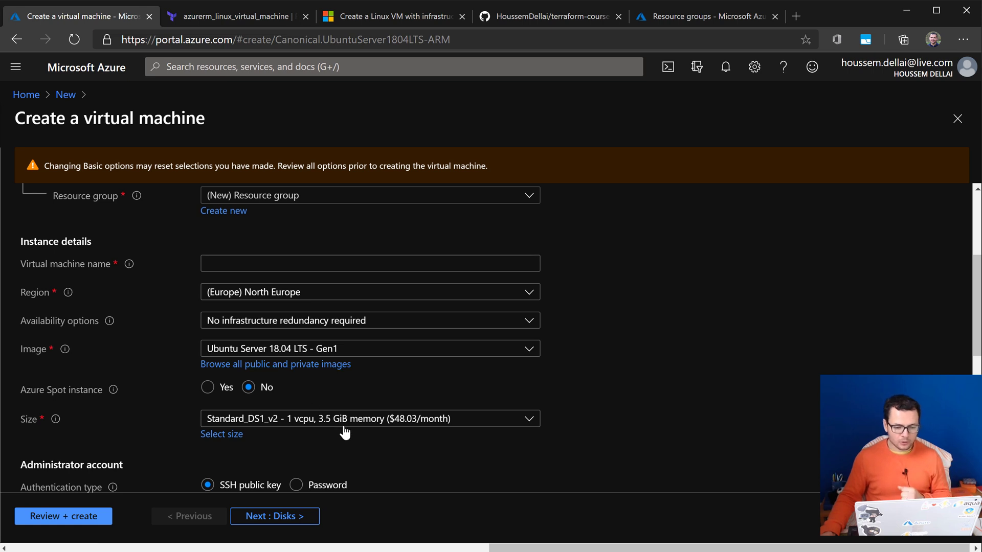
scroll(down, 3)
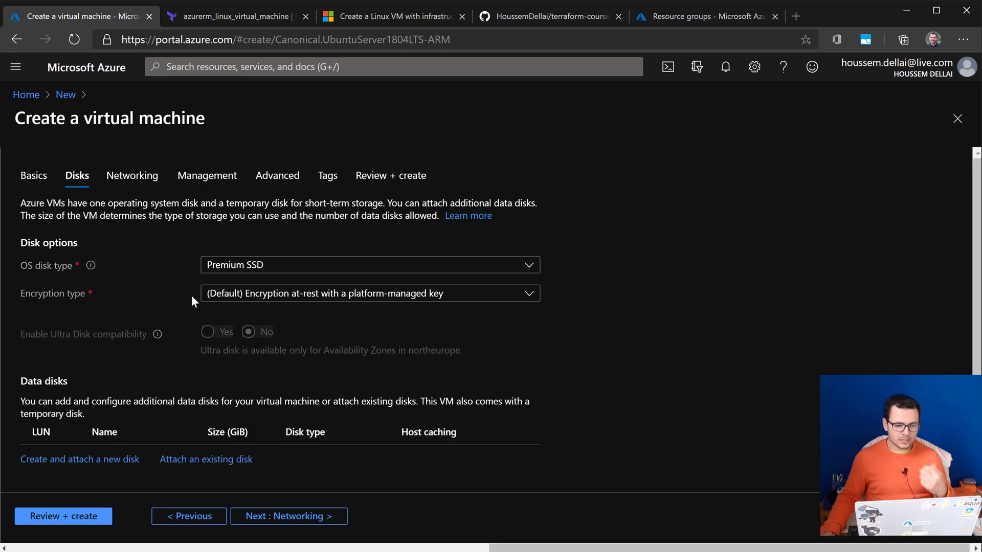
- Review the VM's Networking settings (SSH port 22), then return to Basics
click(132, 176)
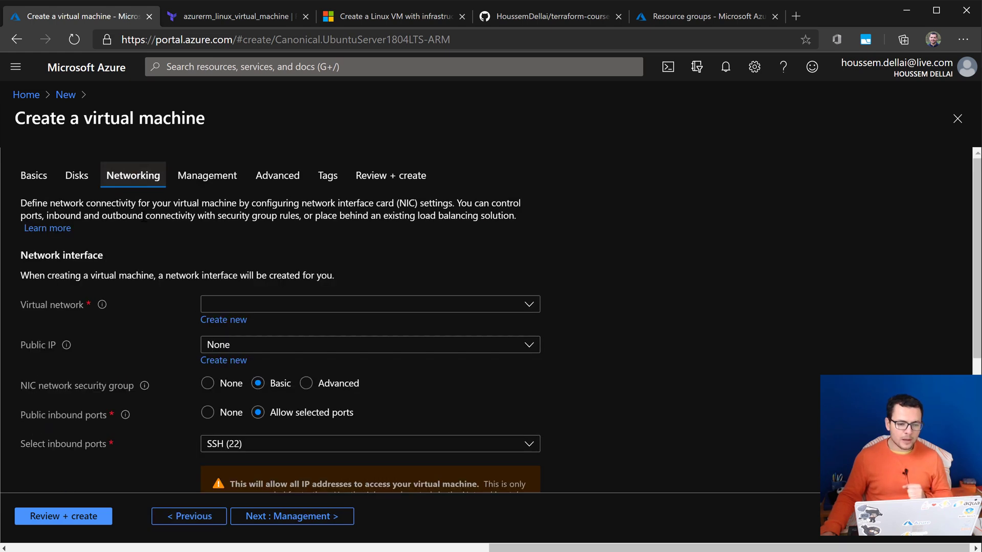
mouse_move(205, 176)
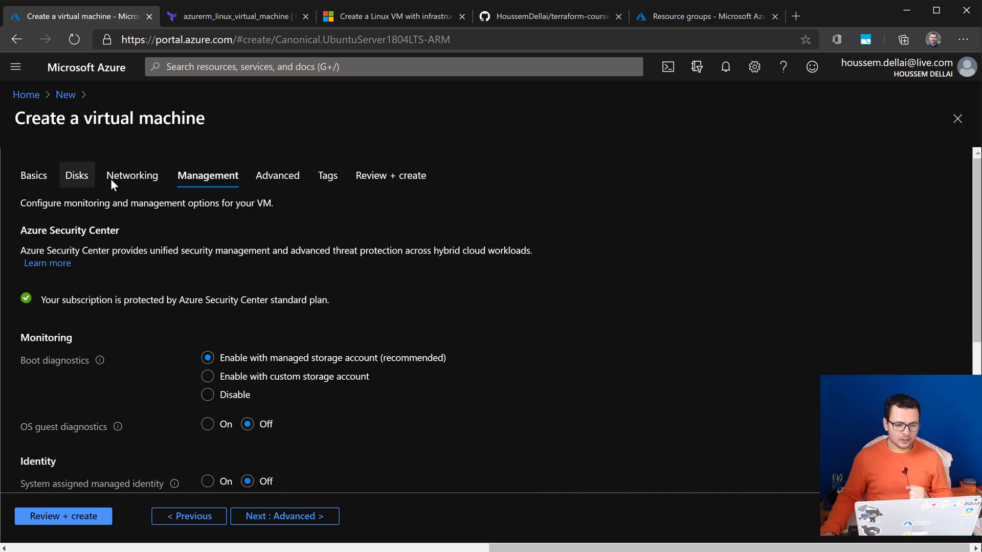
click(34, 176)
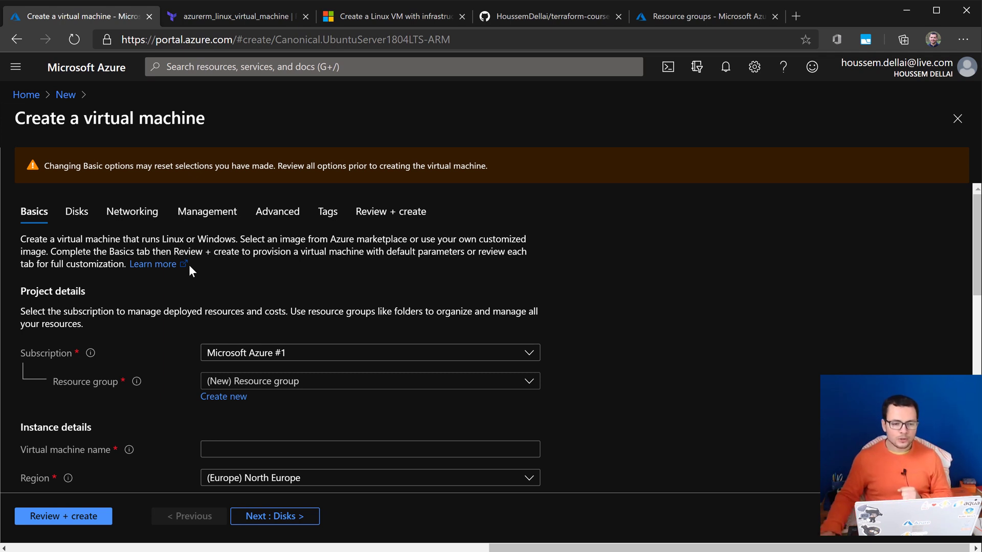
- Scroll the azurerm_linux_virtual_machine docs down through Example Usage to the VM resource block
click(234, 16)
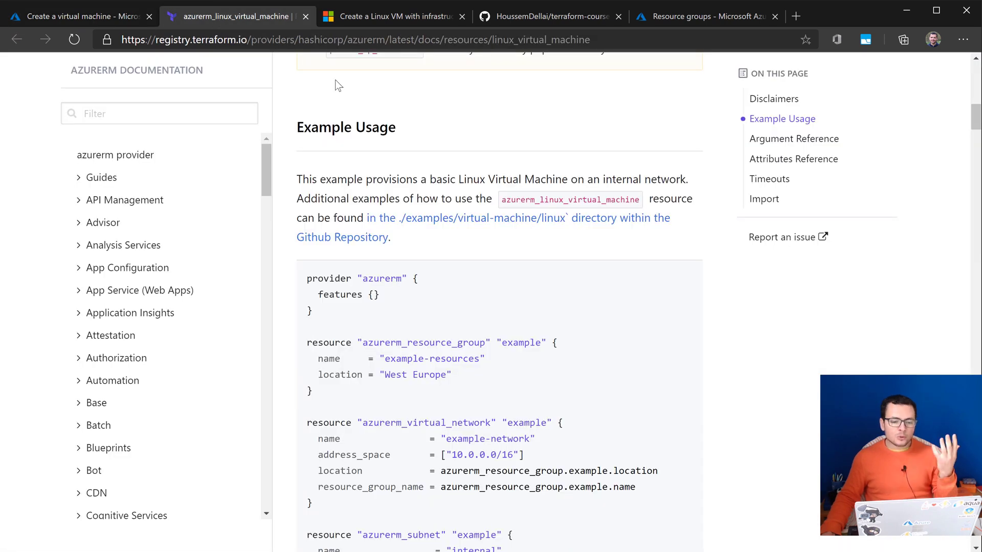
scroll(up, 3)
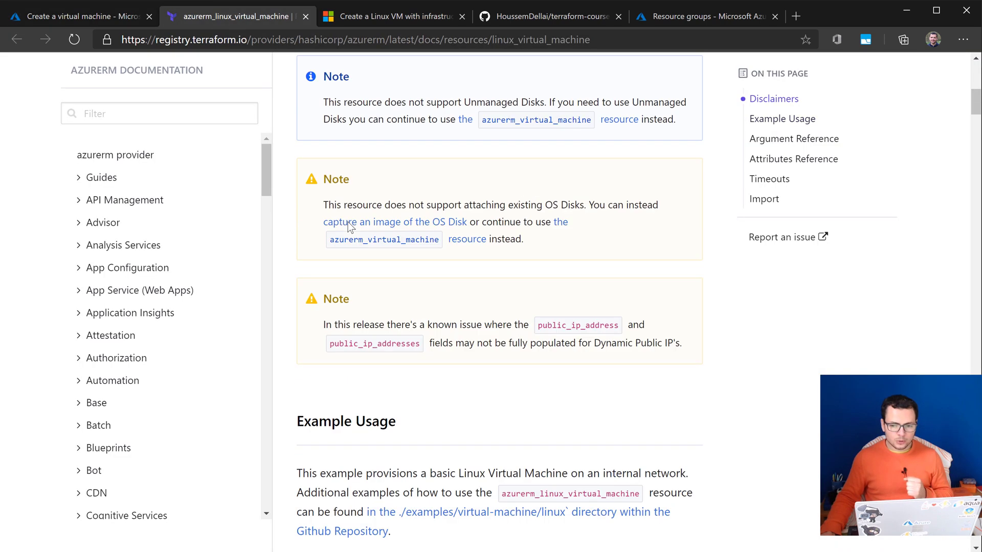
scroll(up, 3)
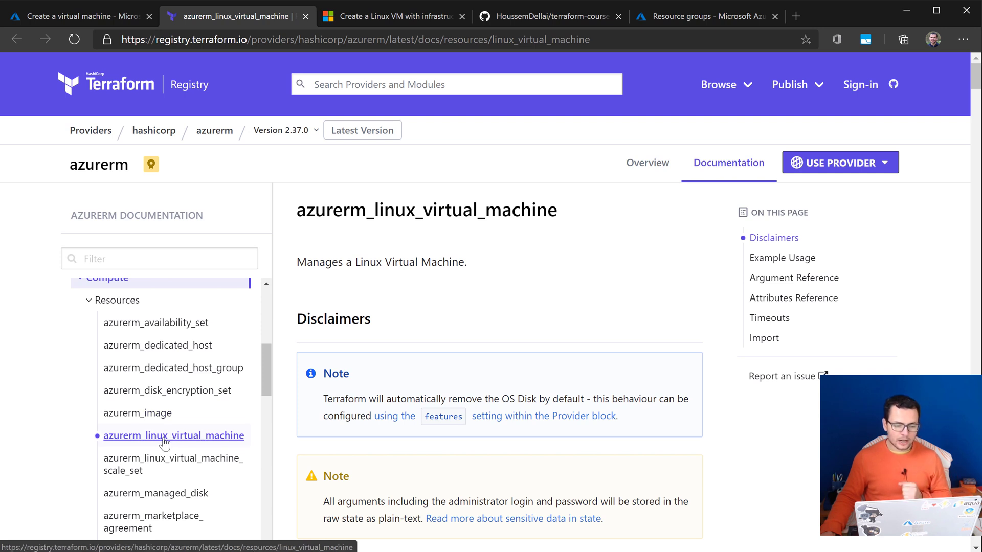
scroll(down, 3)
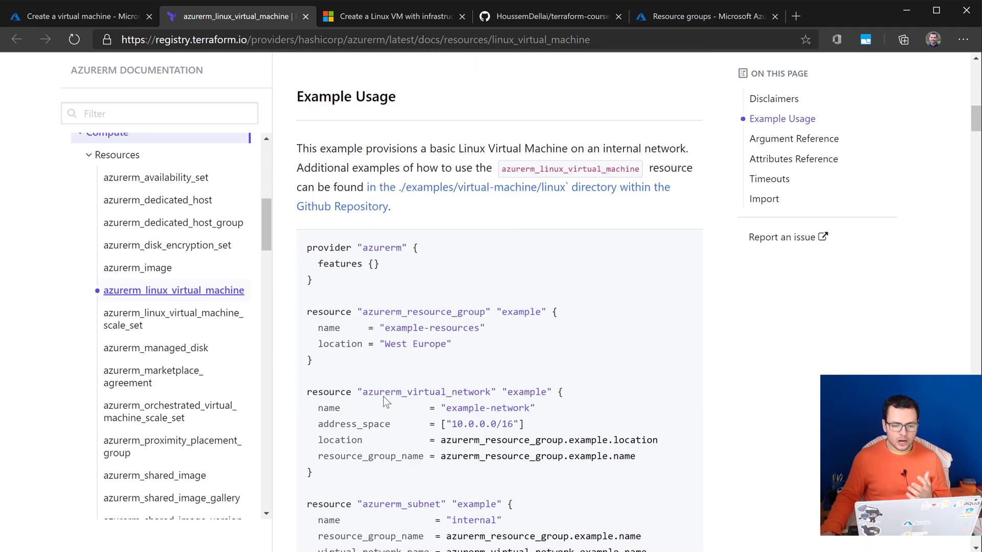
scroll(down, 3)
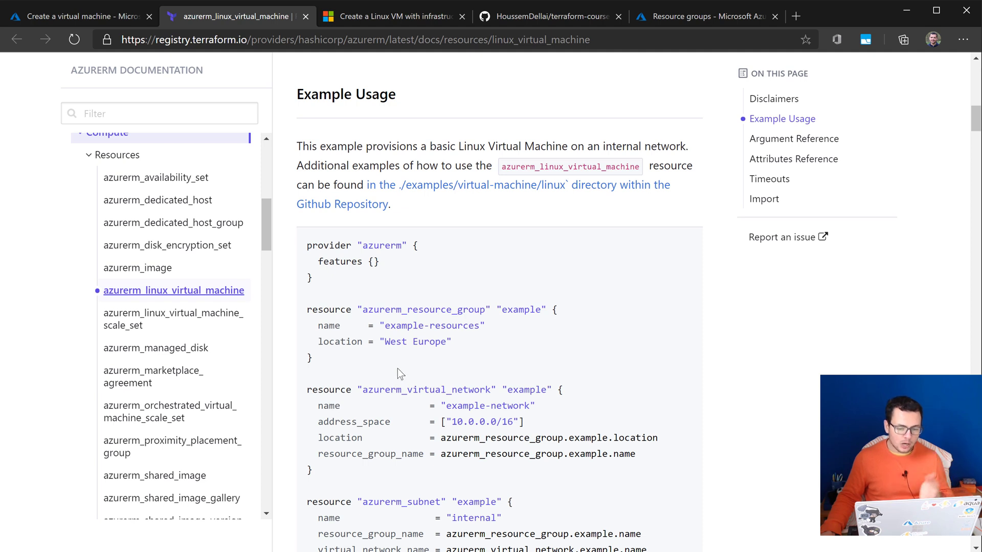
scroll(down, 3)
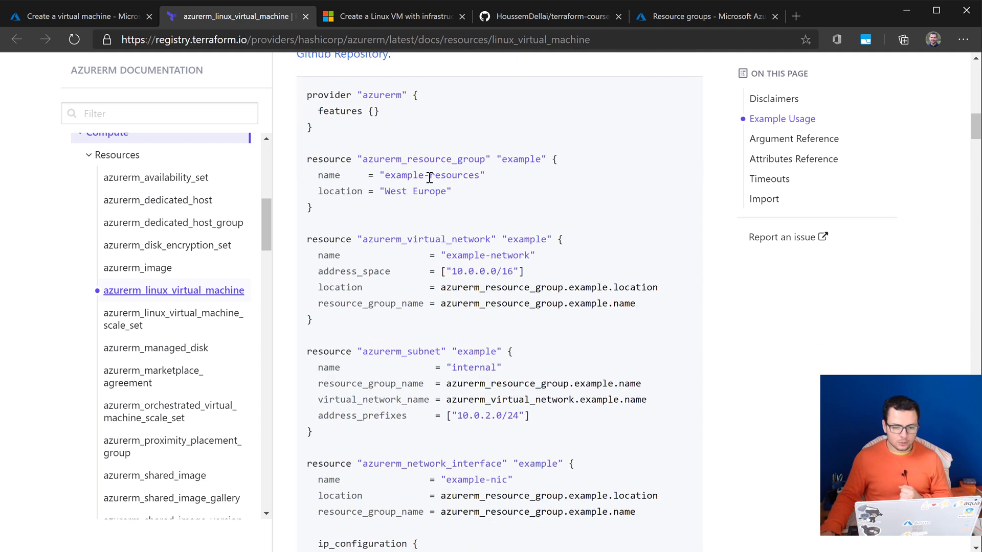
scroll(down, 3)
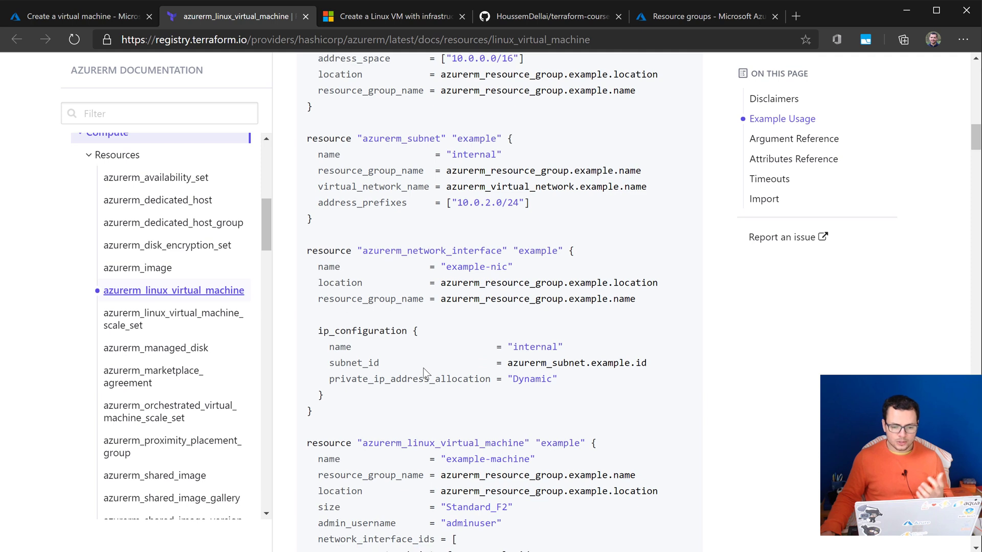
scroll(down, 3)
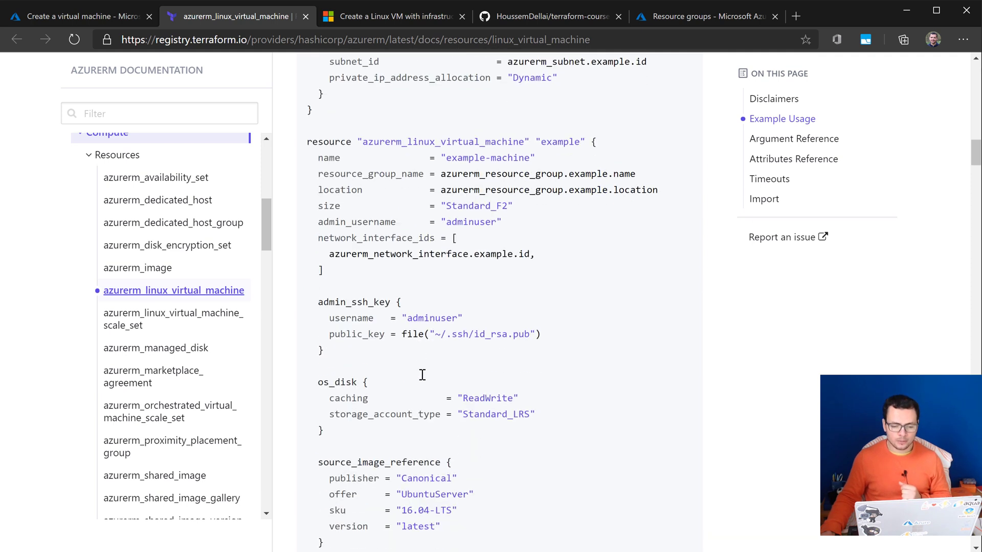
- Scroll through the Argument Reference, required and optional arguments, down to admin_ssh_key
scroll(down, 3)
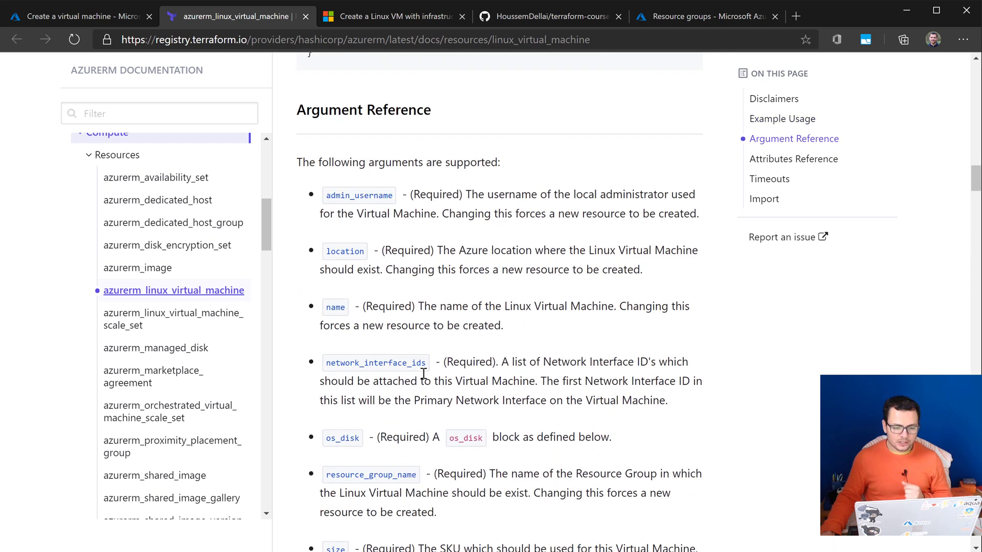
scroll(down, 3)
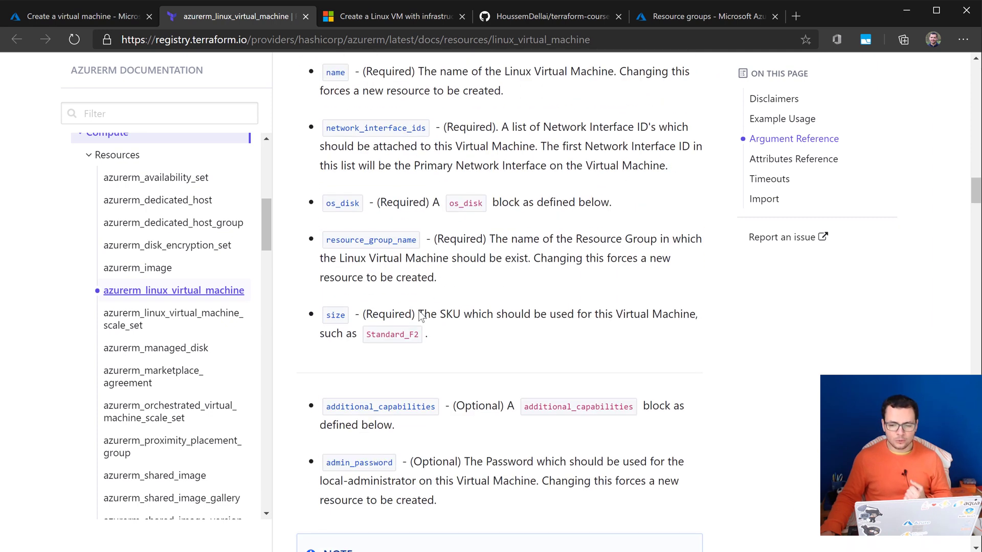
scroll(down, 3)
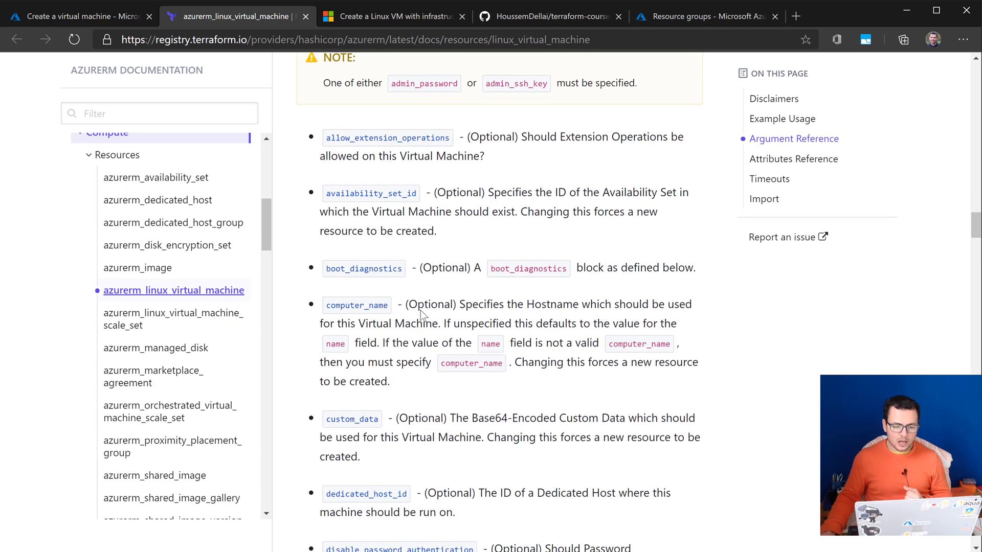
scroll(down, 3)
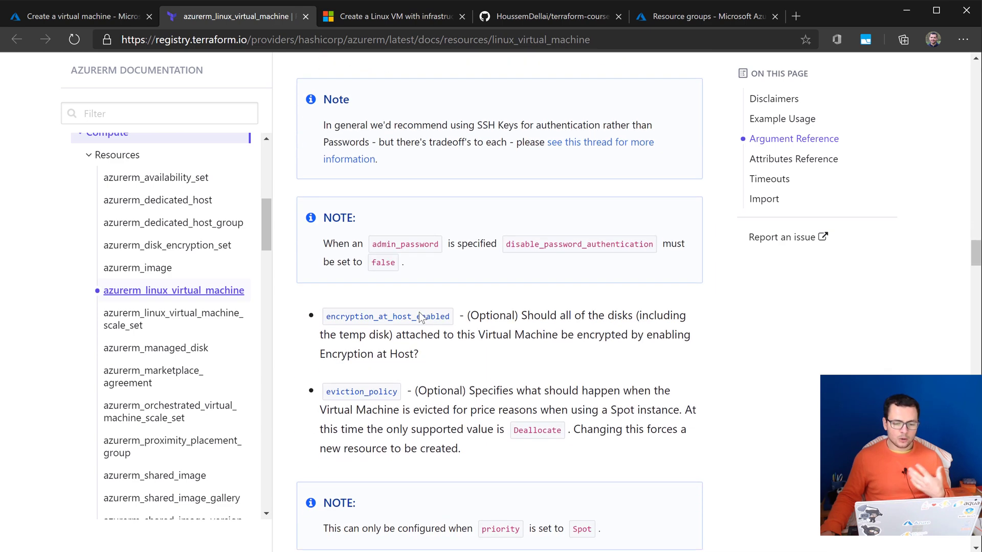
scroll(down, 3)
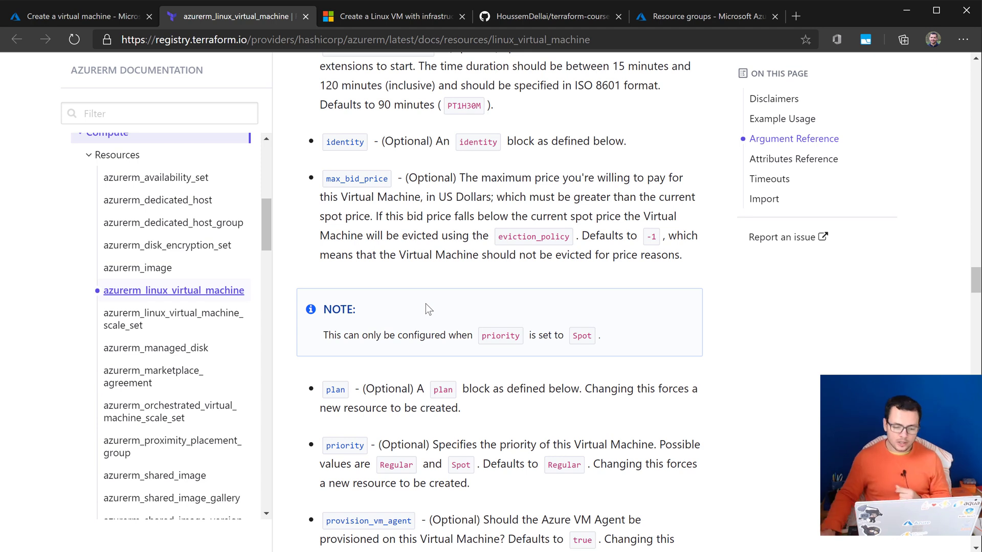
scroll(down, 3)
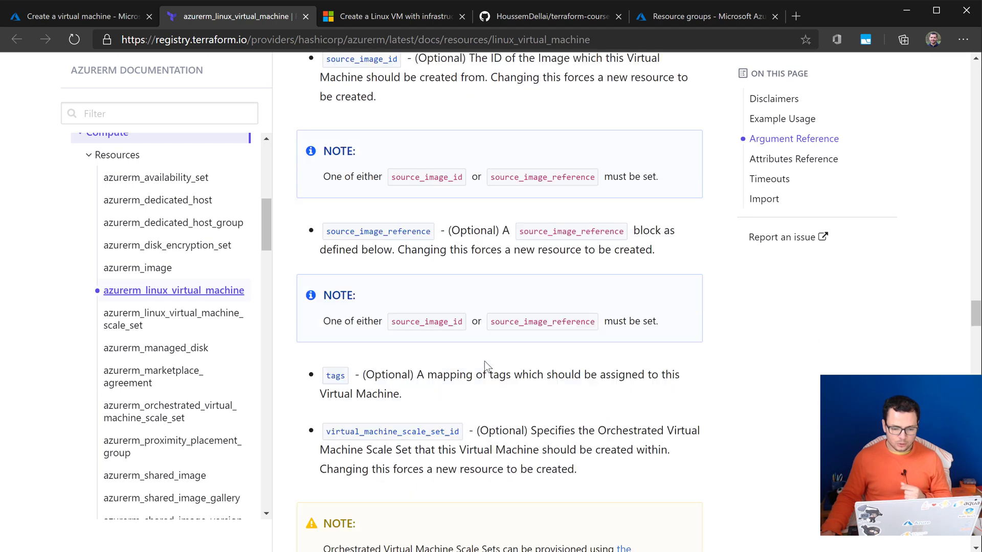
scroll(down, 3)
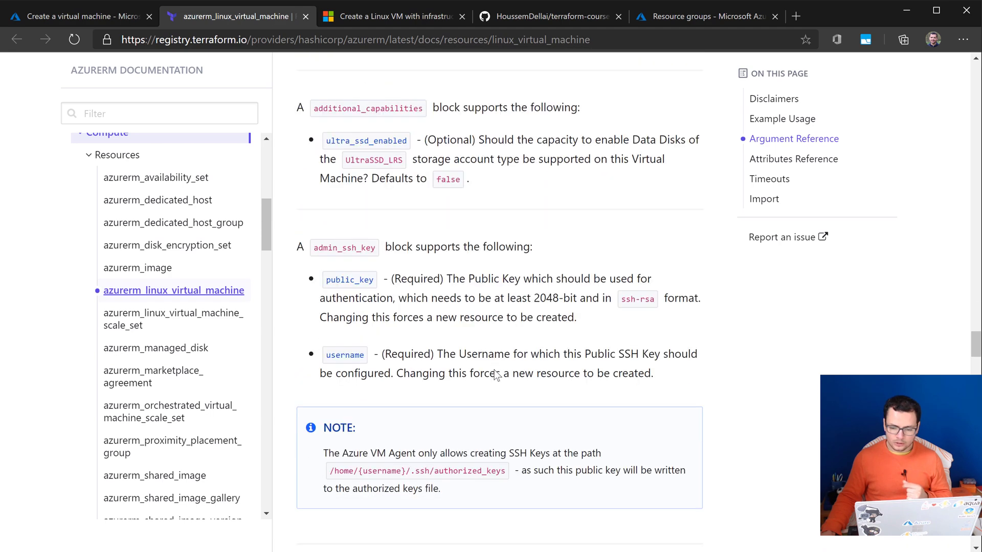
scroll(down, 3)
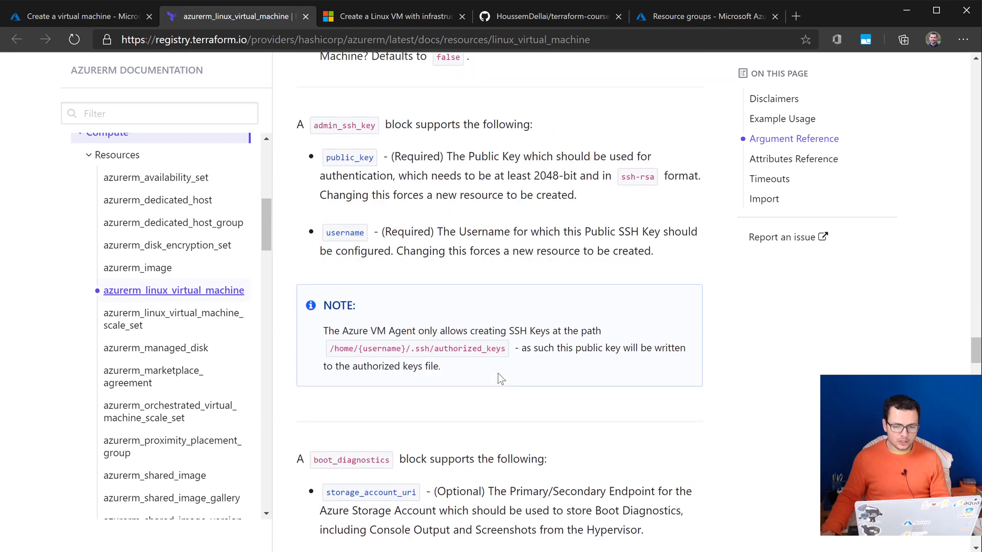
scroll(up, 3)
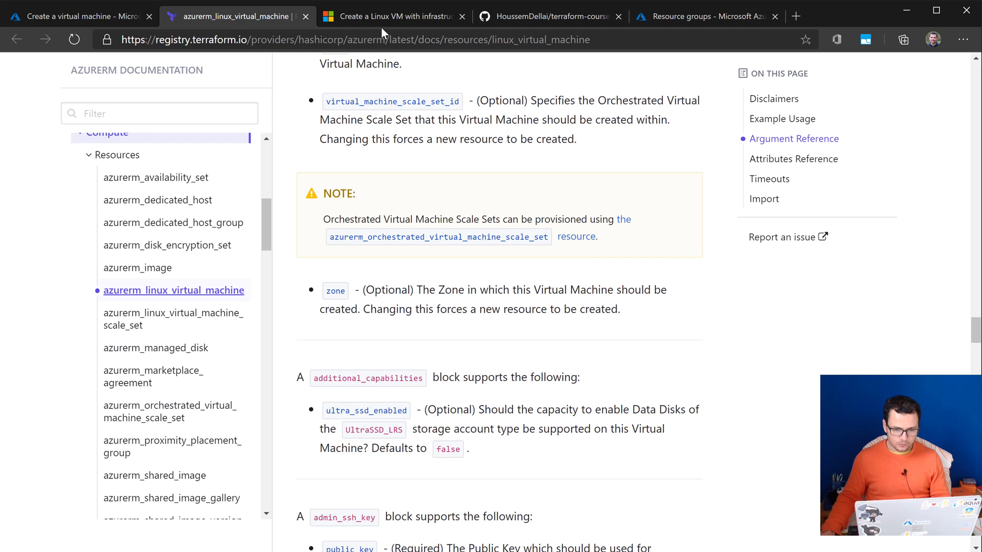
click(392, 16)
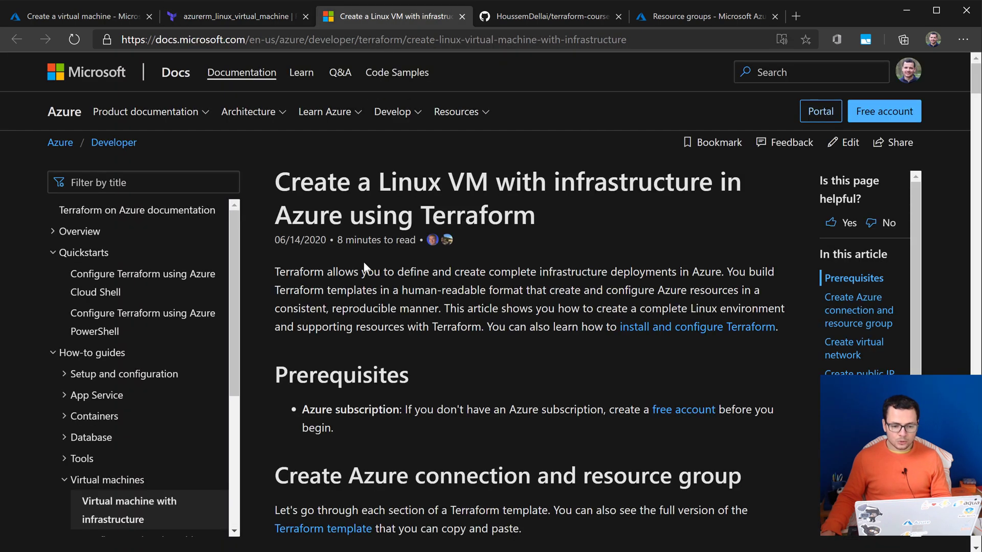
scroll(down, 3)
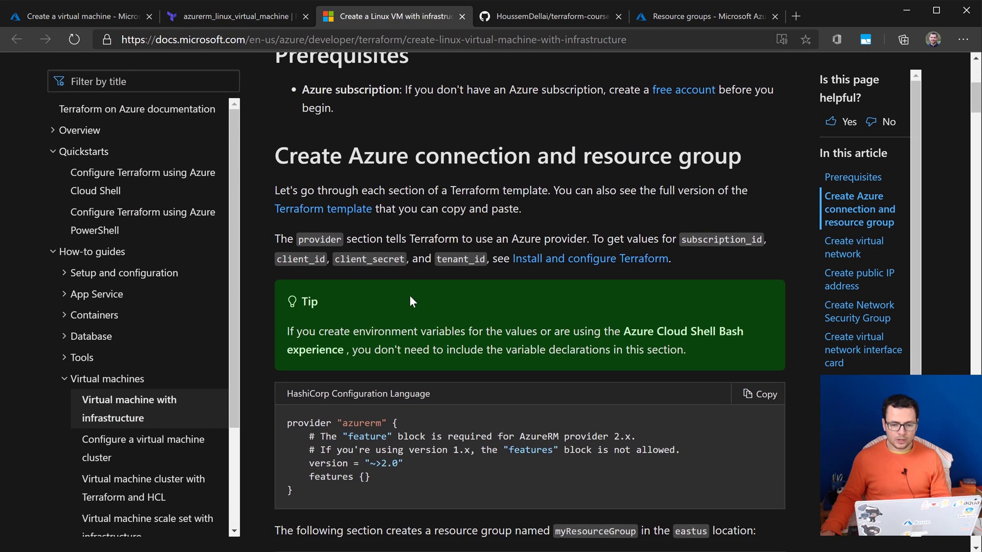
scroll(down, 3)
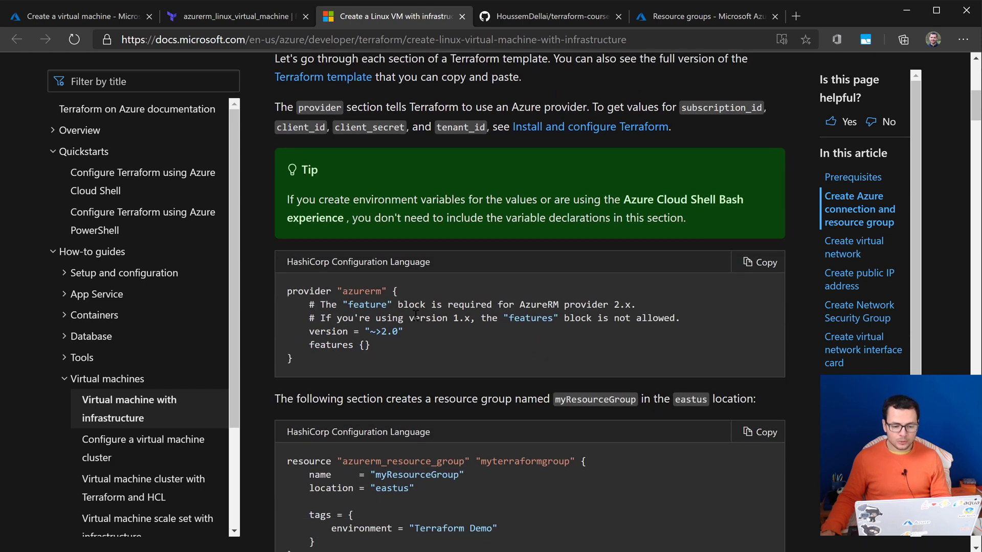
scroll(down, 3)
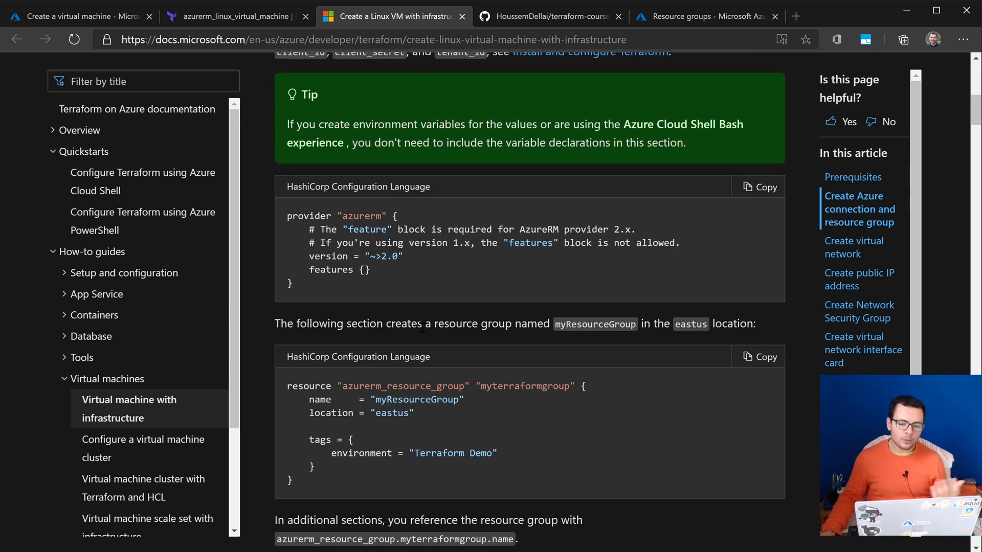
scroll(down, 3)
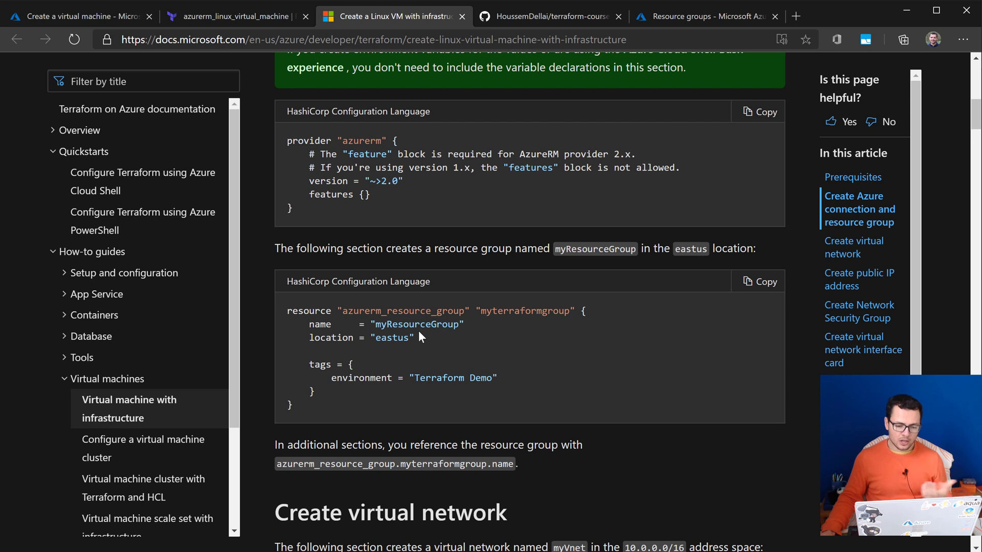
scroll(down, 3)
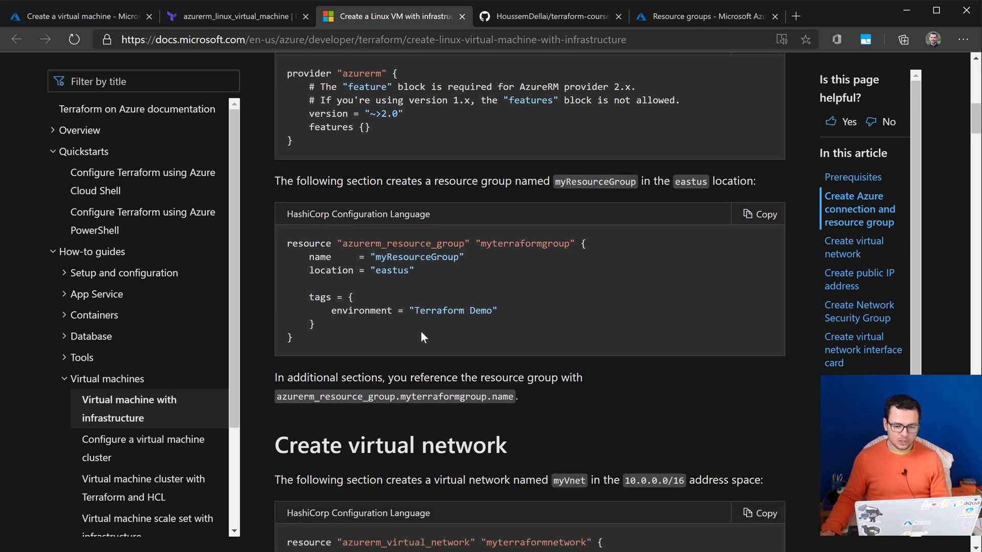
scroll(down, 3)
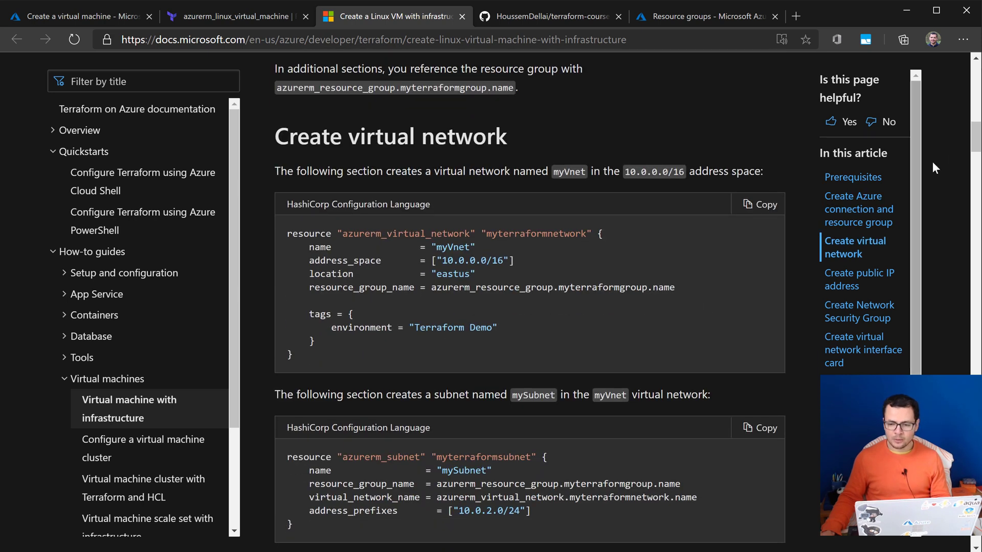
scroll(down, 3)
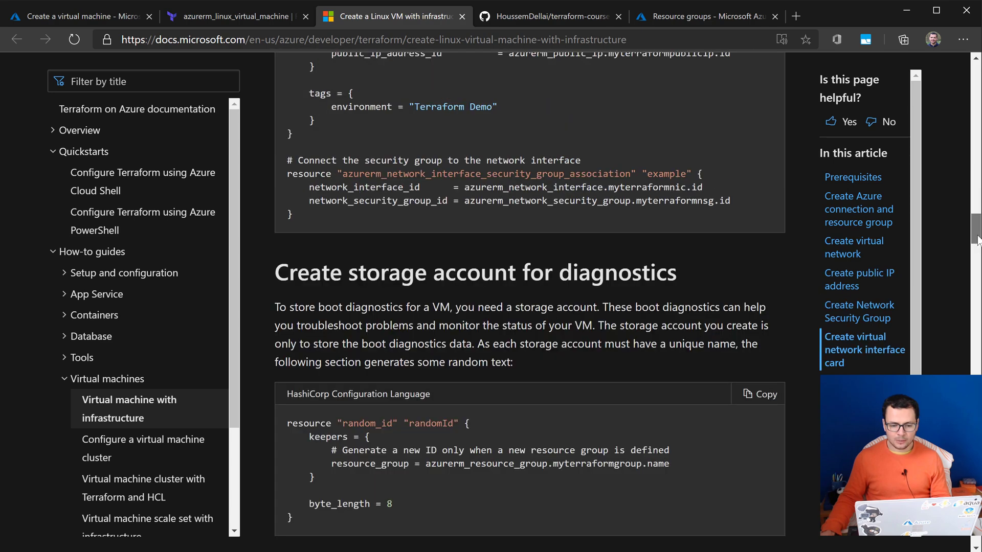
scroll(down, 3)
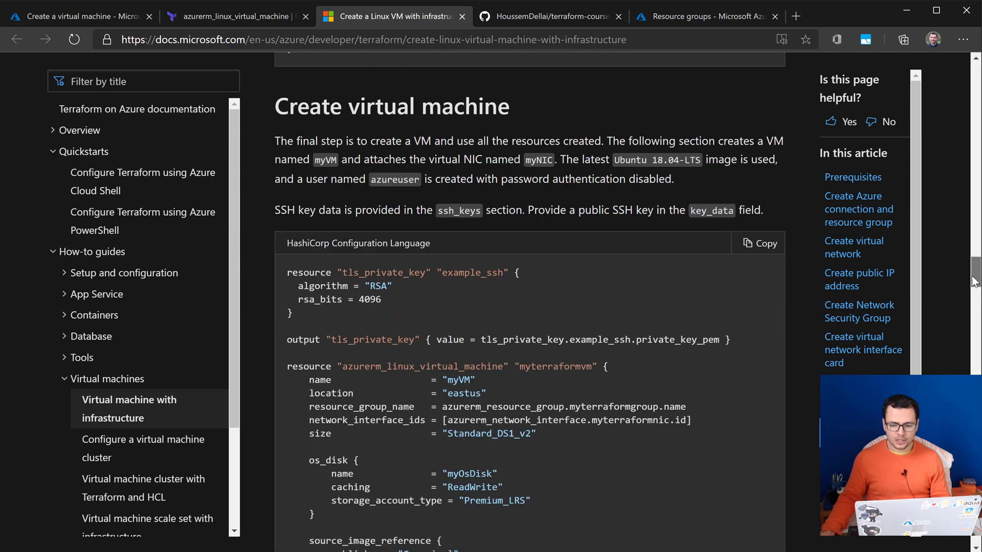
scroll(down, 3)
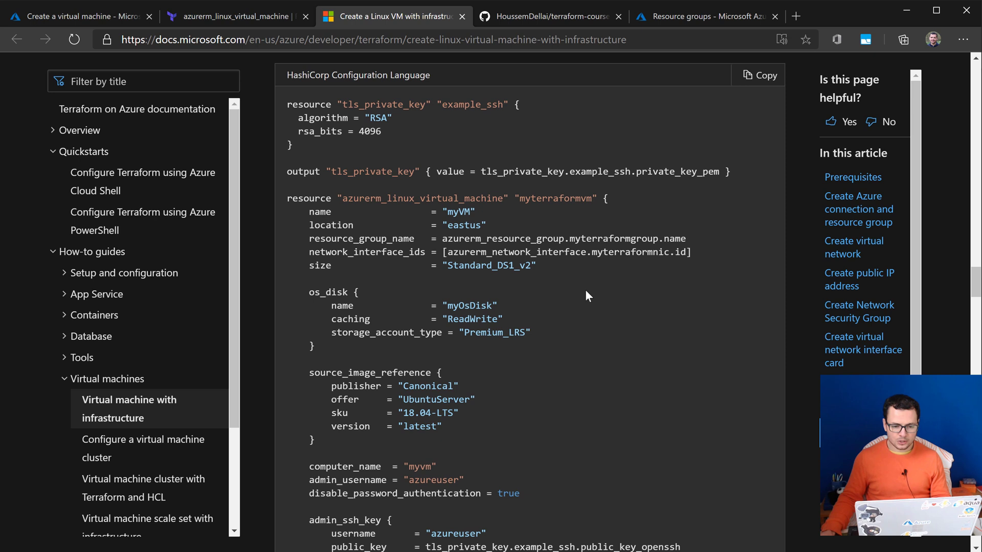
scroll(up, 3)
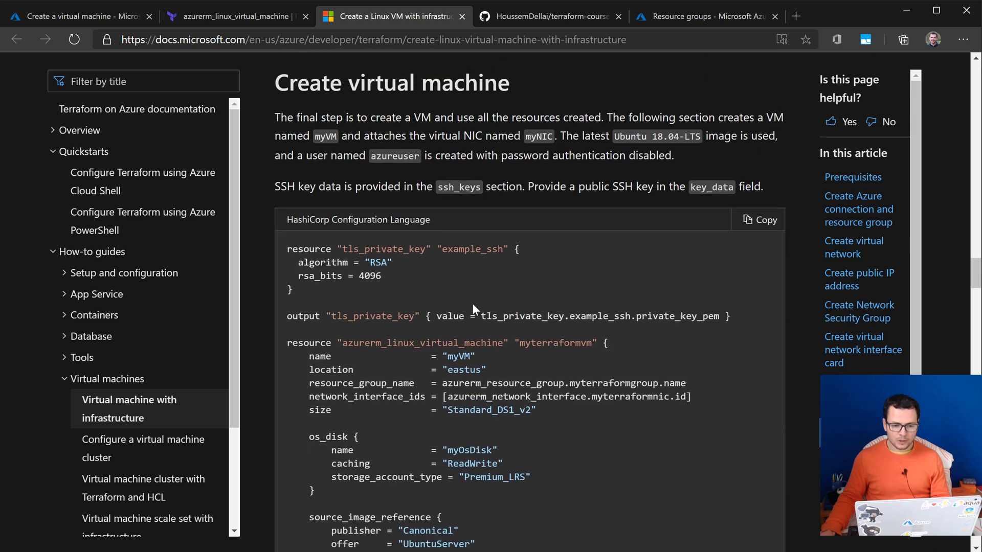
scroll(down, 3)
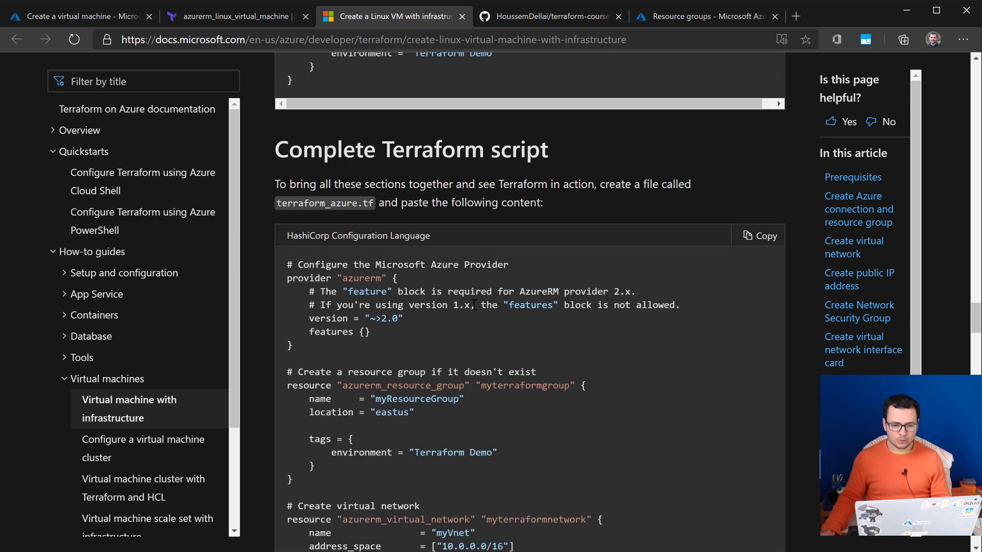
scroll(down, 3)
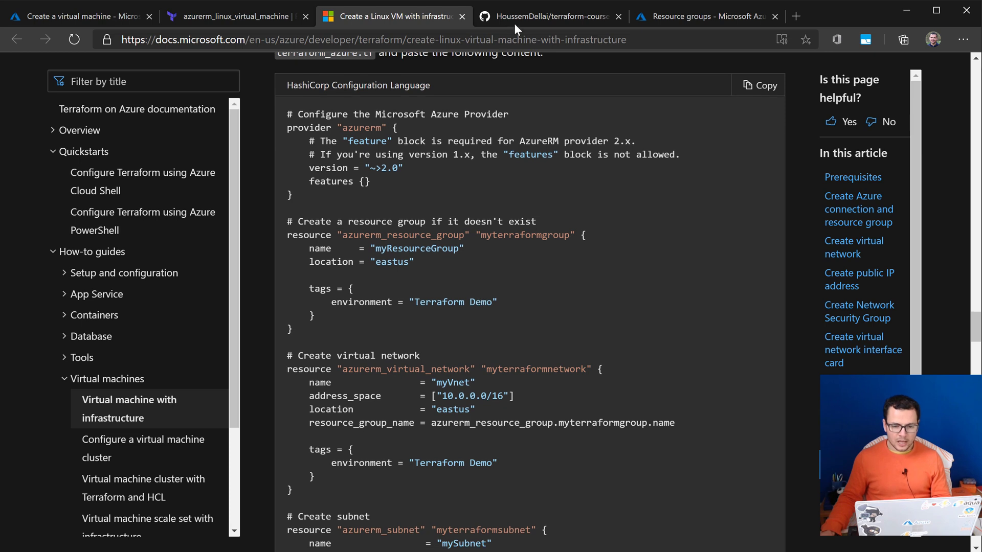
- Show the HoussemDellai/terraform-course repository folder list with 06_vm_linux
click(550, 17)
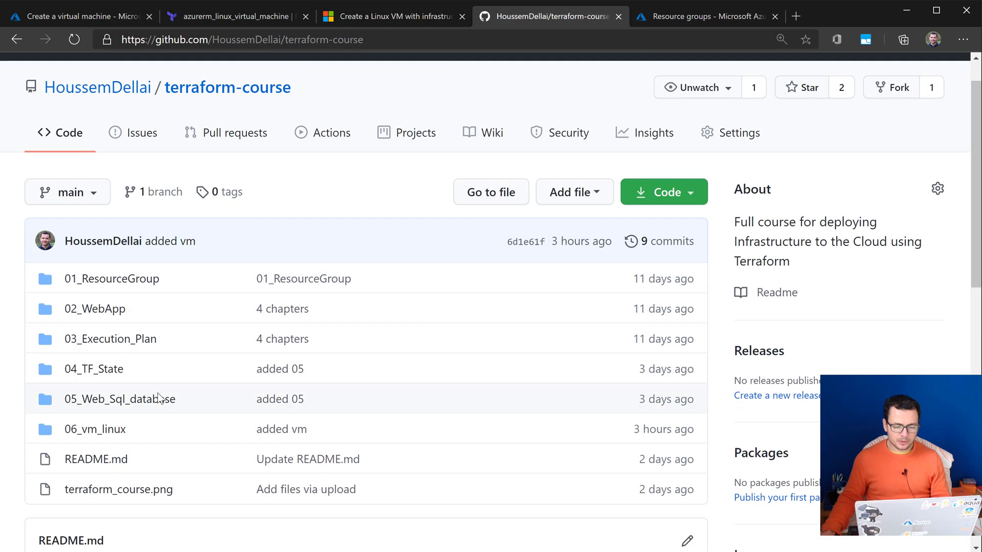
scroll(down, 3)
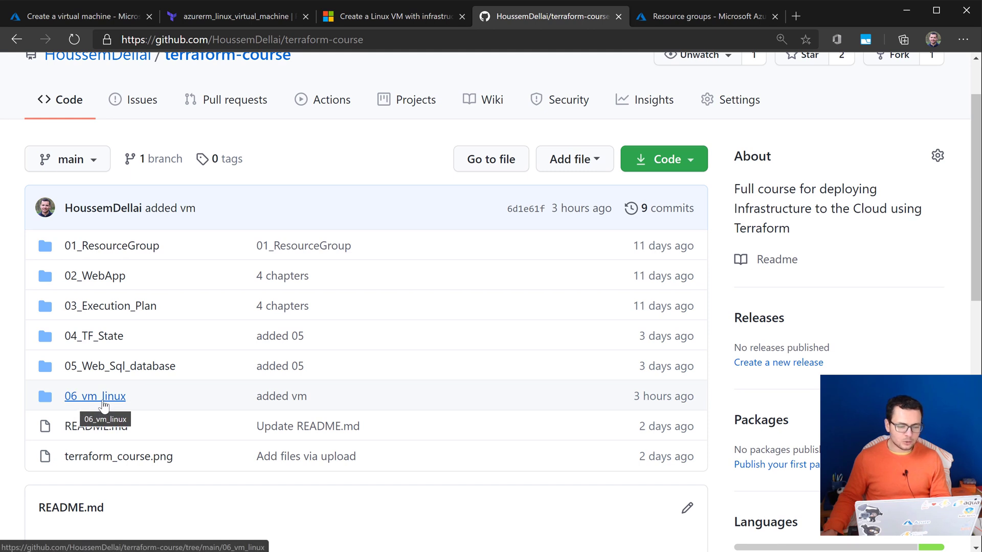
mouse_move(105, 401)
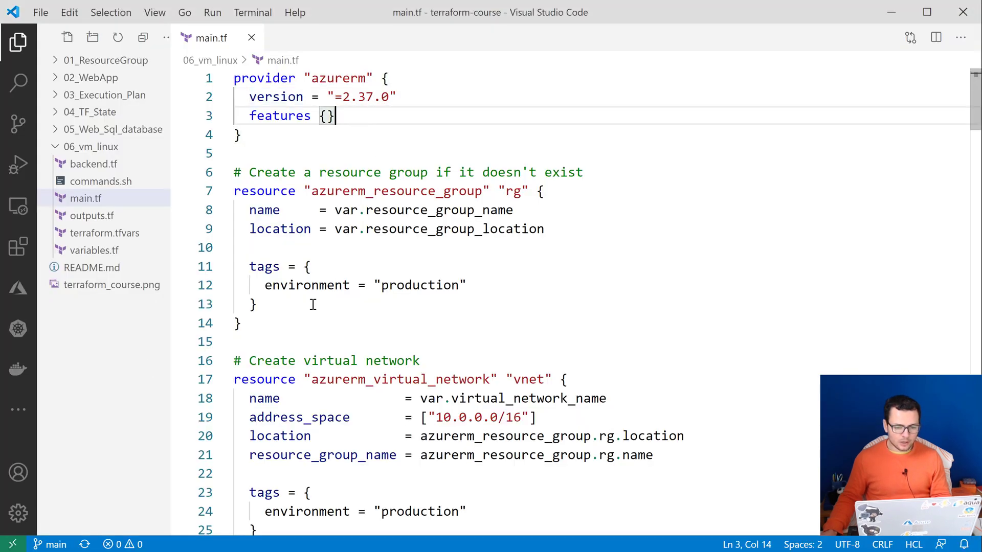
mouse_move(284, 293)
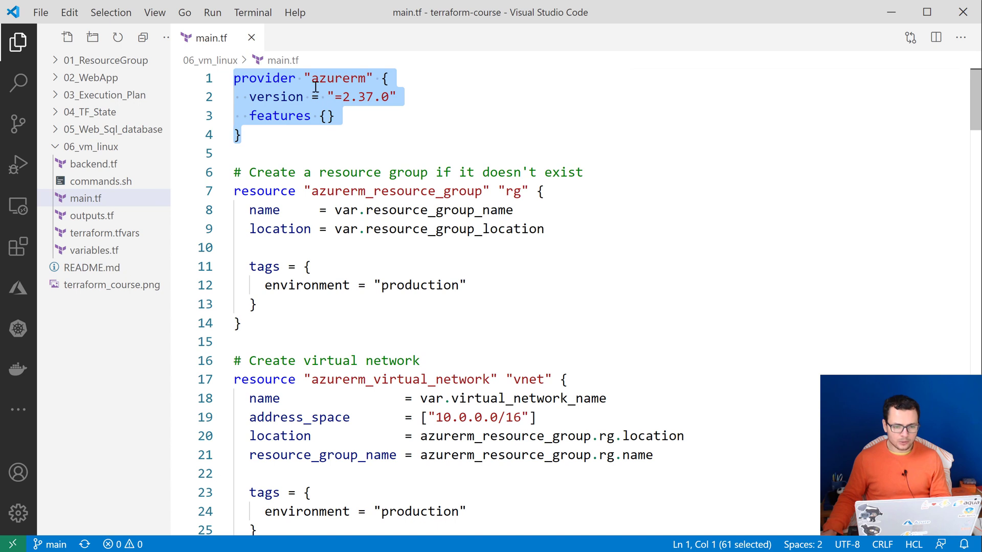
double_click(338, 78)
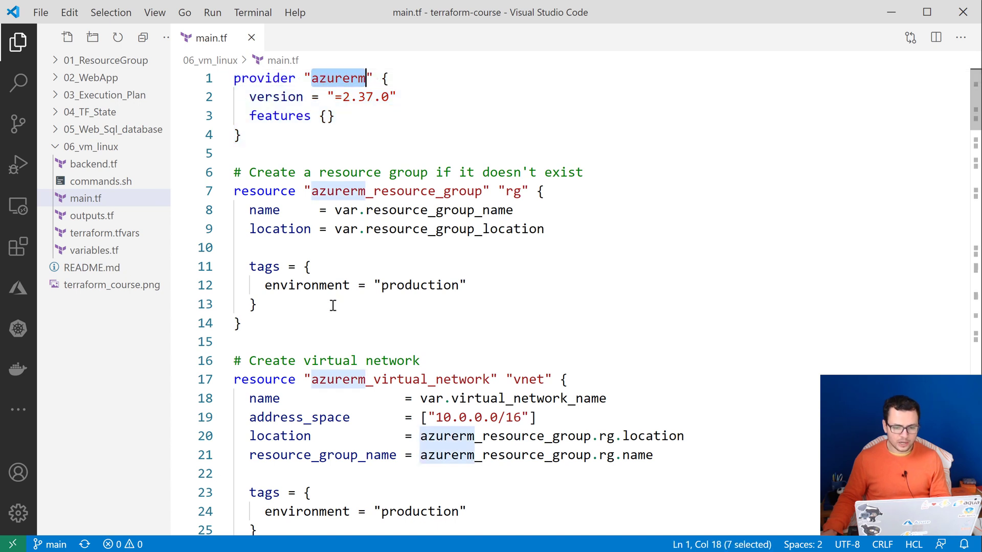
double_click(397, 191)
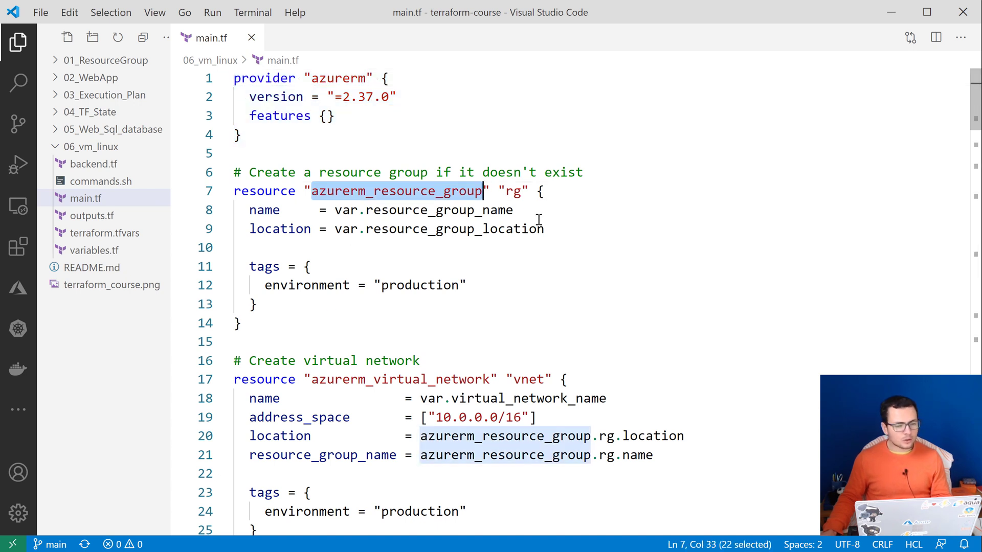
mouse_move(631, 343)
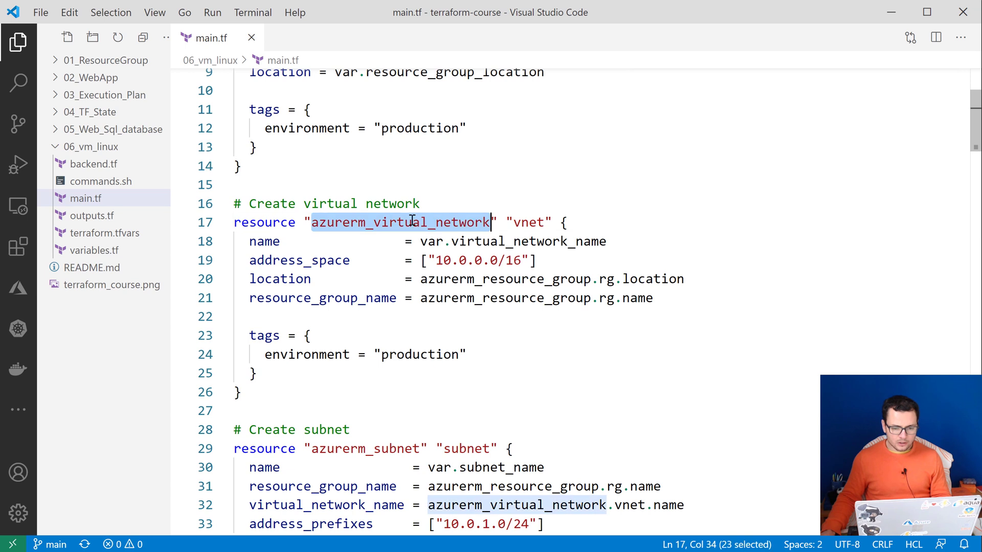
mouse_move(389, 319)
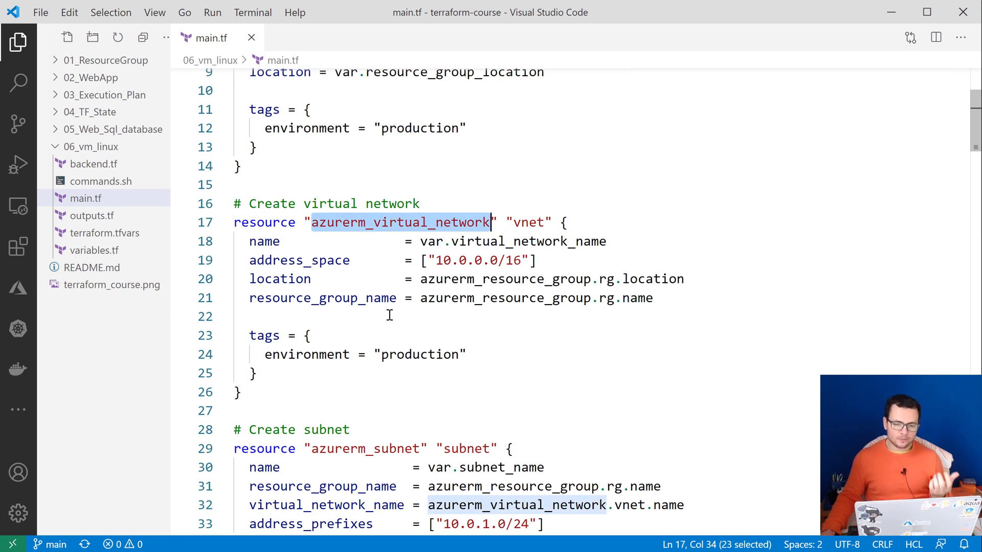
double_click(530, 223)
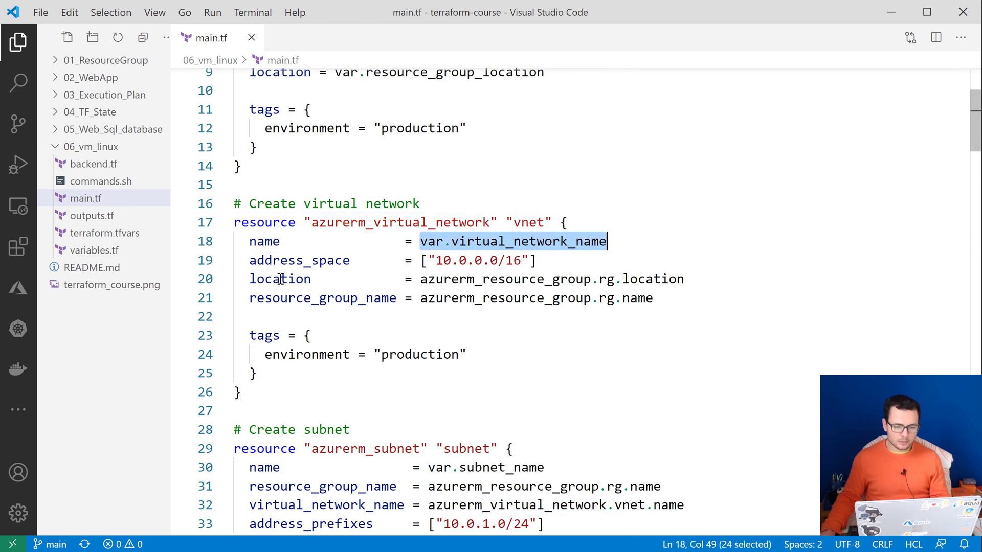
scroll(down, 3)
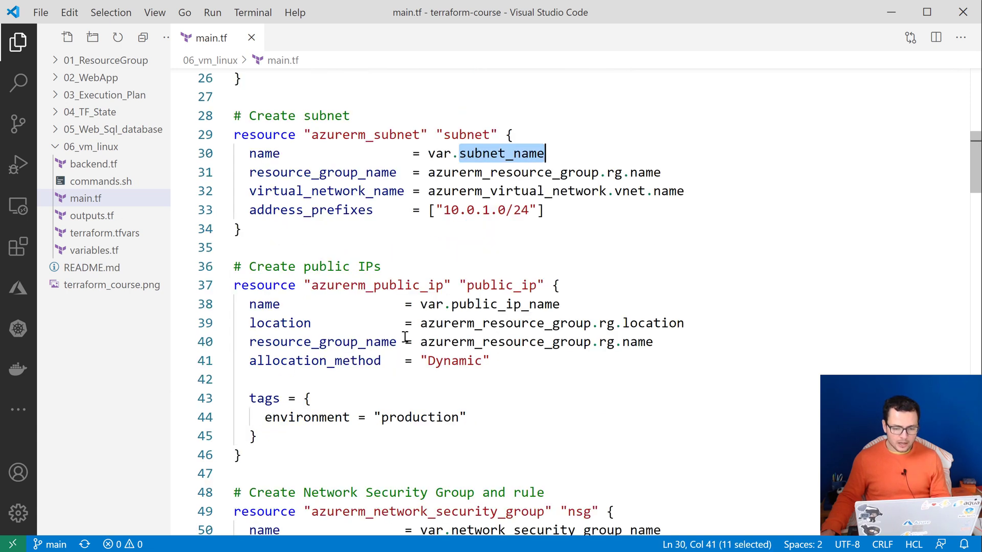
scroll(down, 3)
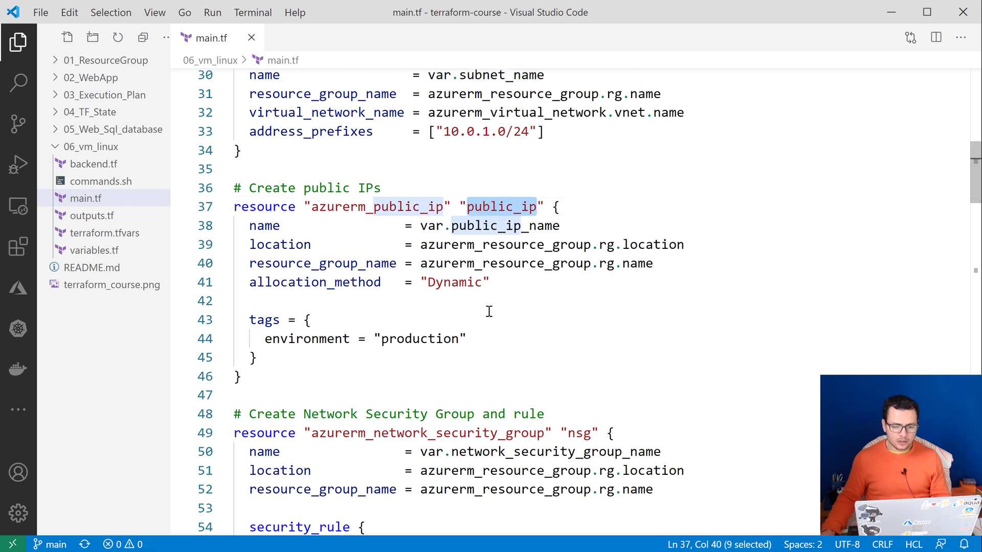
click(471, 339)
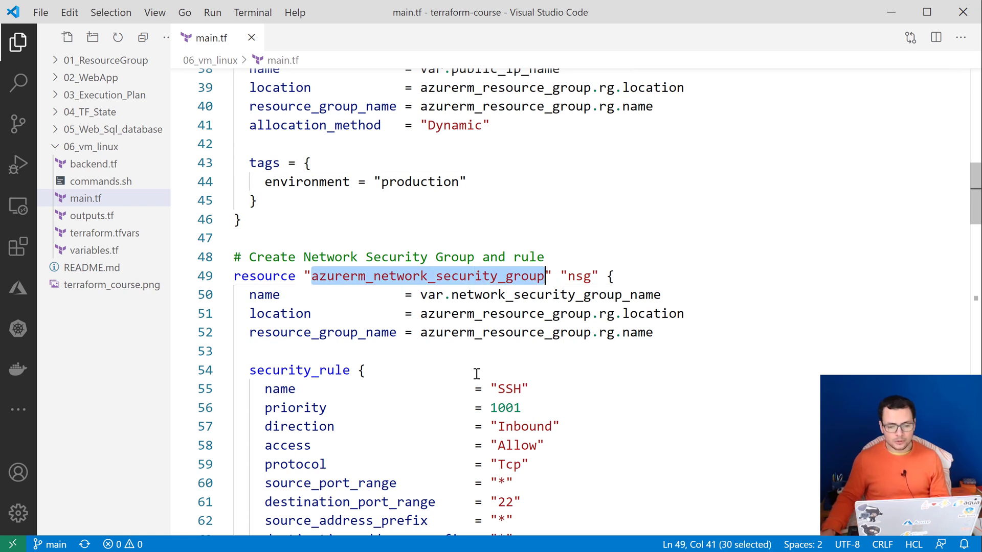
scroll(down, 3)
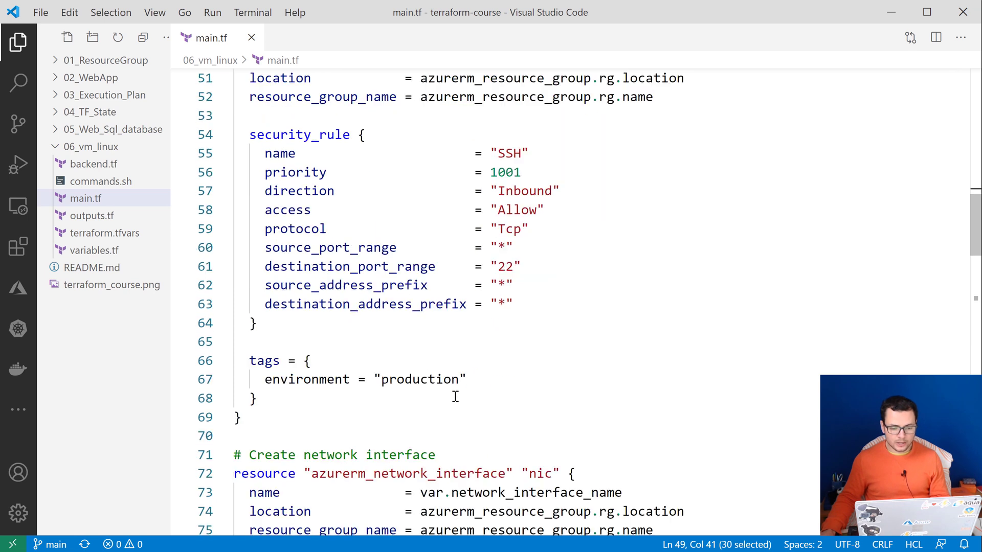
scroll(down, 3)
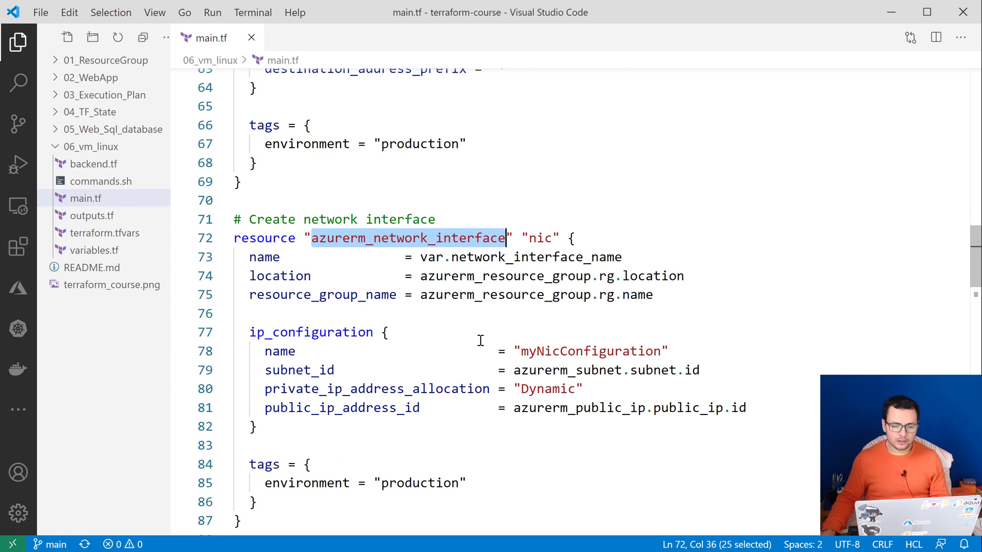
mouse_move(441, 338)
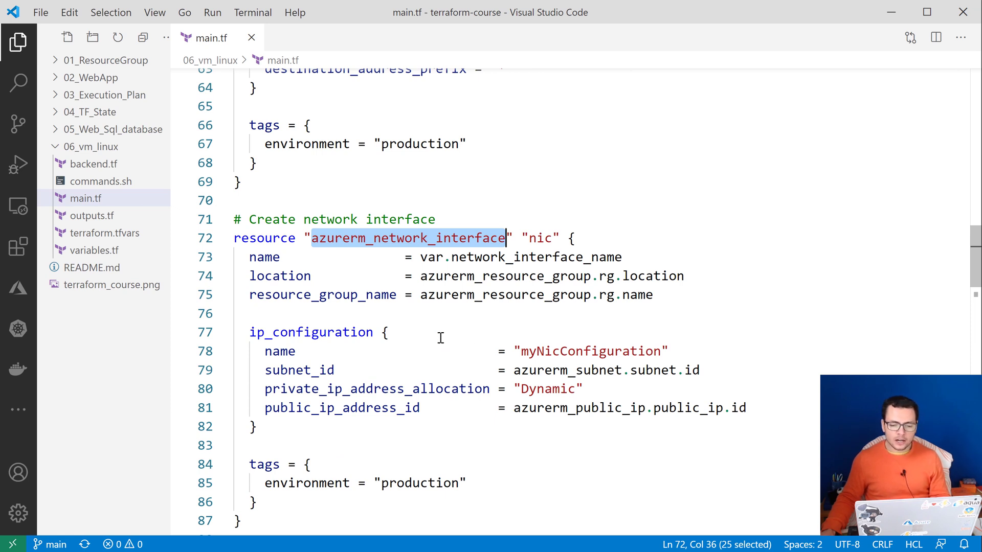
scroll(down, 3)
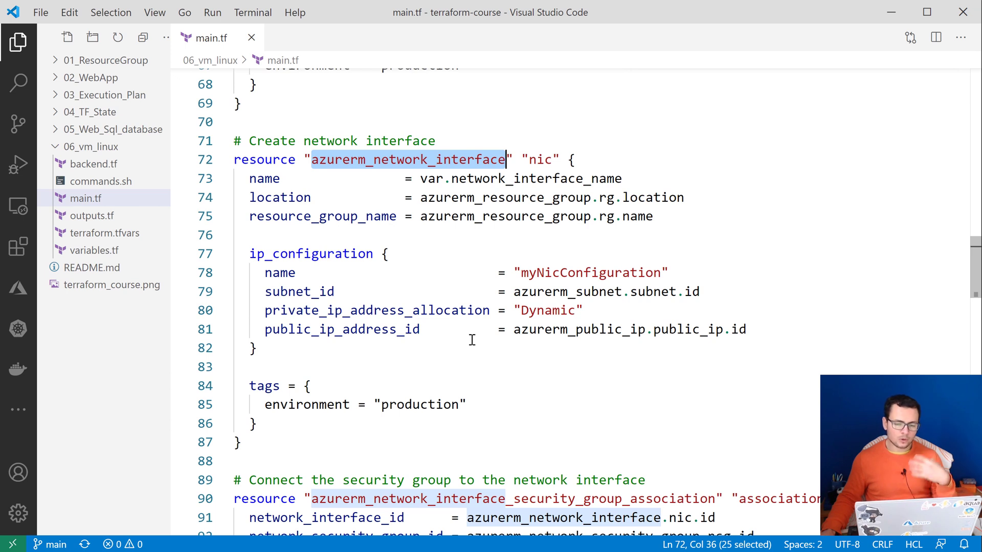
scroll(down, 3)
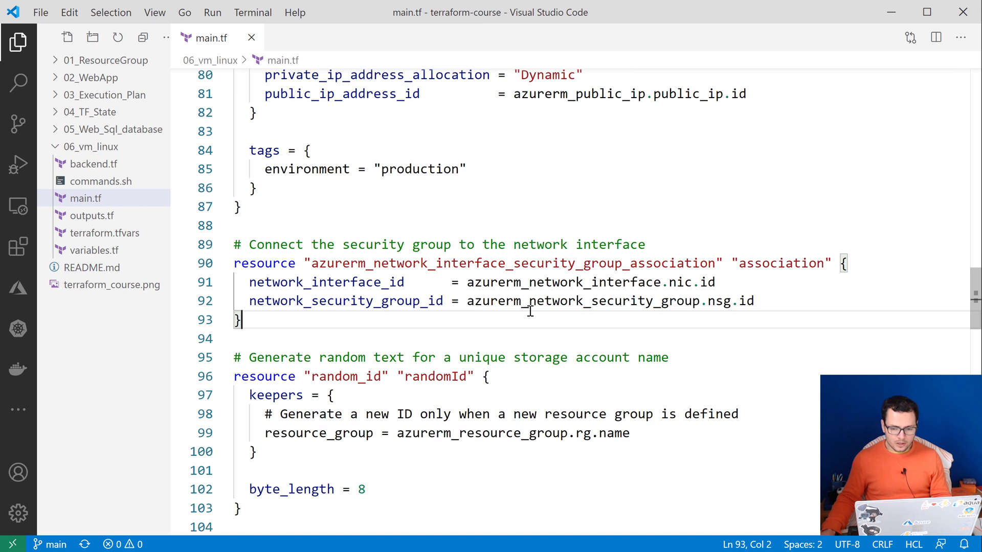
double_click(781, 262)
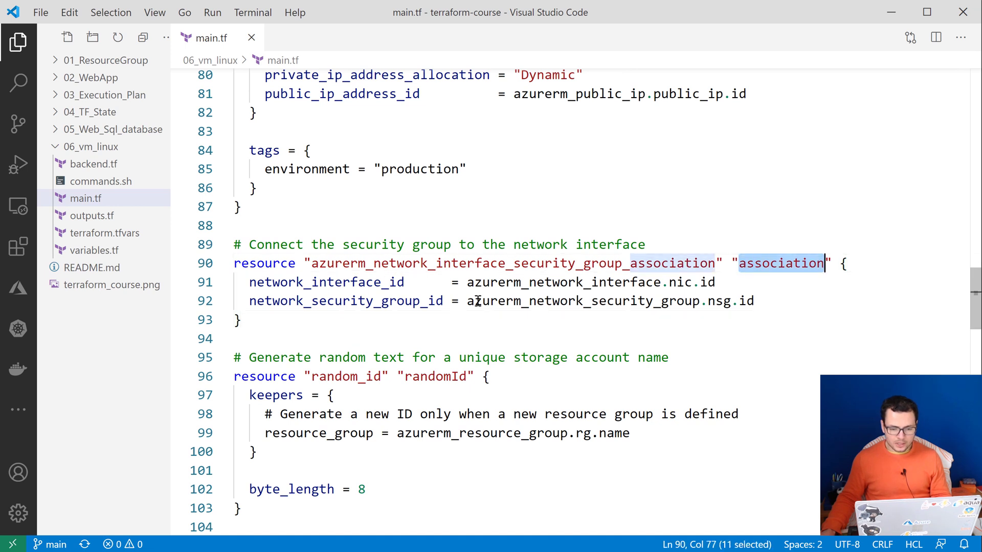
click(317, 282)
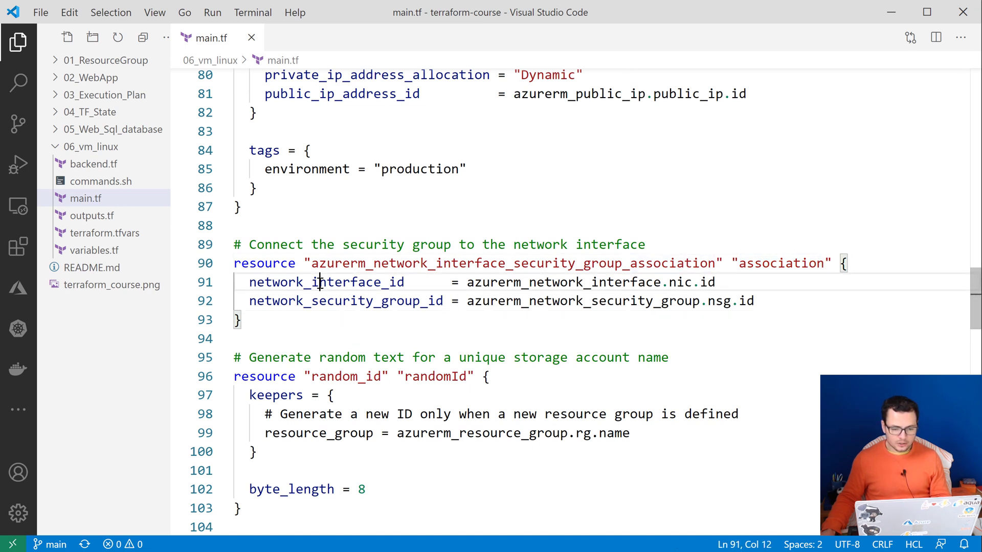
double_click(344, 300)
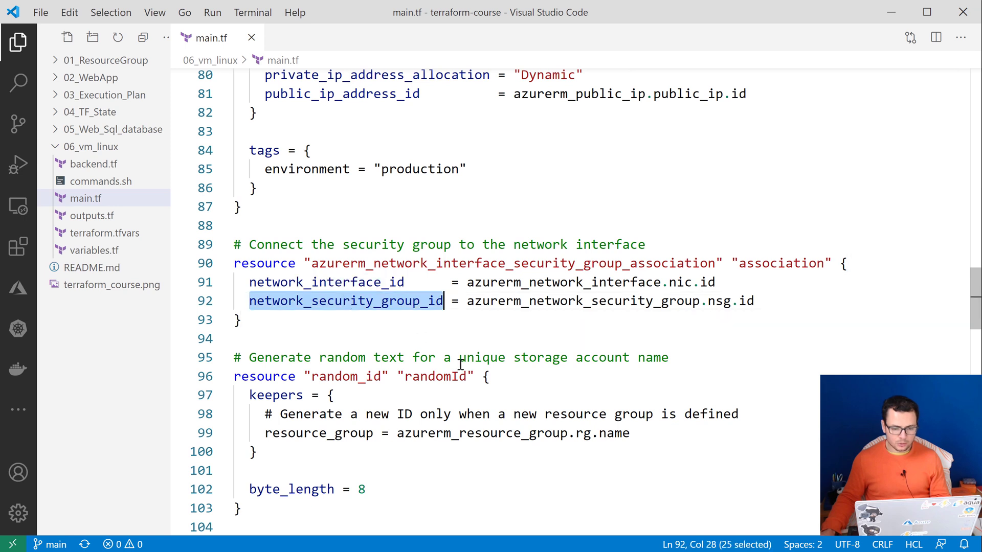
scroll(down, 3)
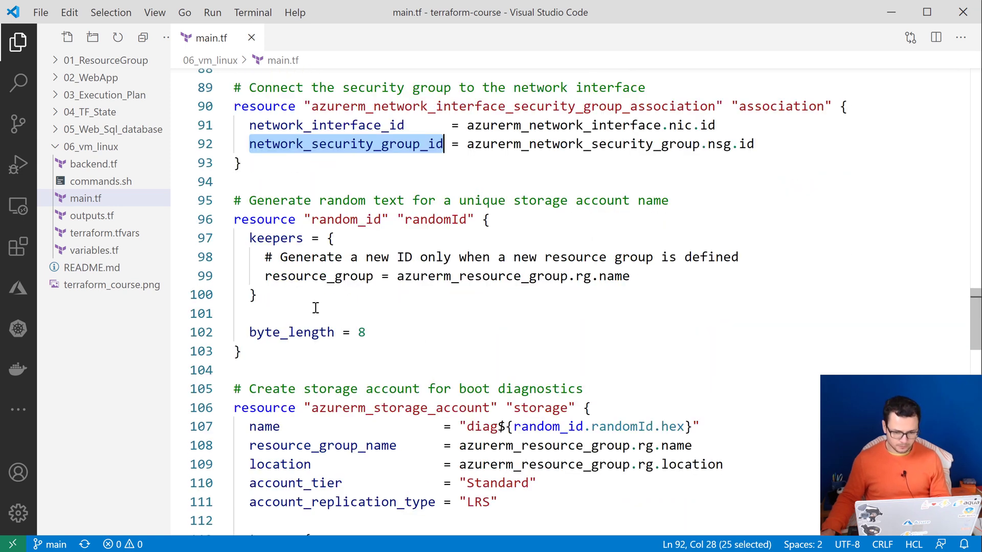
scroll(down, 3)
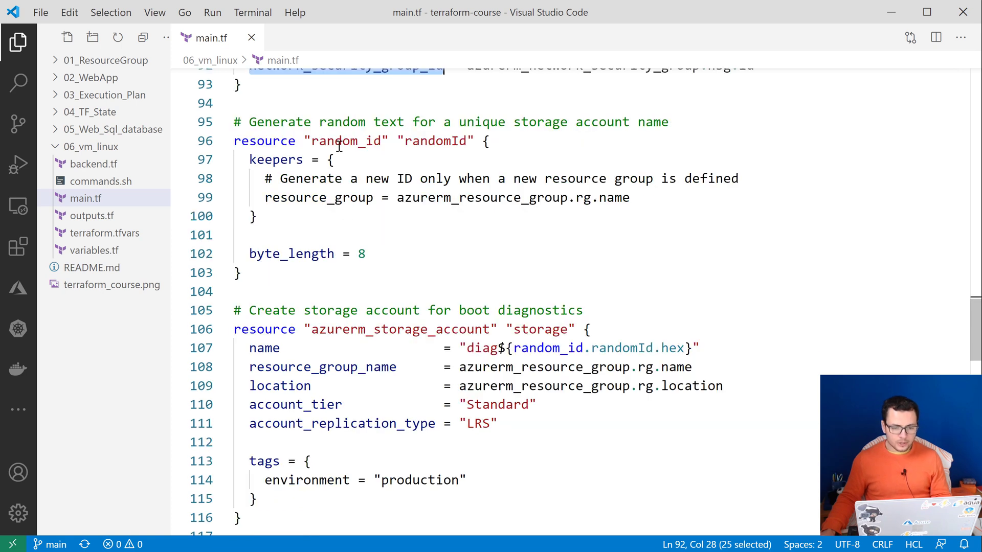
double_click(546, 270)
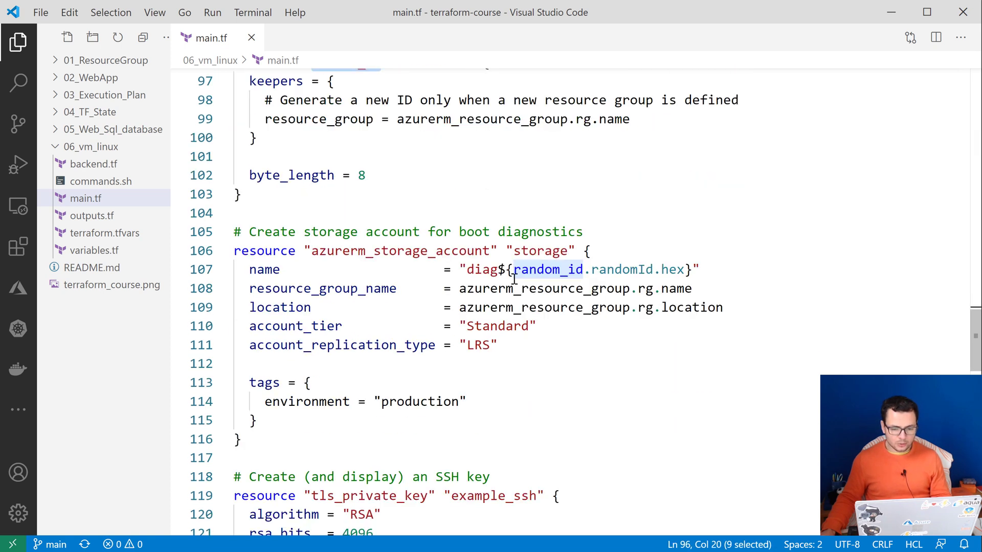
double_click(398, 251)
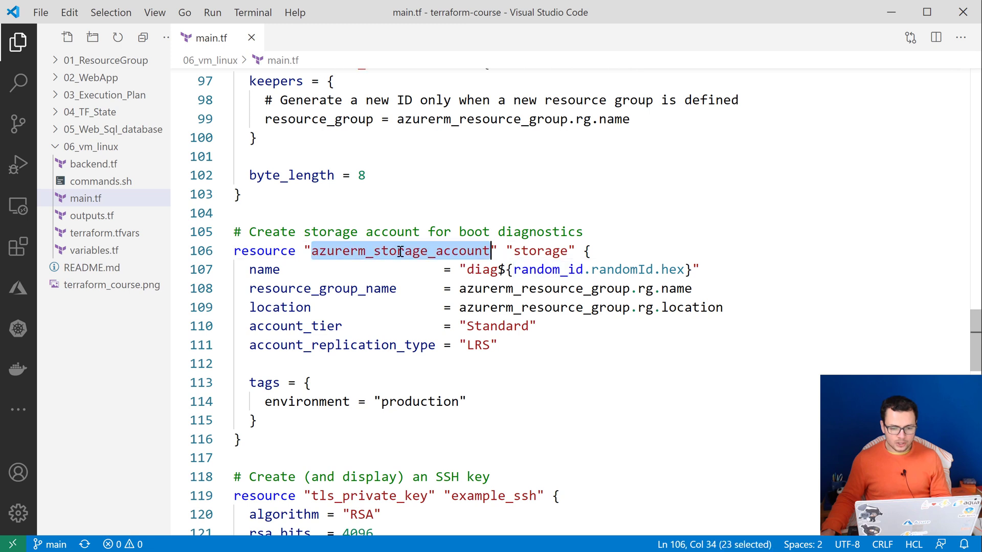
click(265, 270)
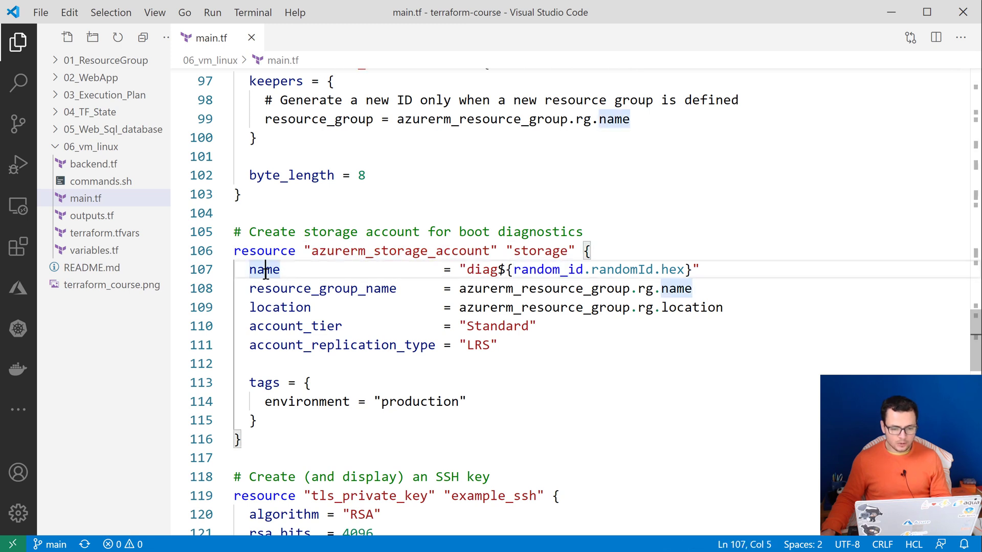
double_click(264, 270)
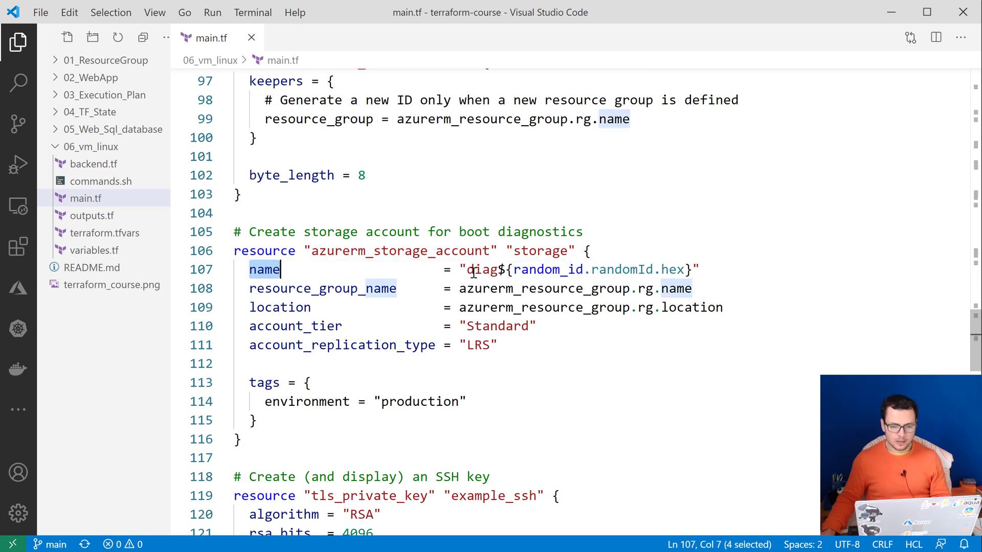
double_click(484, 270)
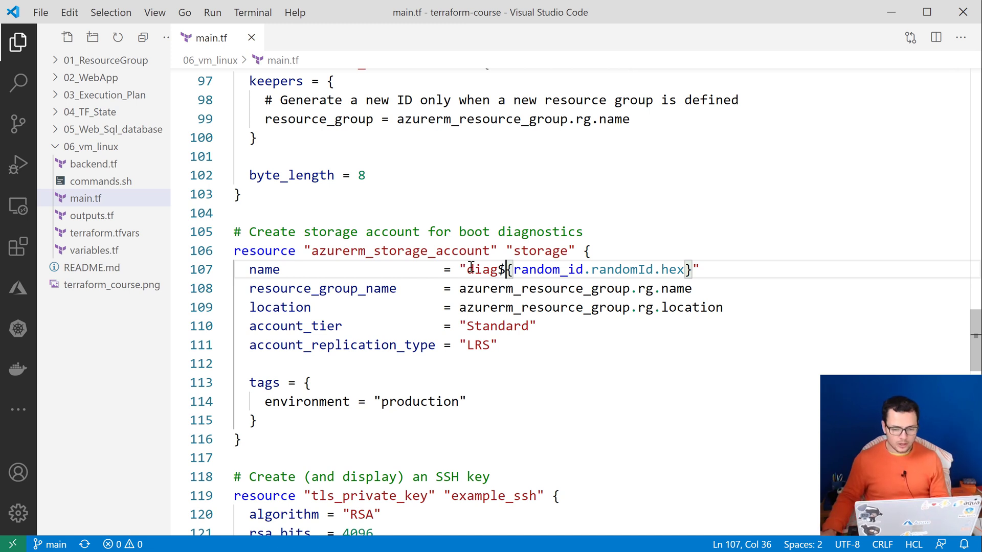
scroll(down, 3)
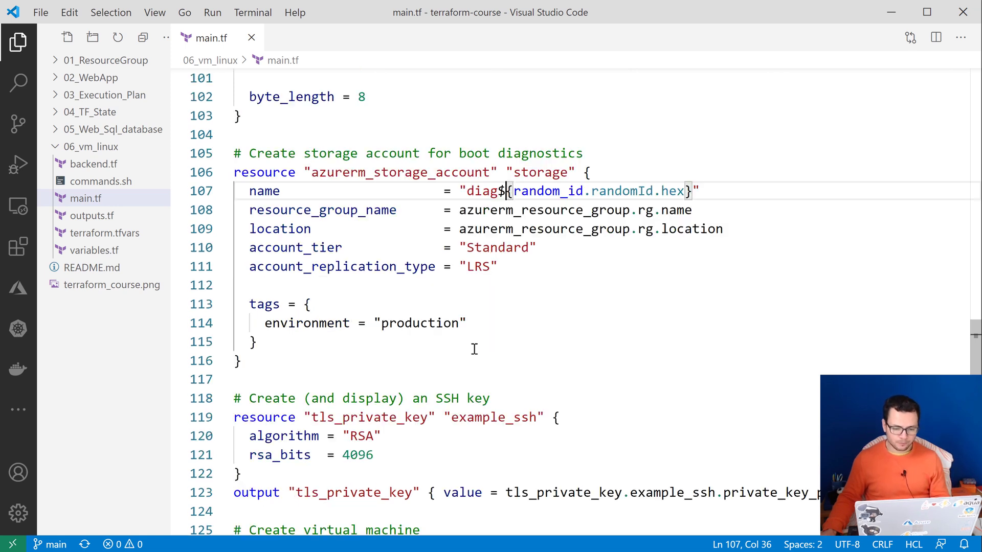
double_click(481, 267)
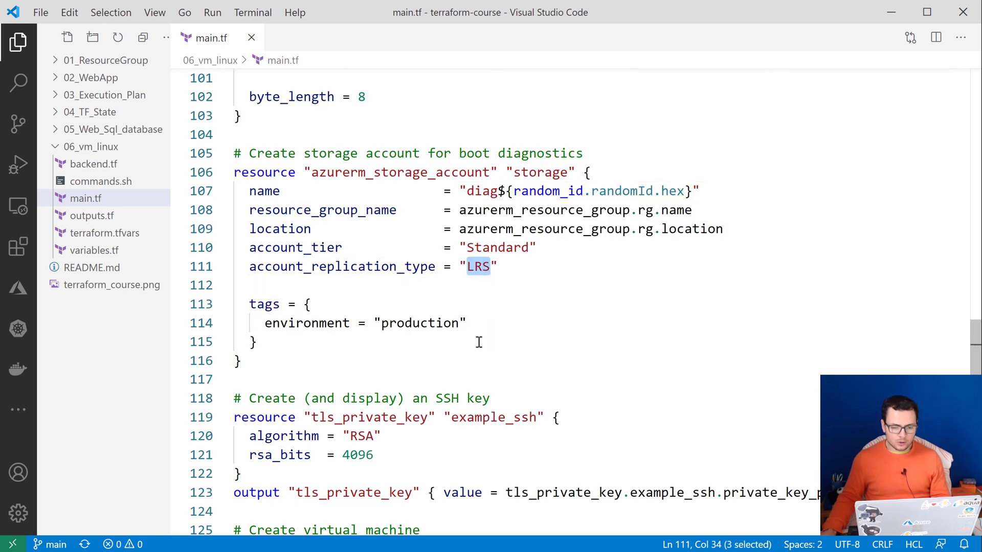
scroll(down, 3)
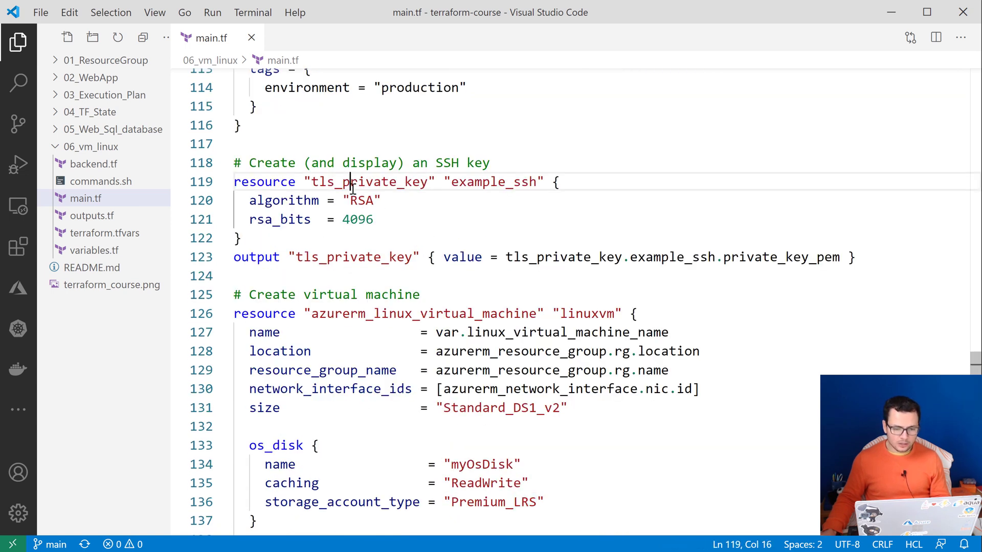
- Review main.tf from tls_private_key down to the VM's OS disk storage account type
double_click(366, 182)
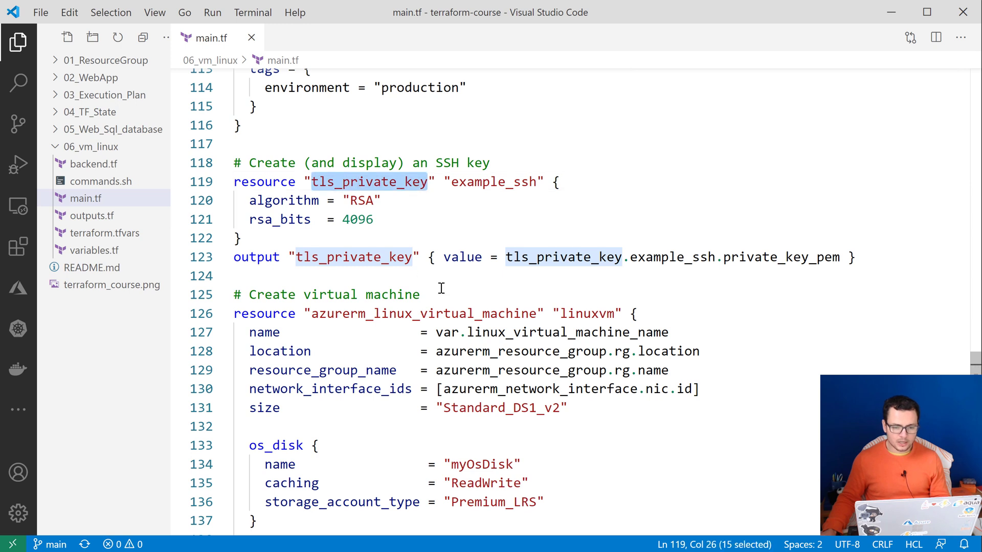
scroll(down, 3)
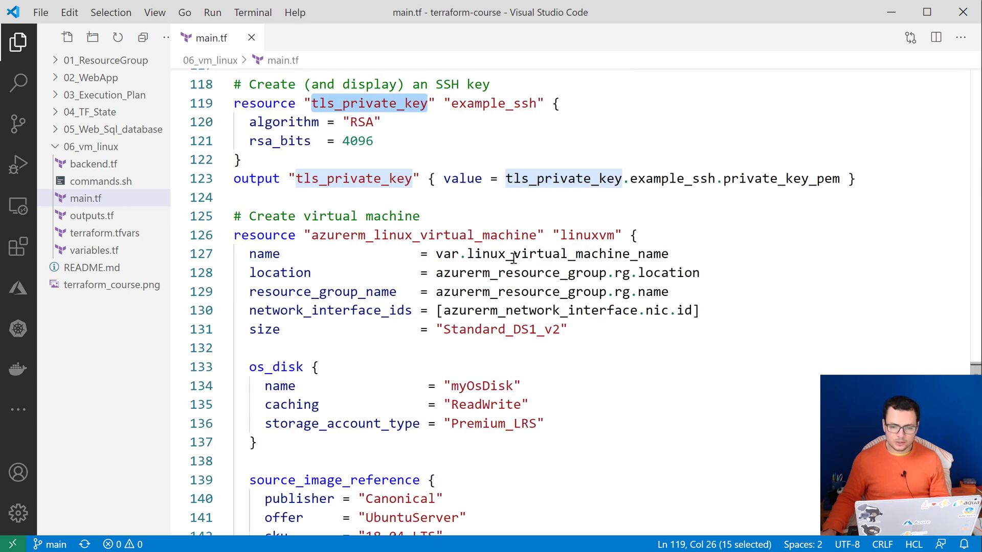
scroll(down, 3)
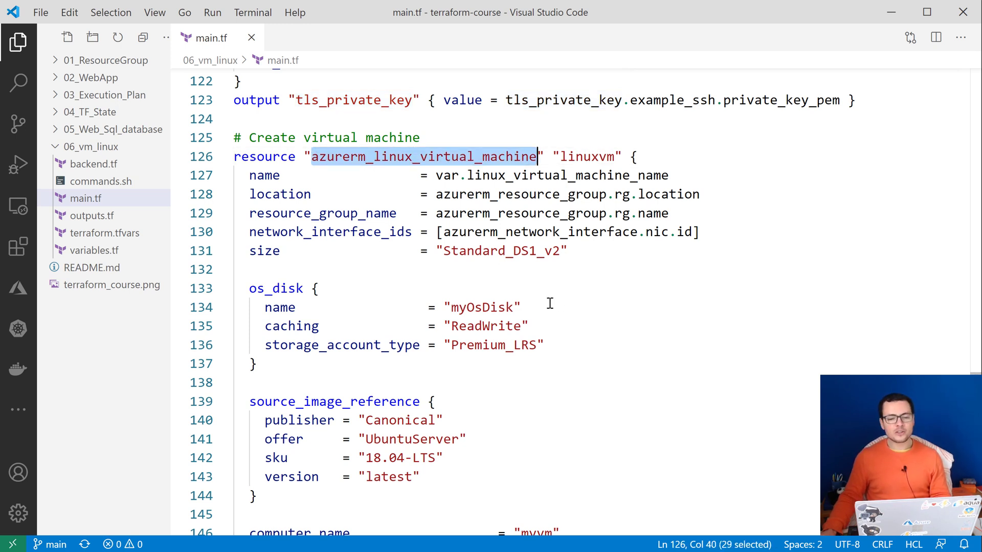
mouse_move(530, 325)
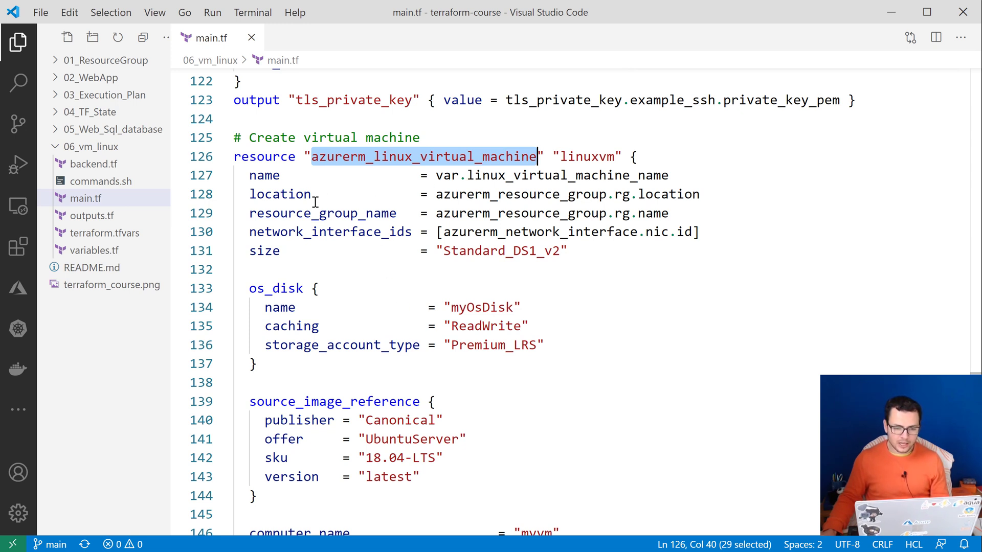
mouse_move(467, 215)
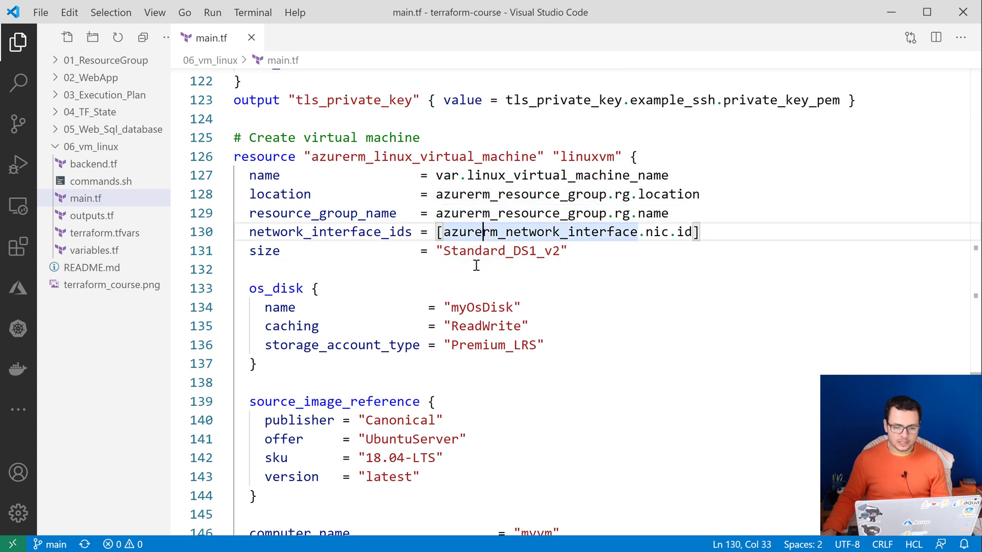
scroll(down, 3)
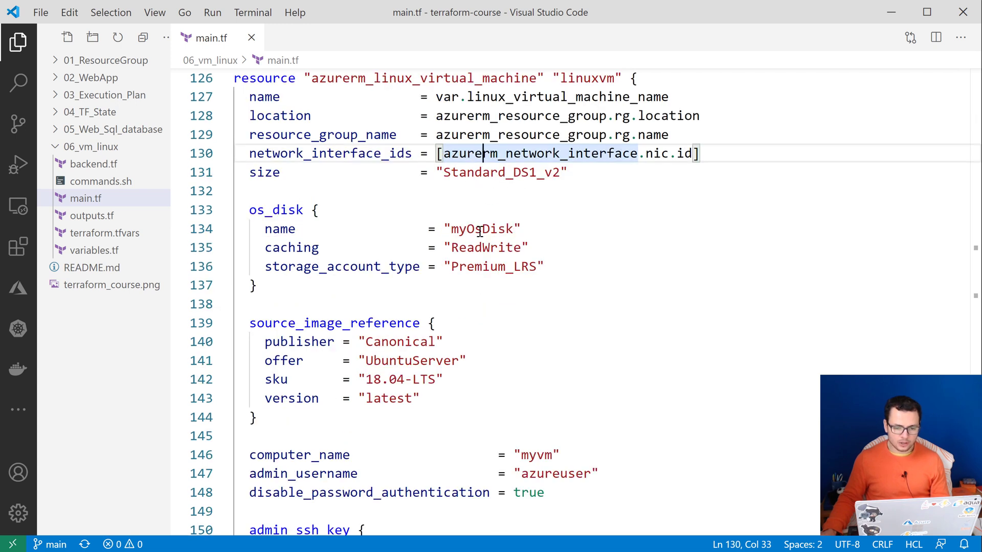
mouse_move(515, 186)
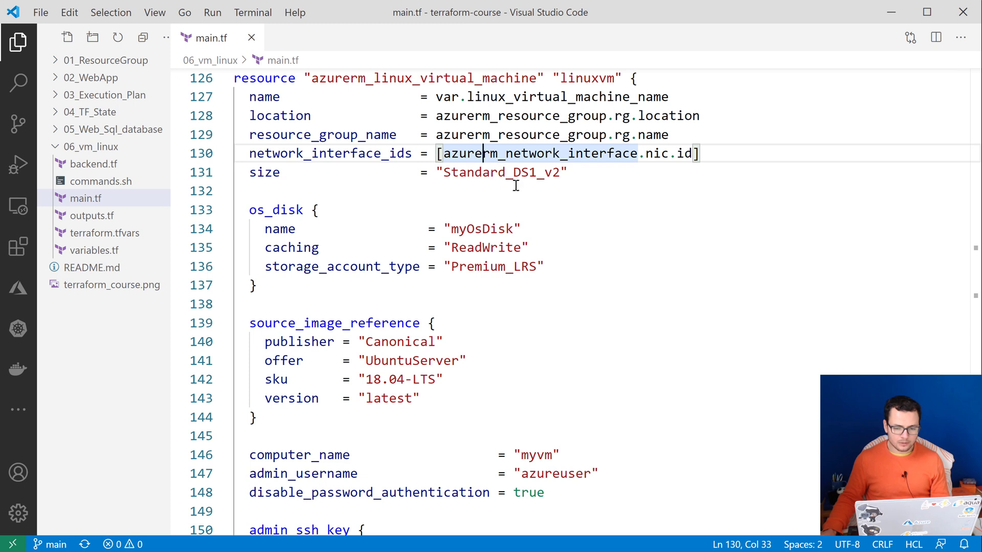
mouse_move(533, 211)
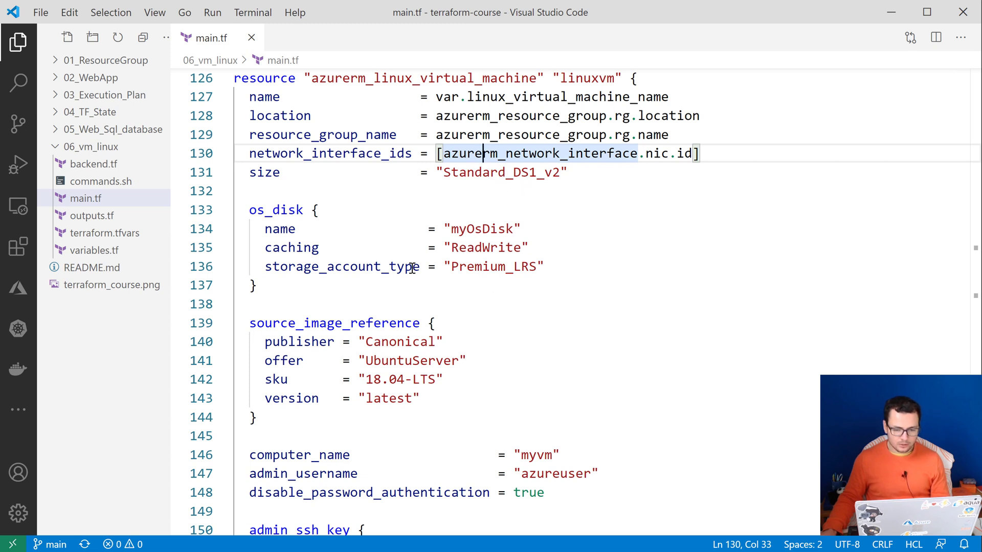
scroll(down, 3)
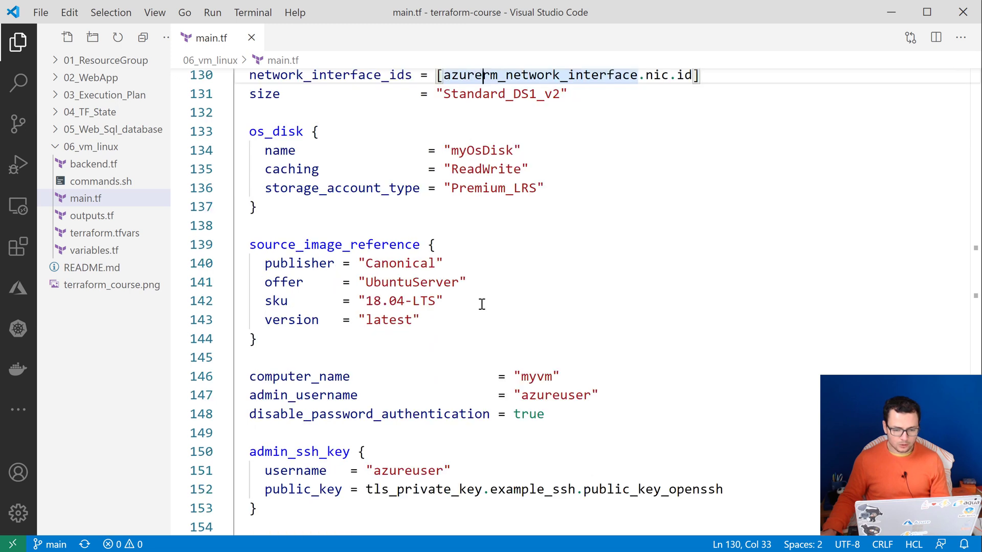
double_click(341, 188)
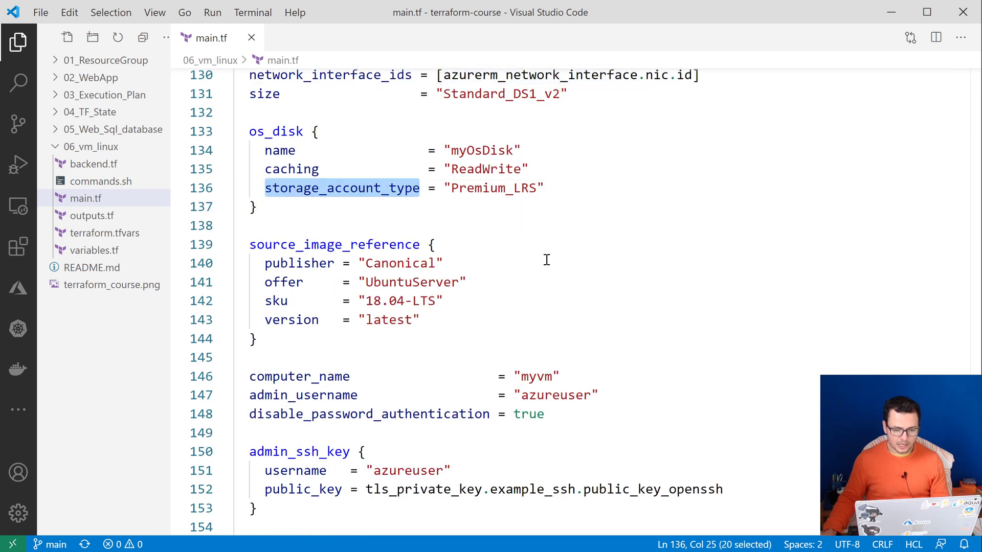
mouse_move(489, 317)
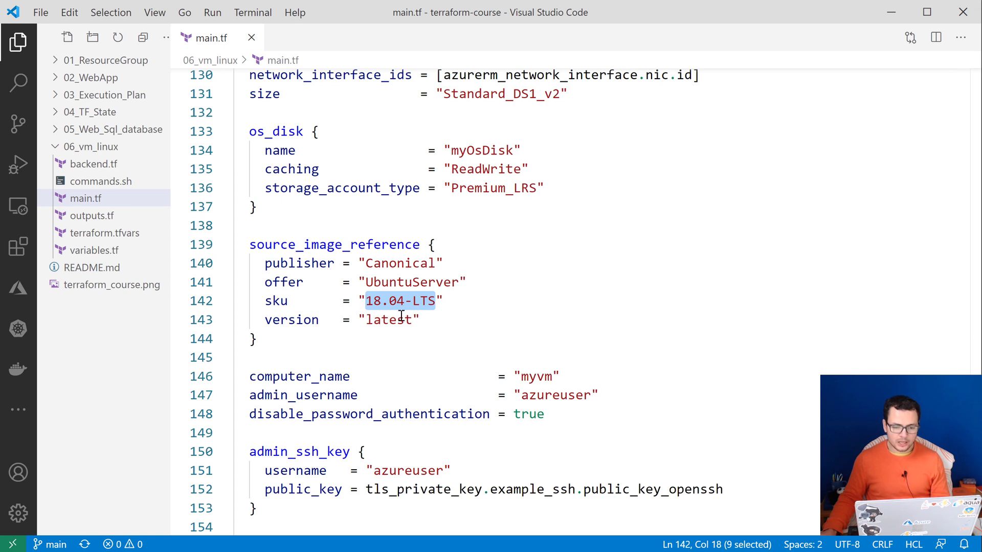
mouse_move(378, 328)
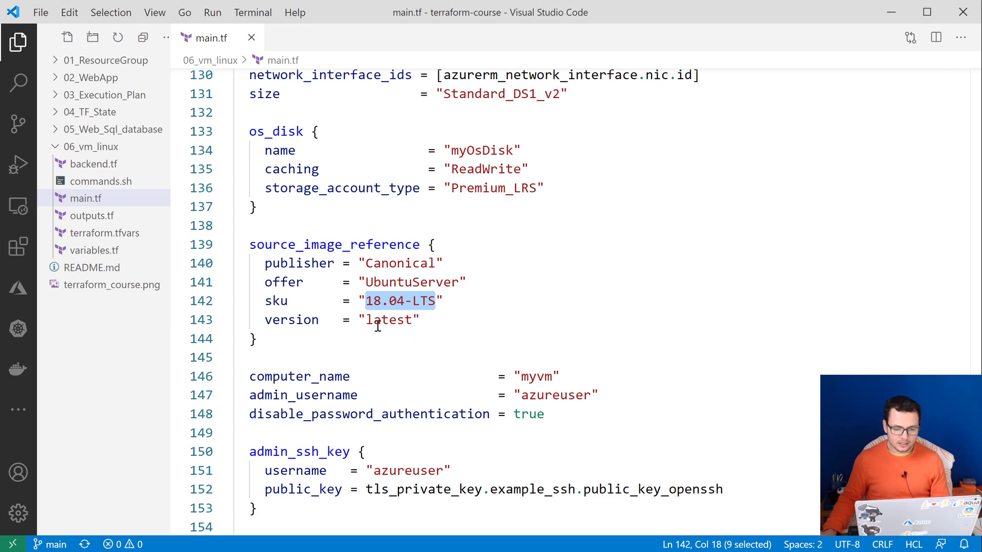
- Review the admin_ssh_key and boot_diagnostics blocks, then open variables.tf
scroll(down, 3)
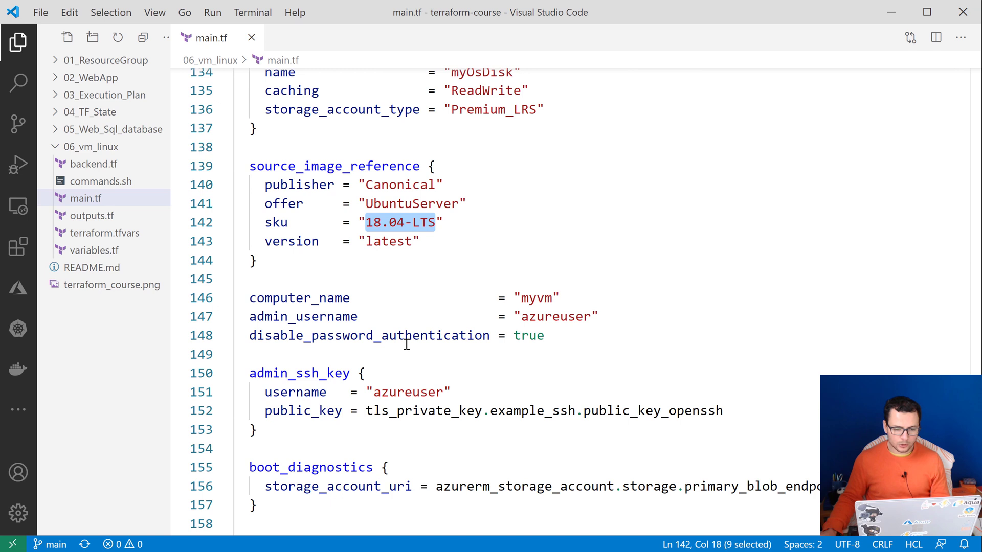
scroll(down, 3)
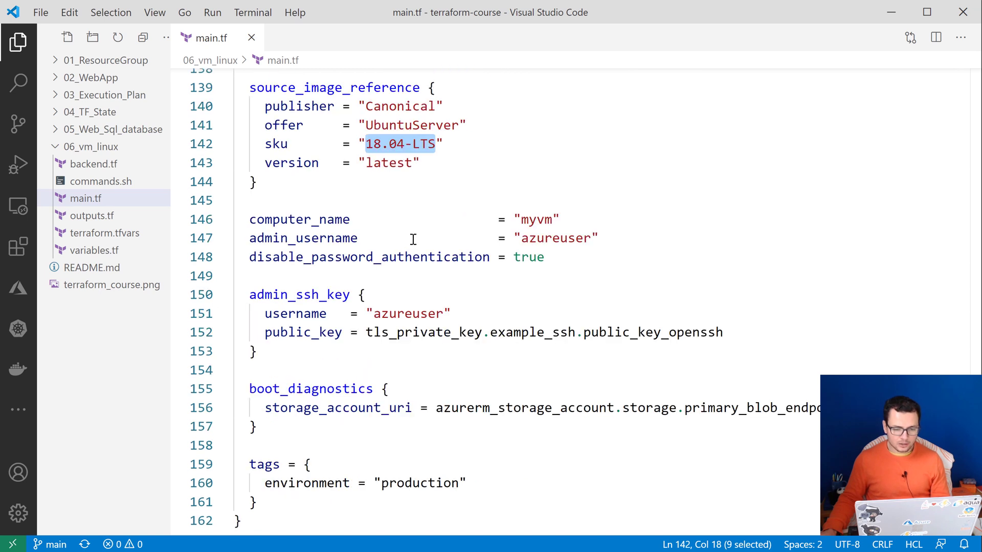
double_click(303, 238)
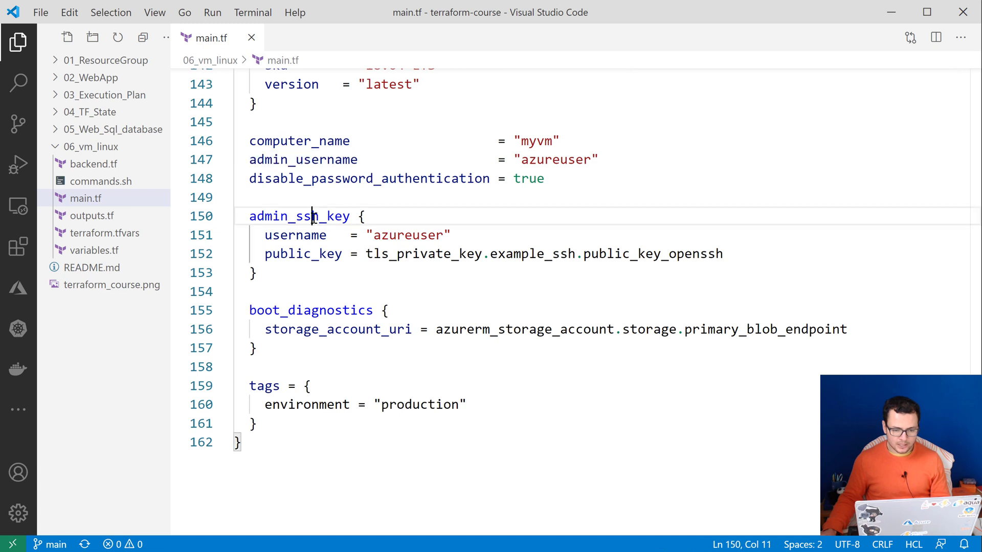
double_click(523, 329)
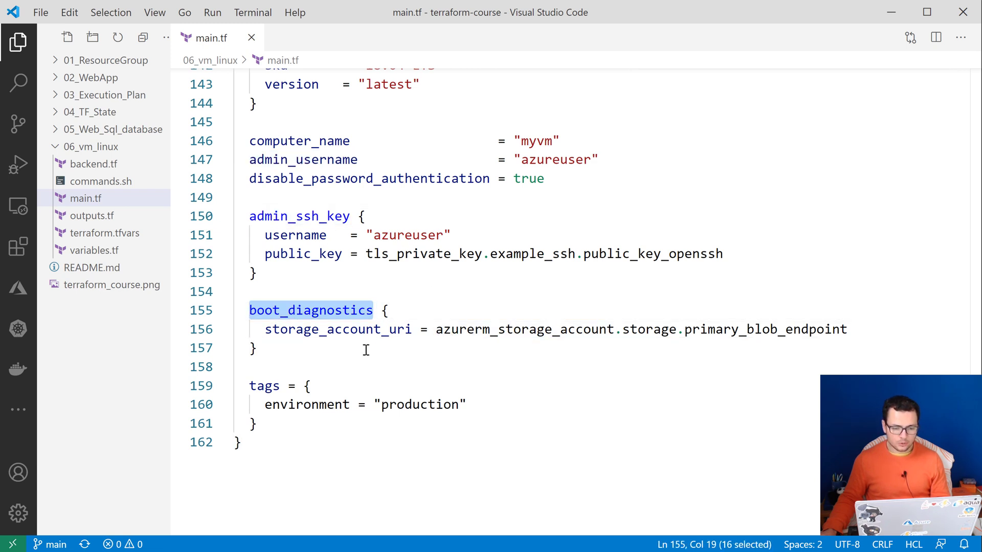
mouse_move(415, 356)
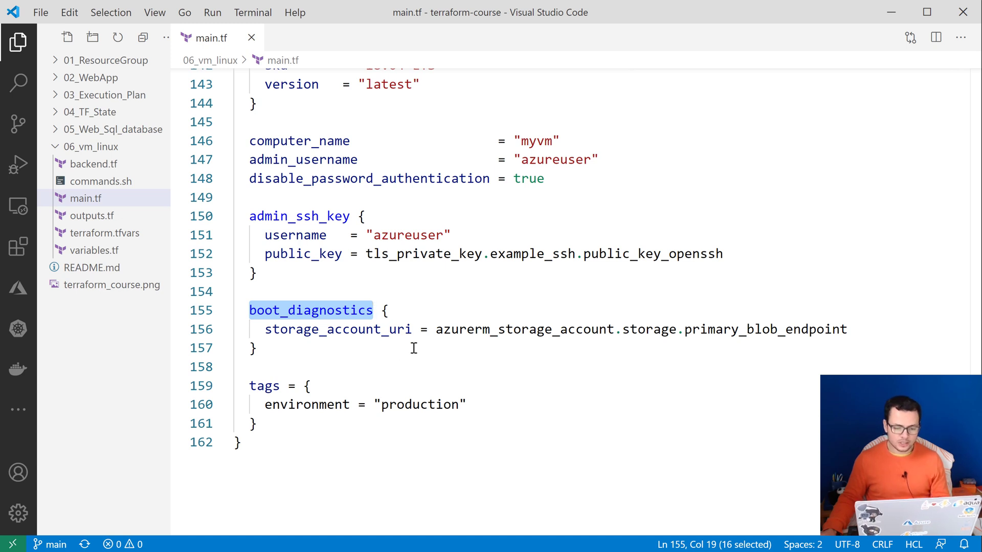
double_click(337, 329)
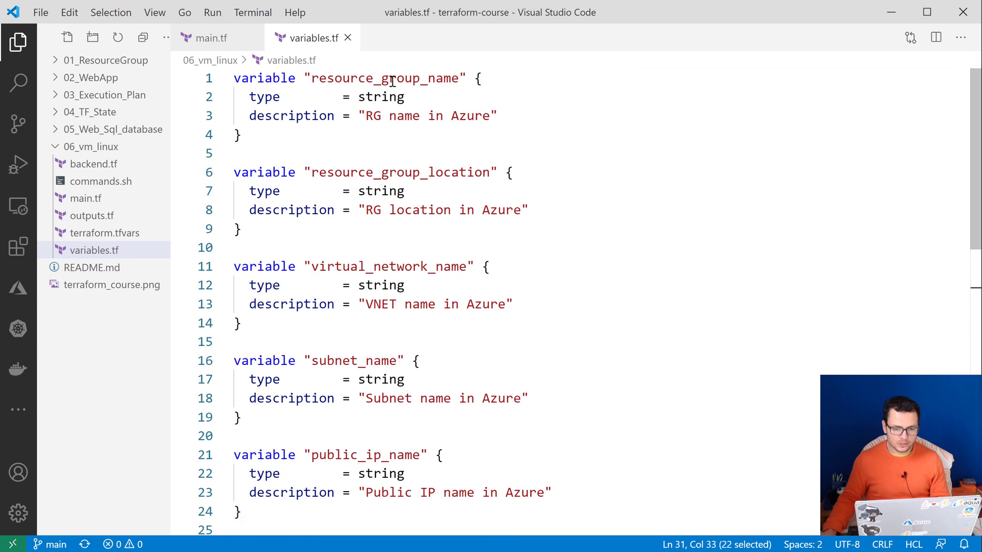
- Read variables.tf down to linux_virtual_machine_name, then open terraform.tfvars
scroll(down, 3)
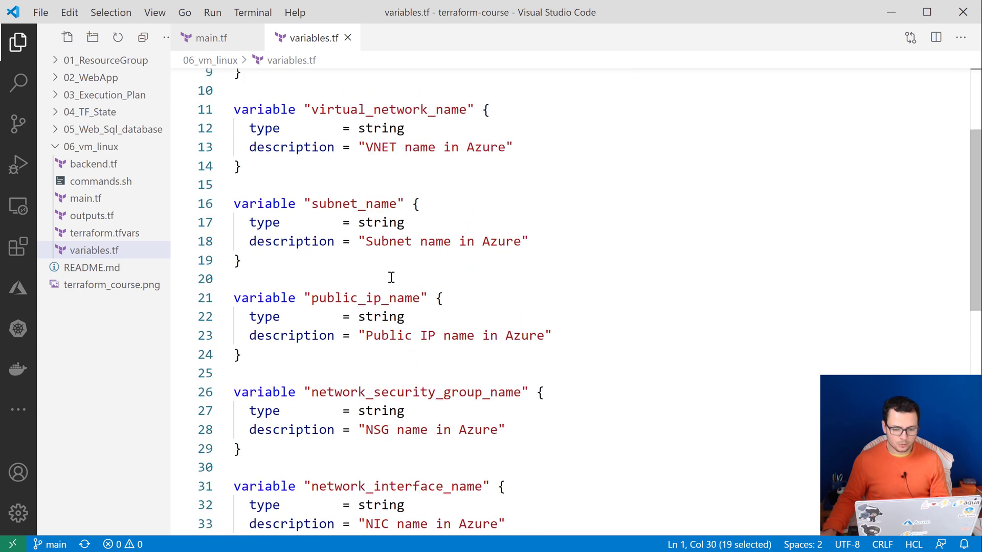
scroll(down, 3)
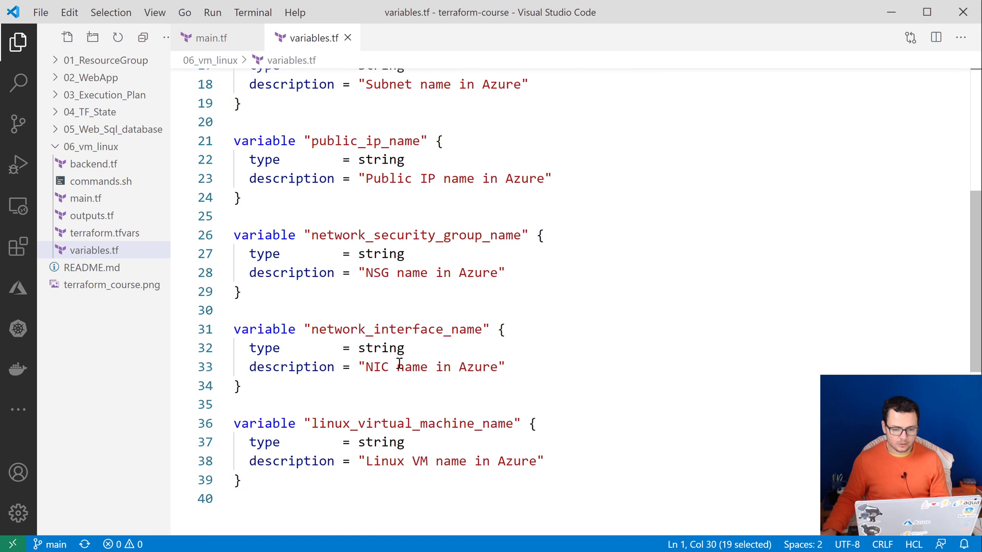
click(420, 423)
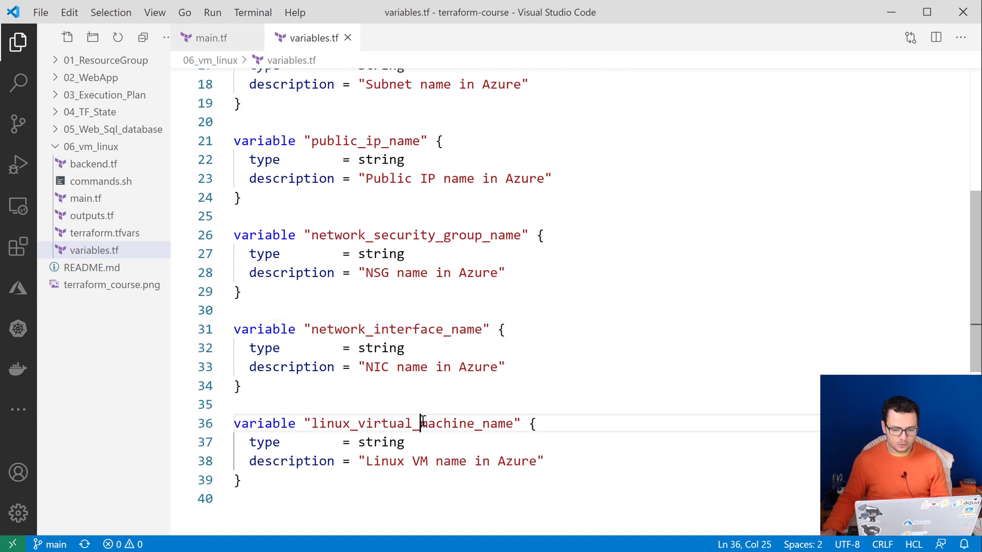
double_click(421, 424)
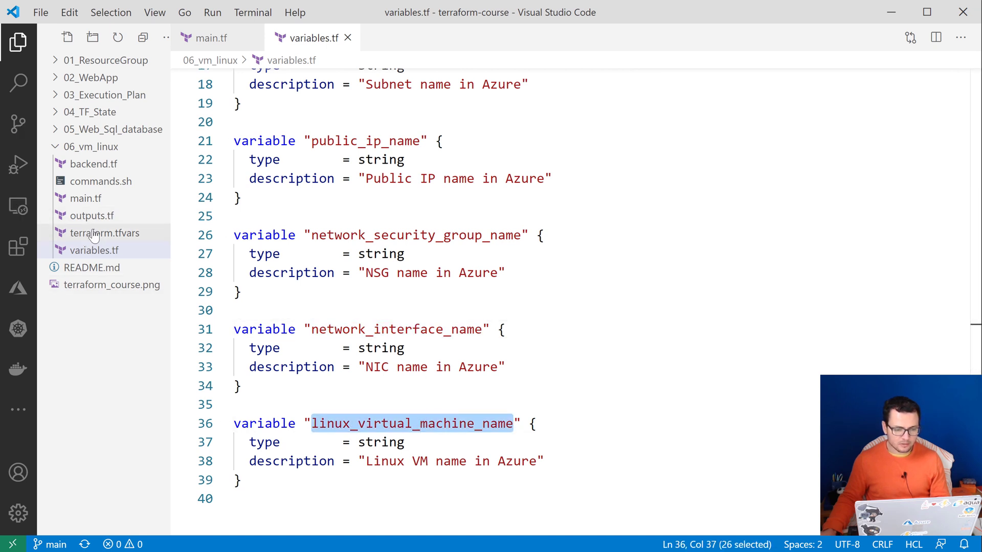
click(104, 233)
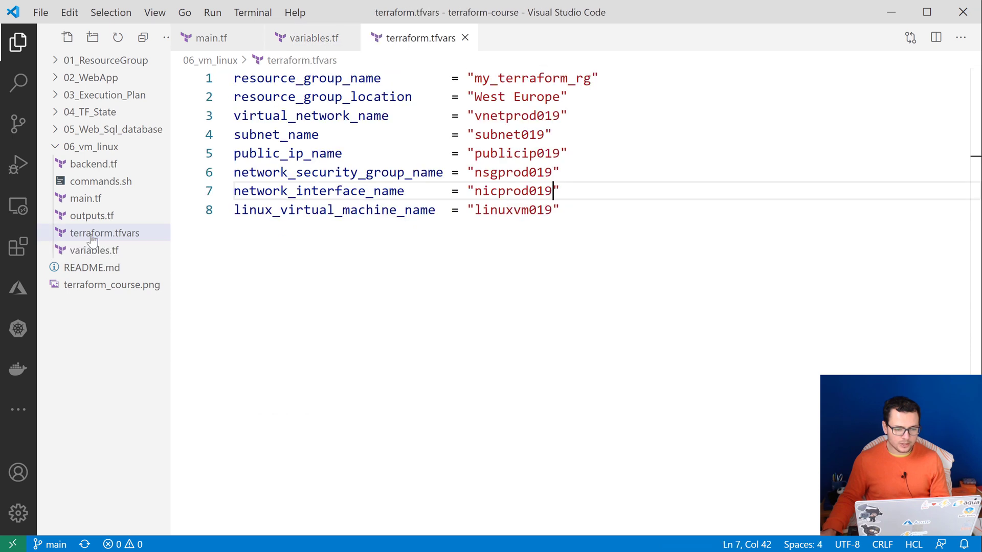
mouse_move(455, 96)
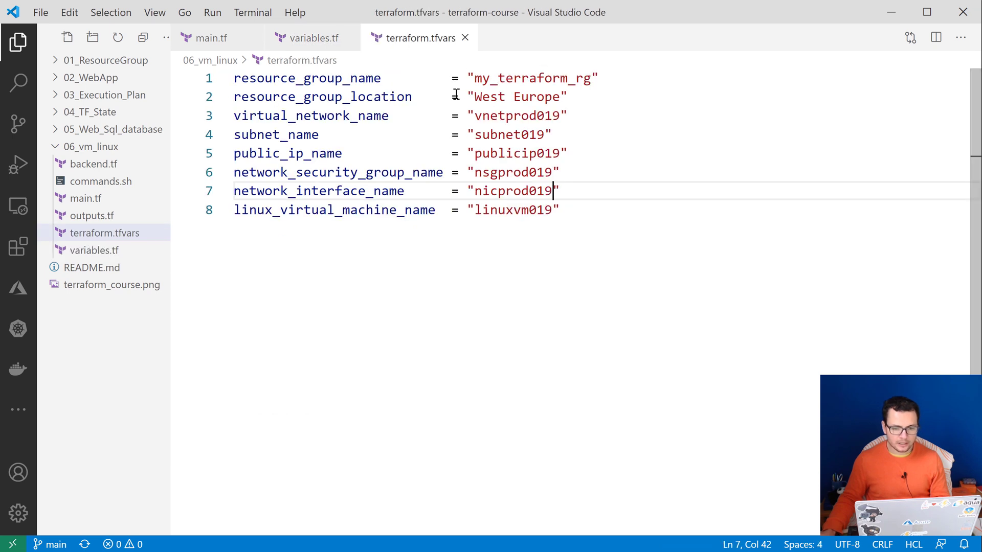
- Point out public_ip_name, network_interface_name and the linuxvm019 VM name in terraform.tfvars
click(271, 154)
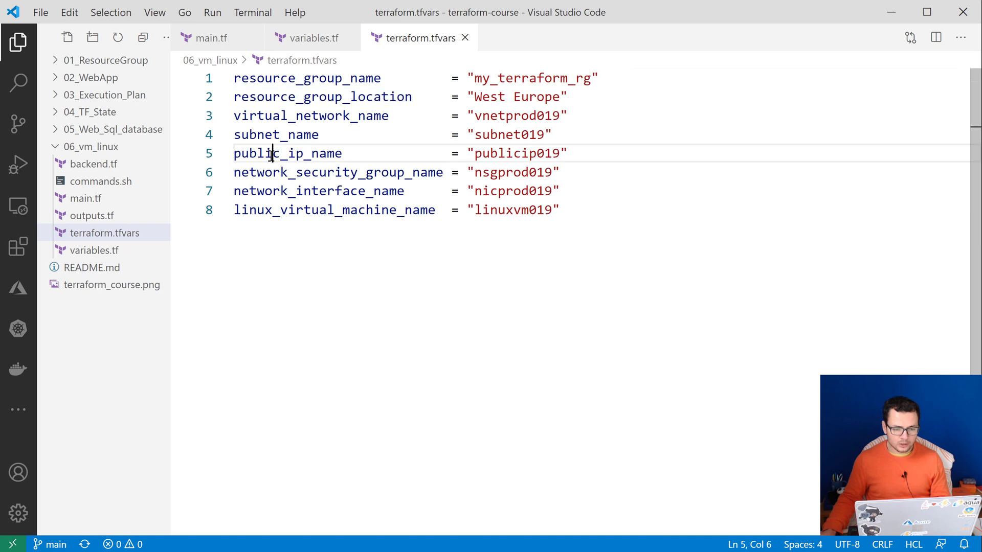
double_click(318, 190)
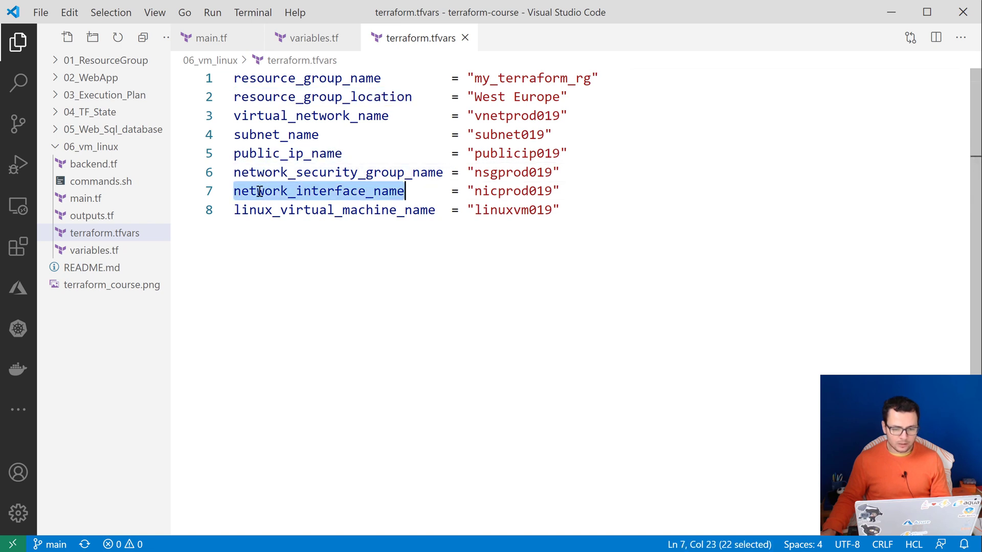
double_click(514, 211)
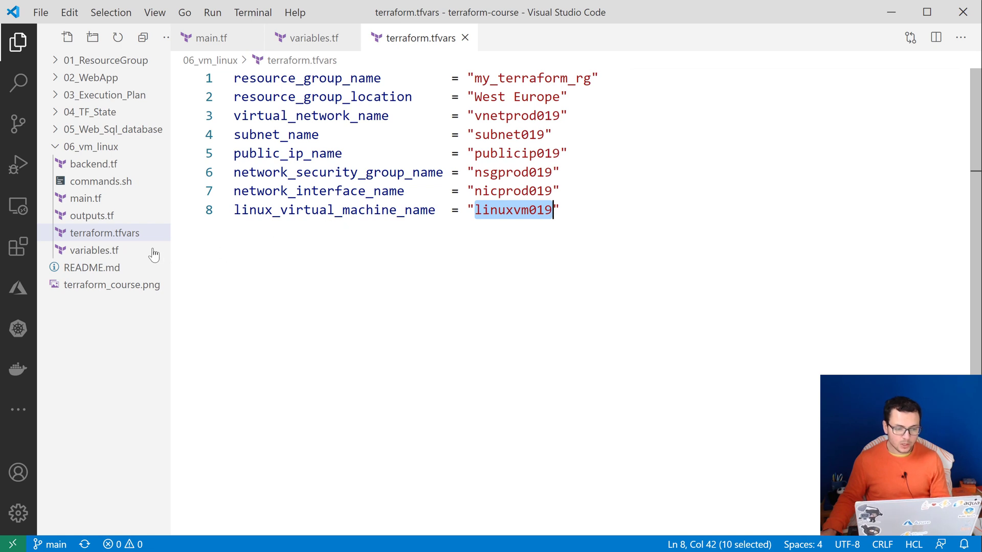
mouse_move(118, 207)
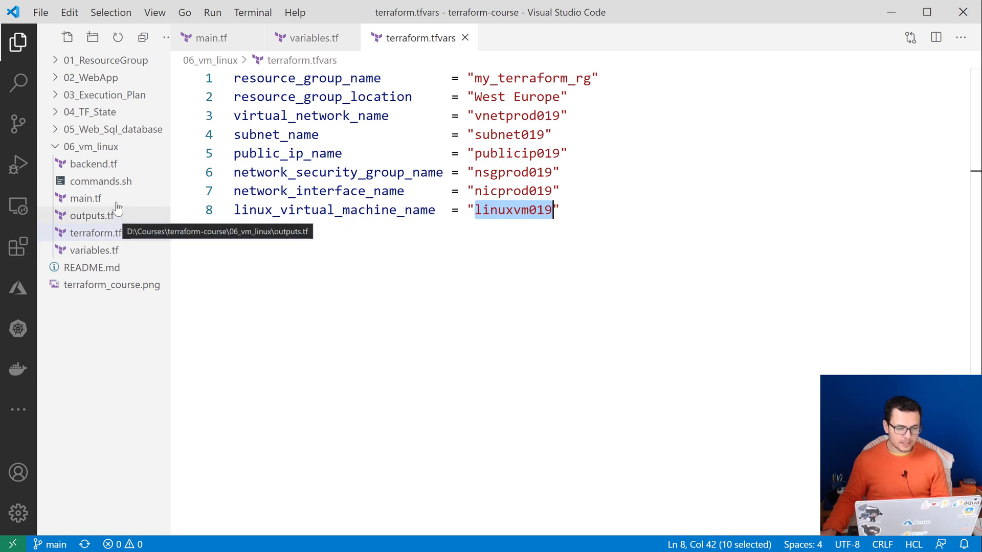
mouse_move(111, 216)
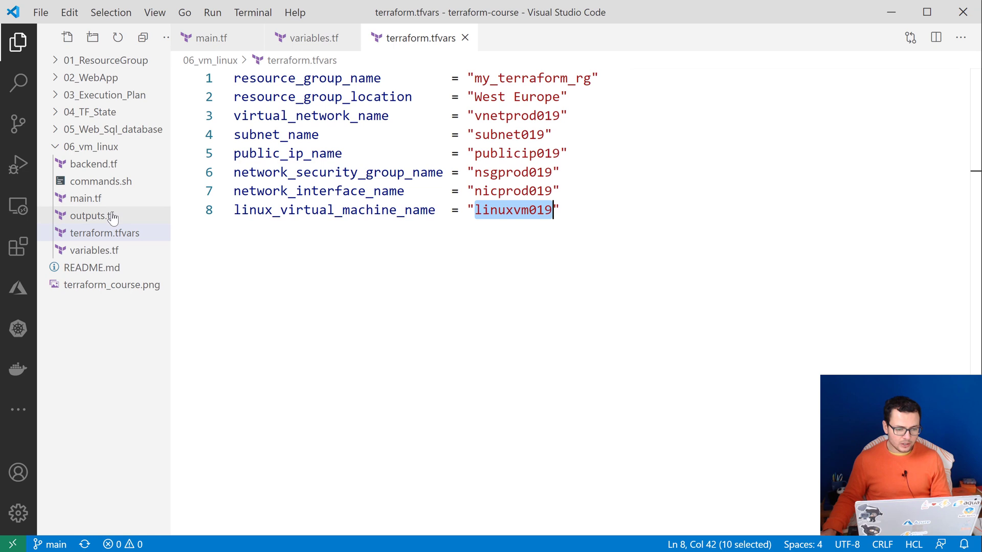
click(252, 12)
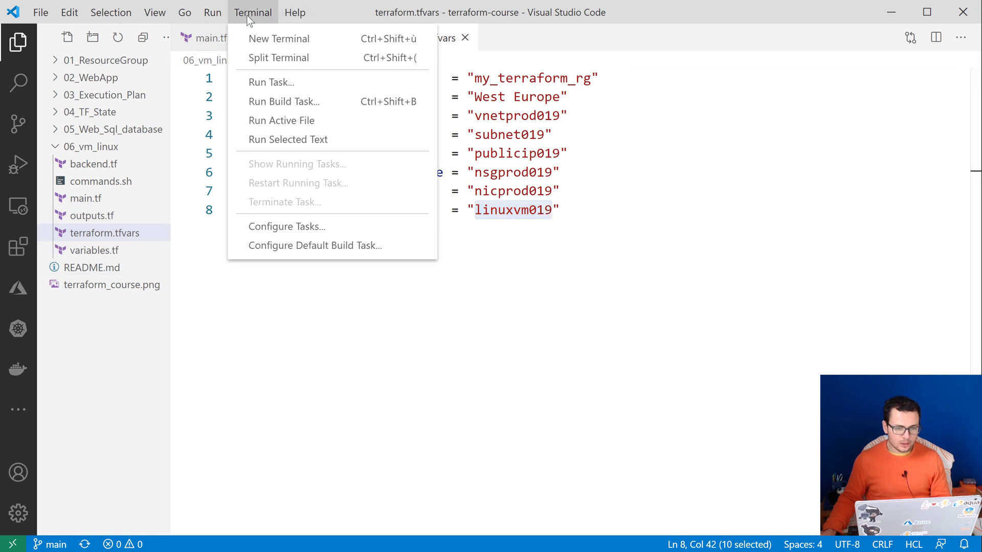
- Start a new terminal and change into the 06_vm_linux folder
click(278, 39)
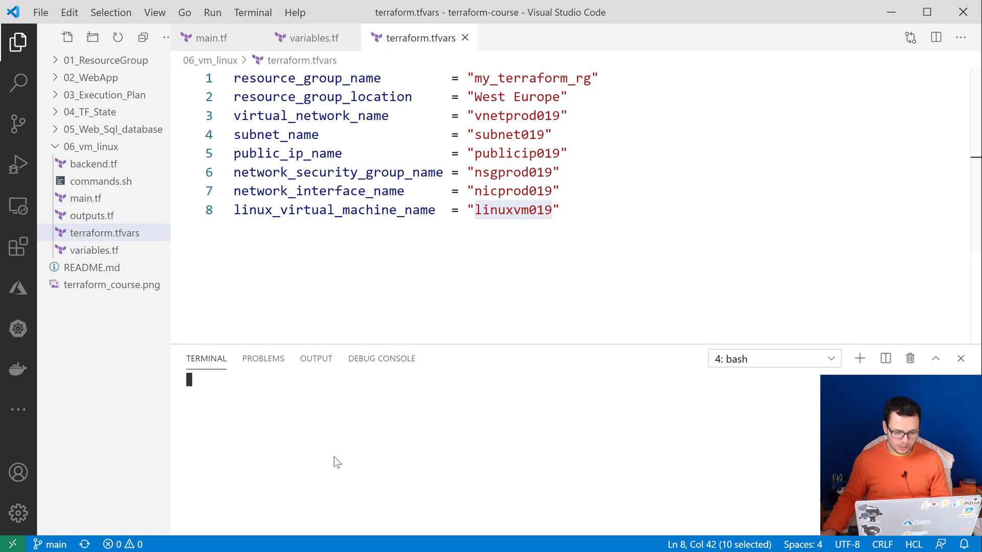
text(cd)
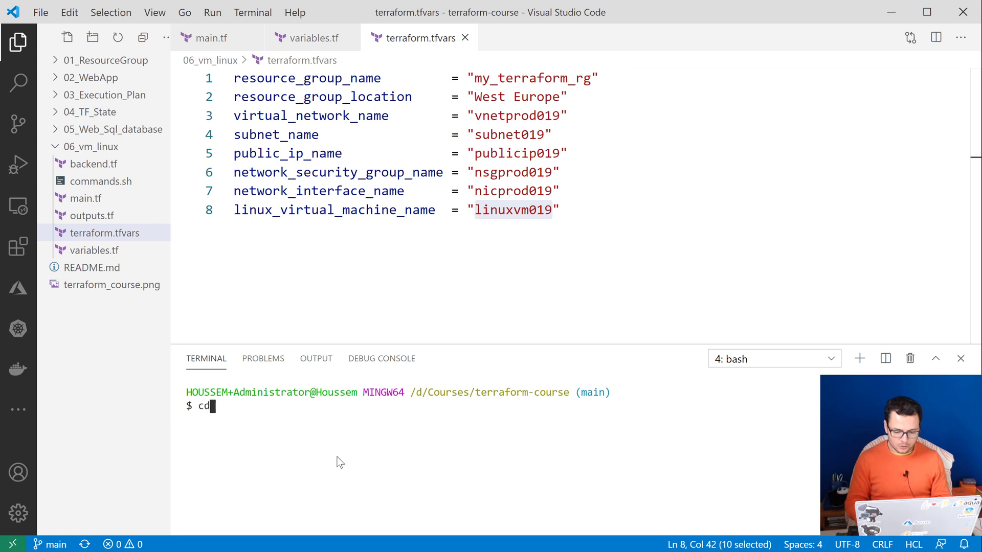
text(06)
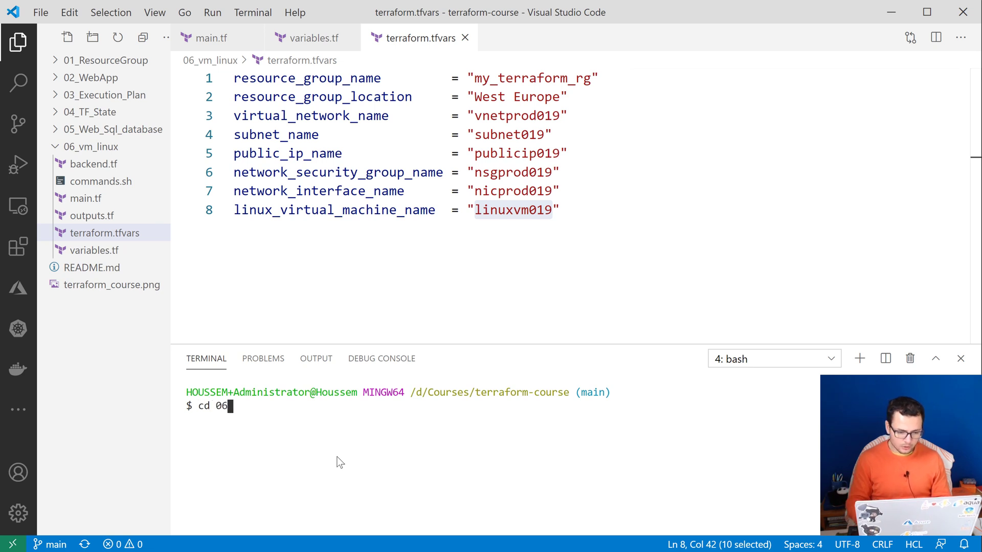
key(Enter)
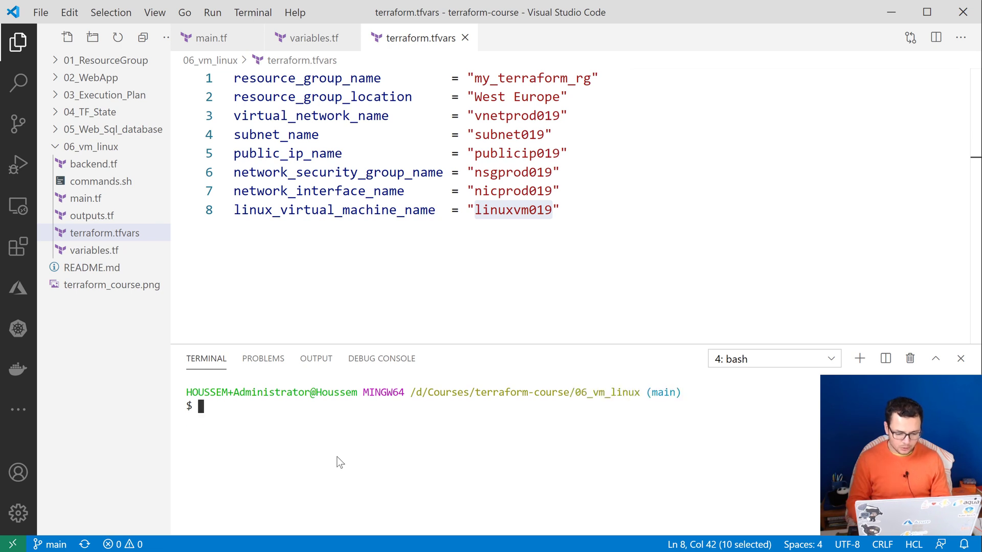
- Run terraform fmt, which reformats outputs.tf
text(terraform)
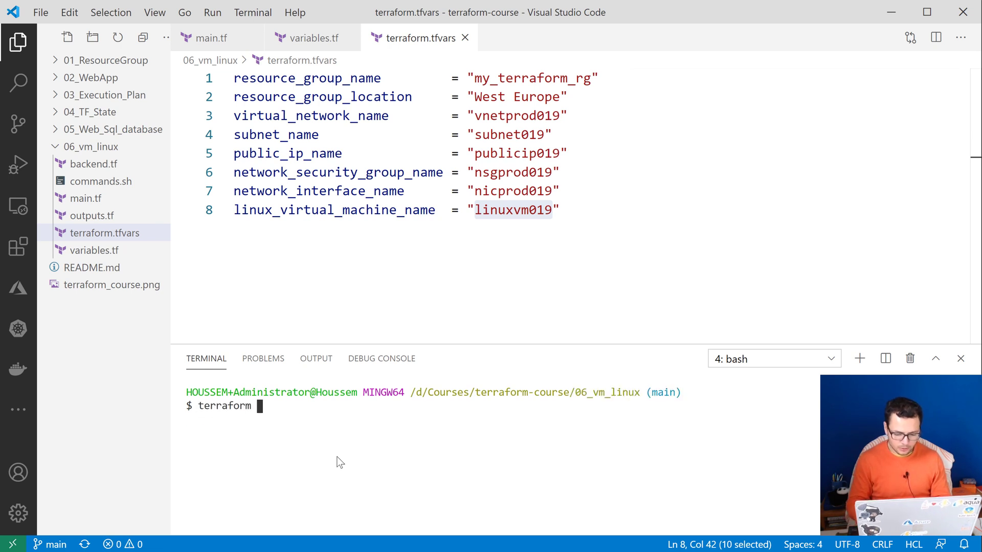
text(fm)
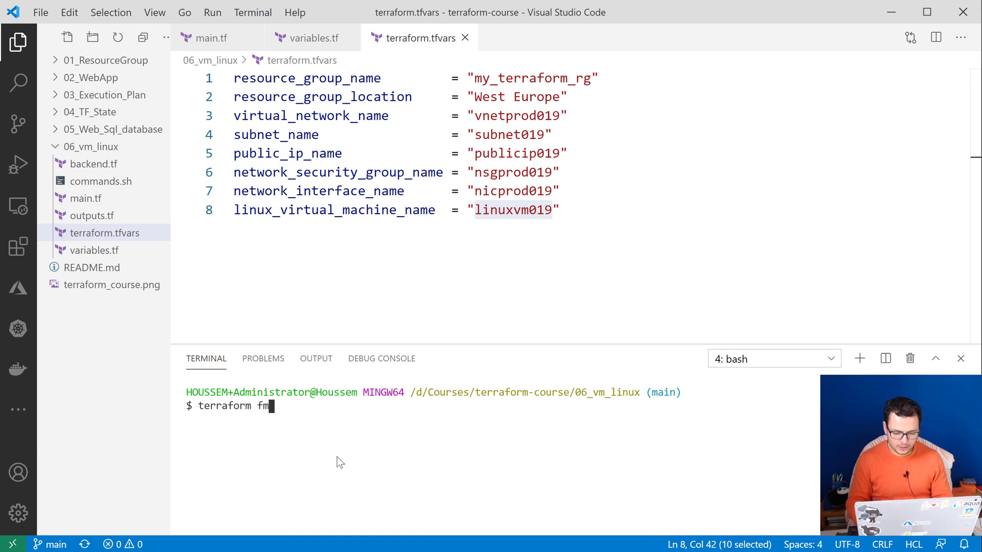
key(Enter)
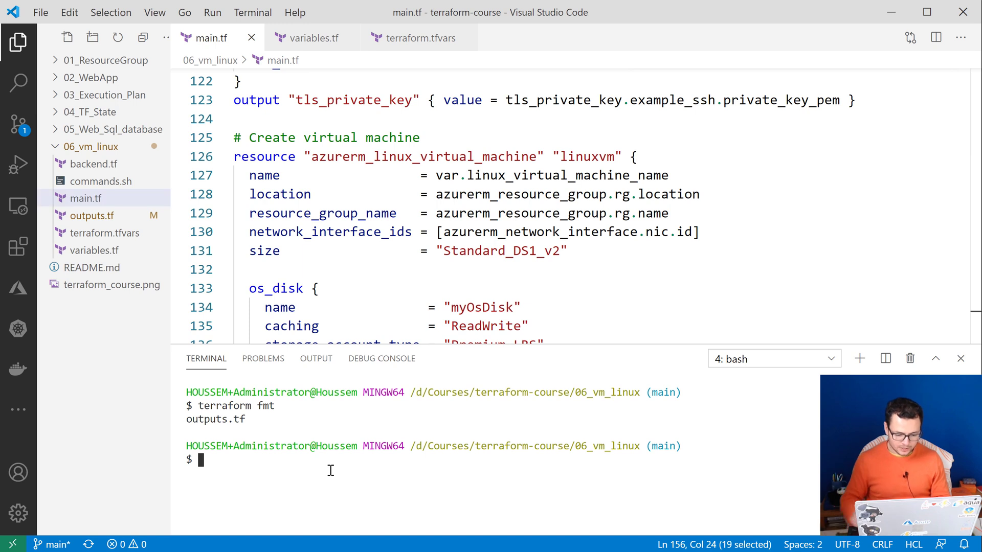
- Run terraform init to initialize the working directory
text(terraform)
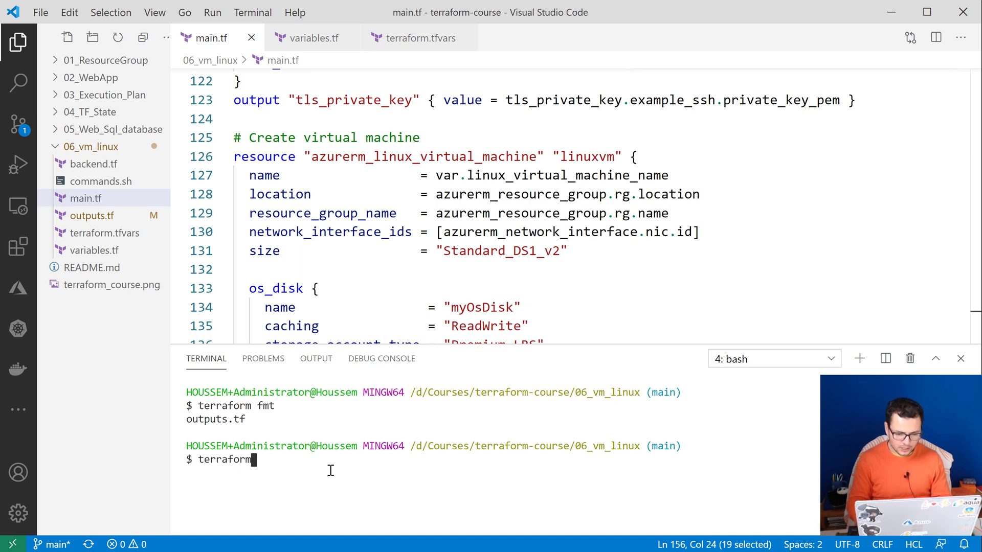
text(init)
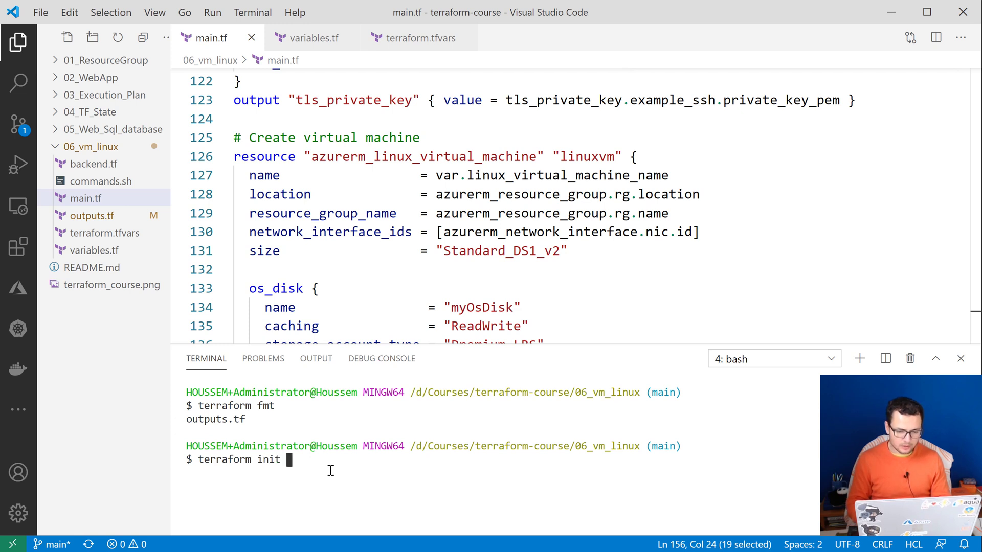
key(Enter)
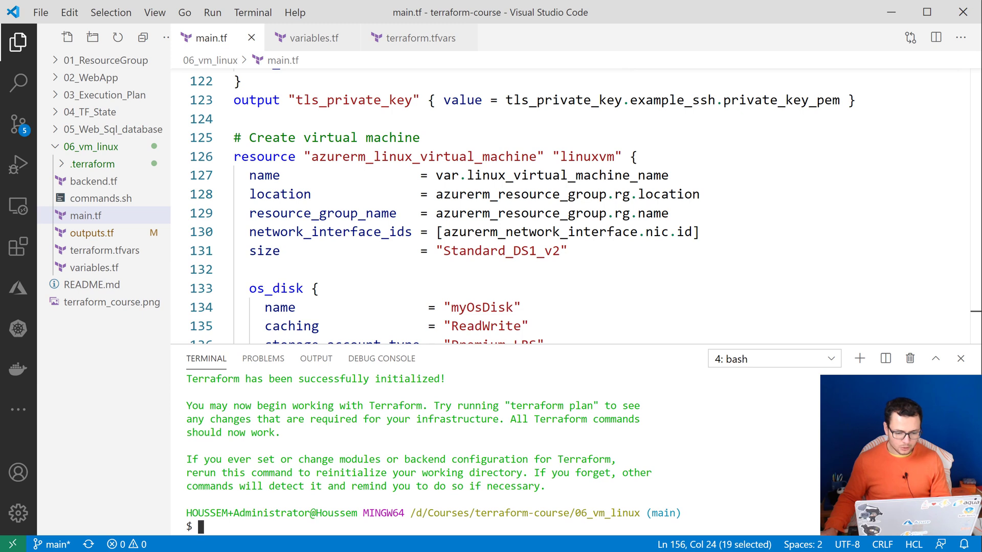
- Run terraform validate to confirm the configuration is valid, then clear the terminal
text(terraform validate)
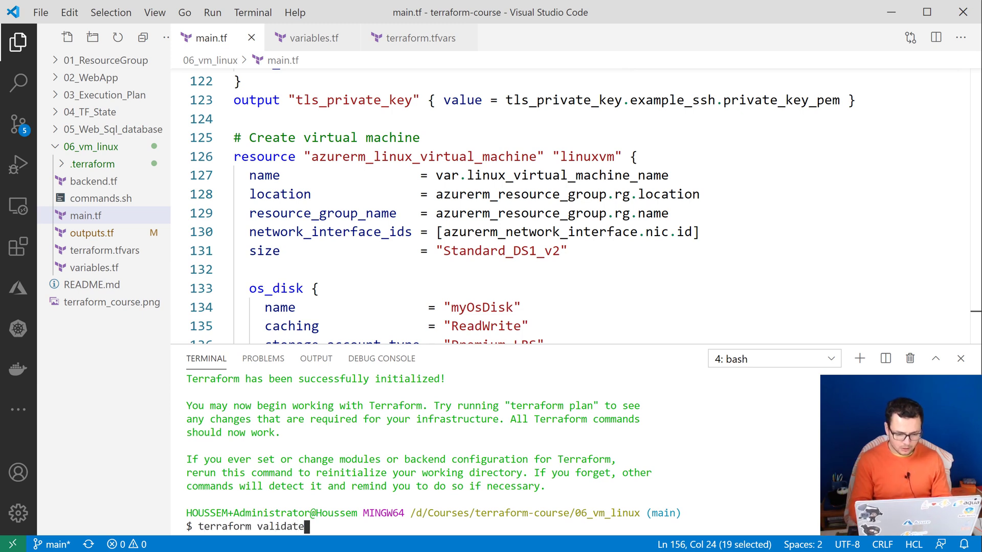
key(Enter)
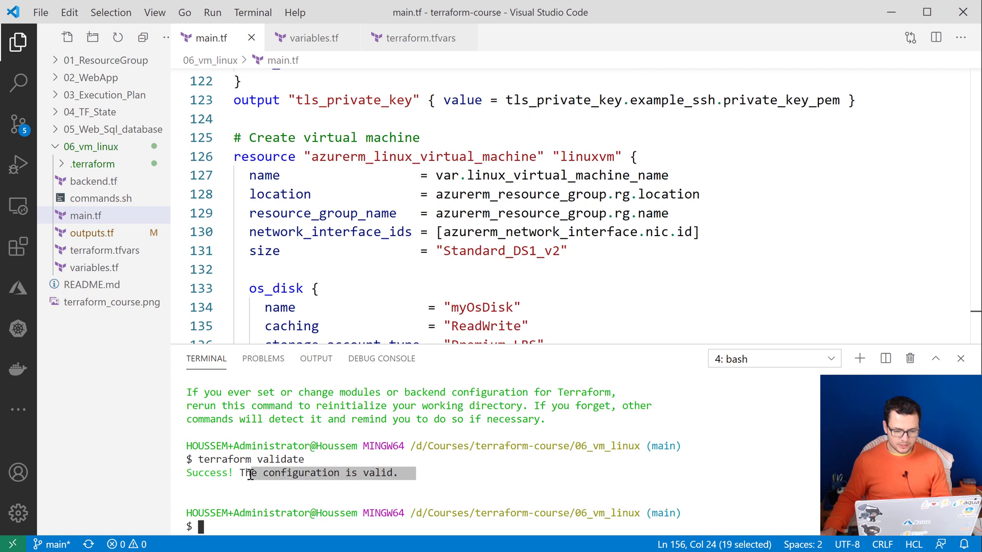
text(cl)
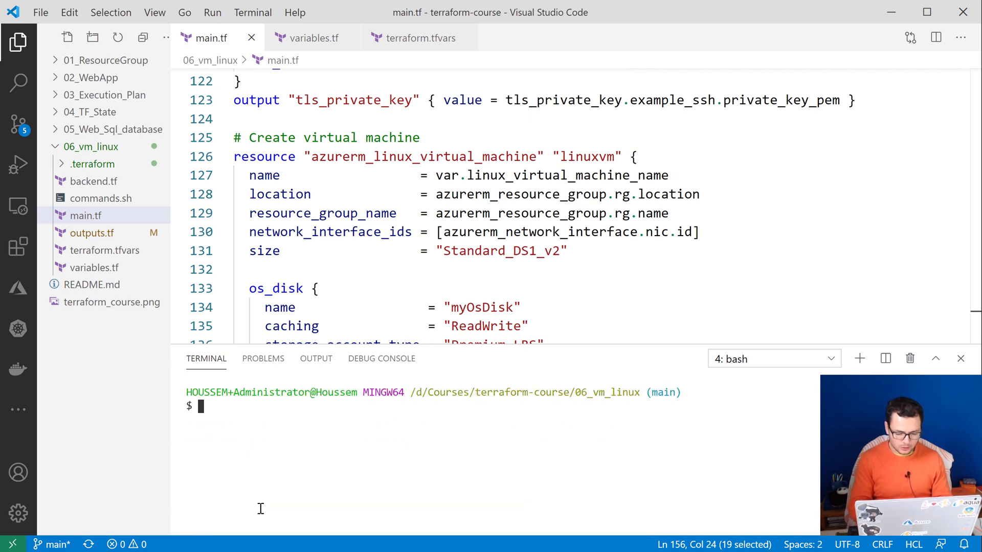
- Run terraform plan -out tfplan to generate and save the execution plan
text(terraform plan)
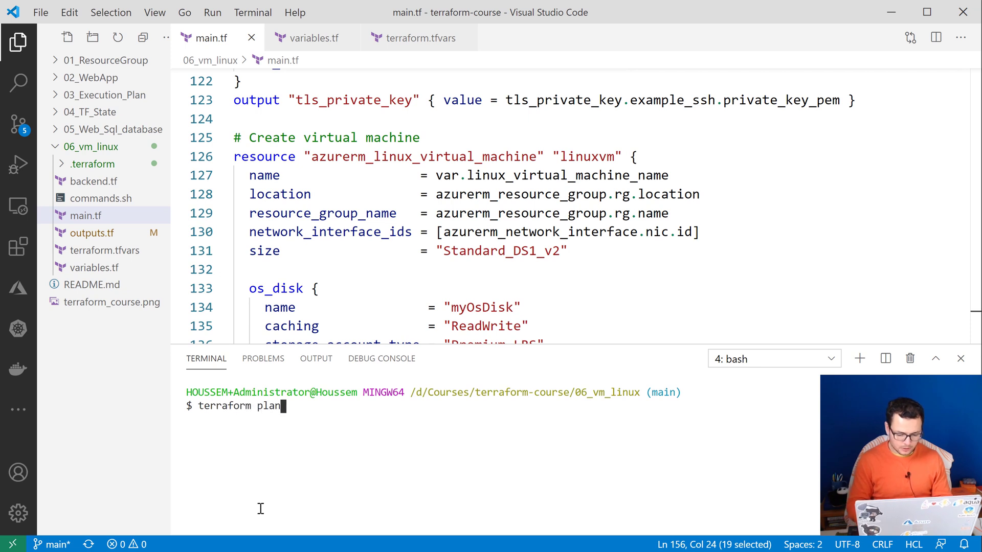
text(-out)
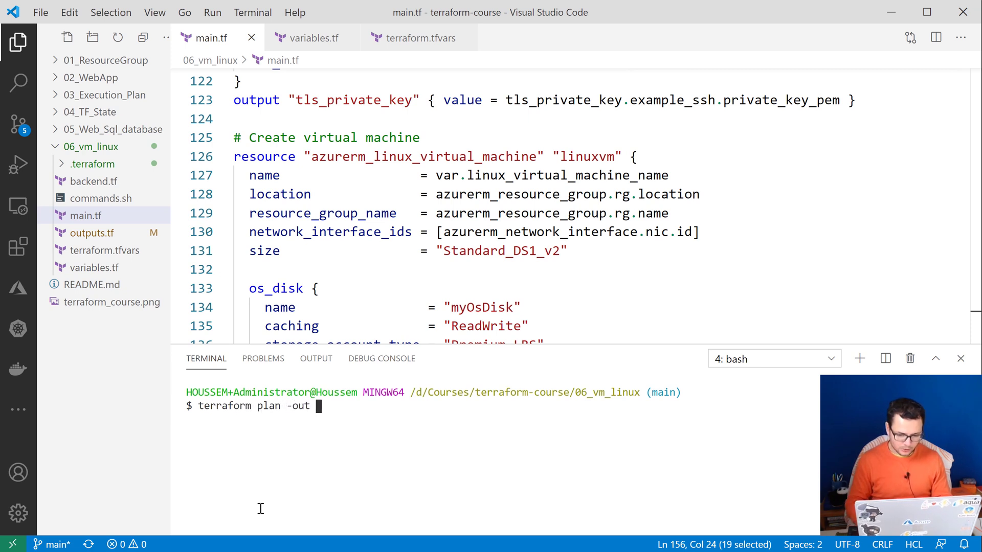
text(tfplan)
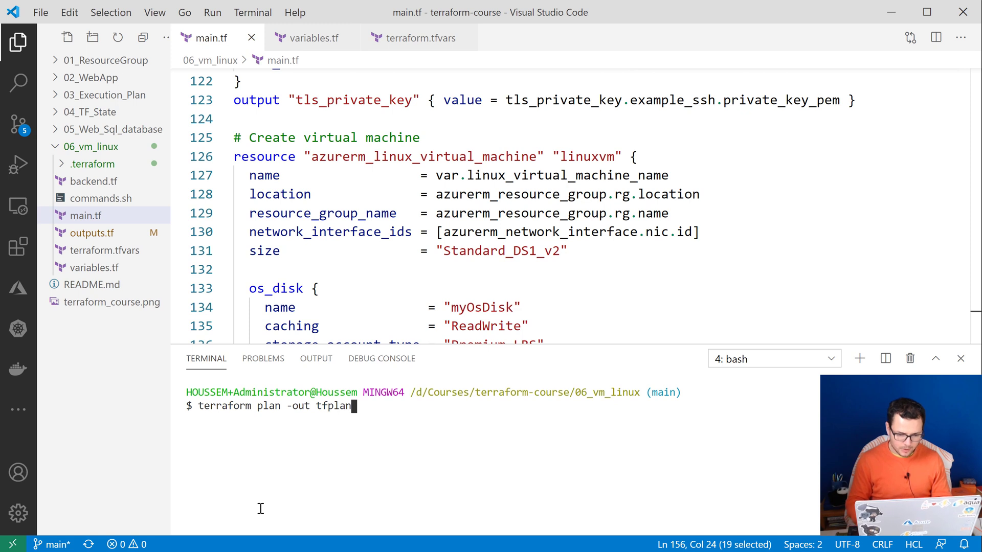
key(Enter)
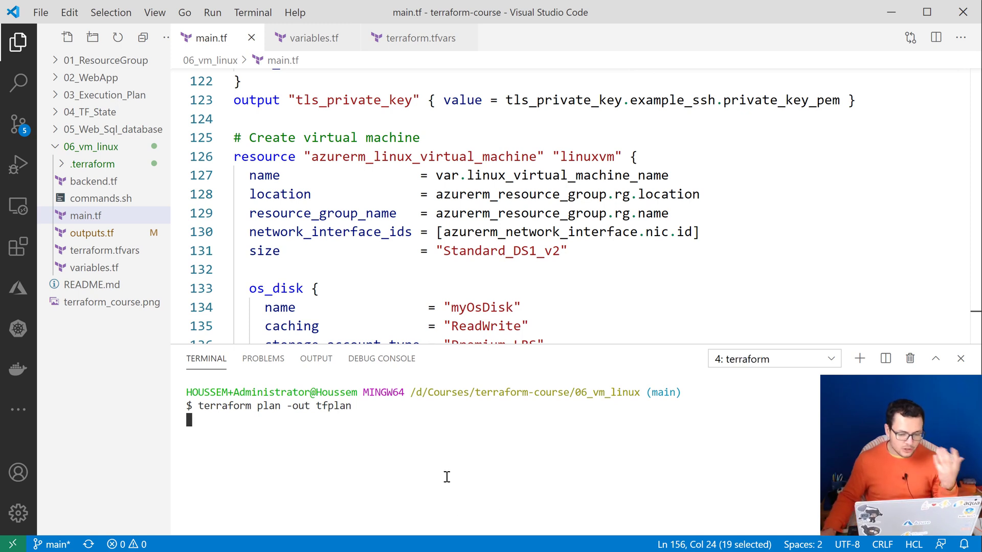
mouse_move(352, 447)
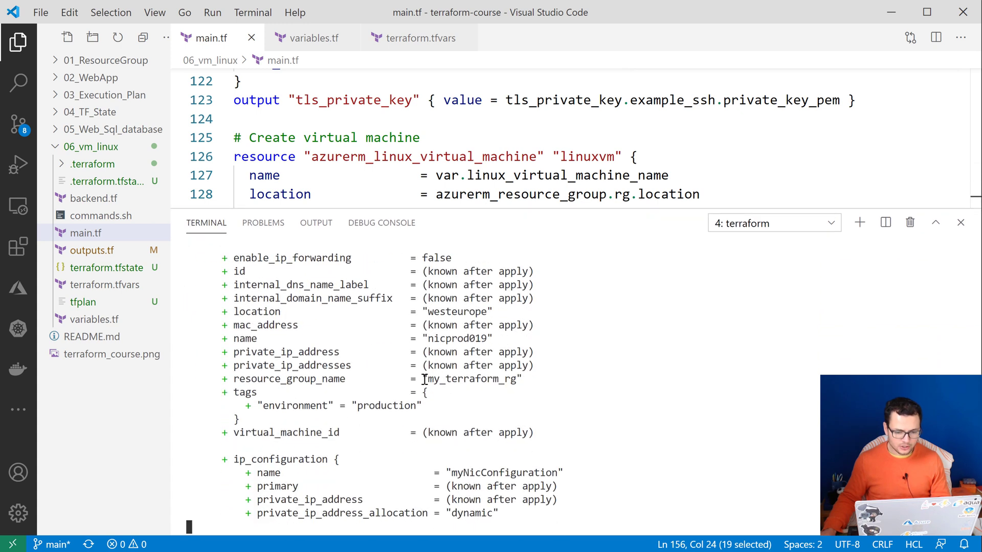
- Review the plan output down to the summary of 11 to add, 0 to change, 0 to destroy
scroll(down, 3)
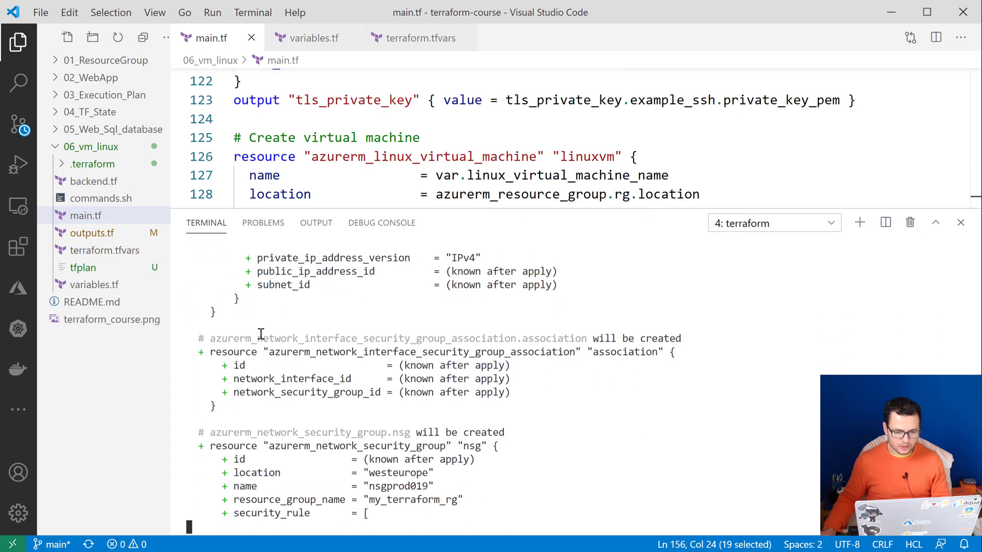
scroll(down, 3)
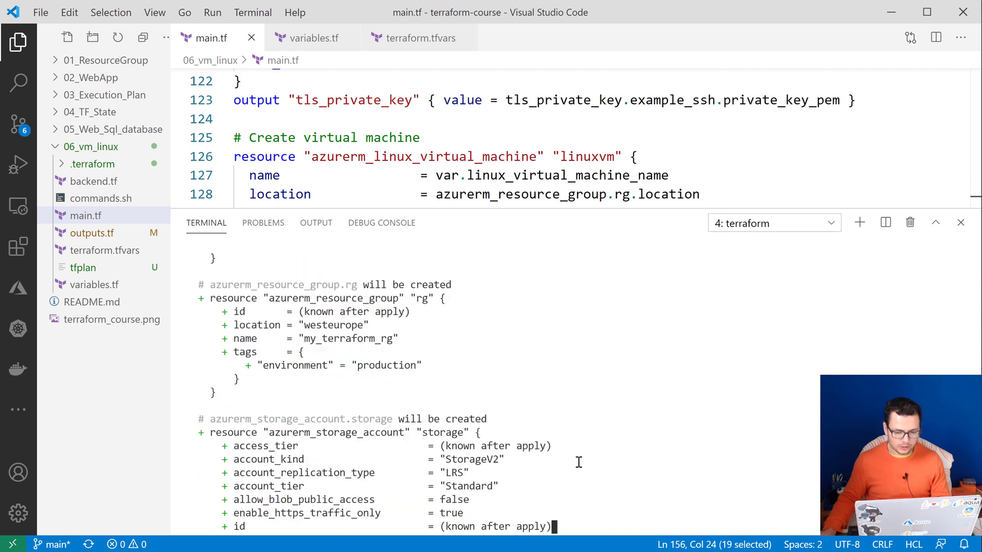
scroll(down, 3)
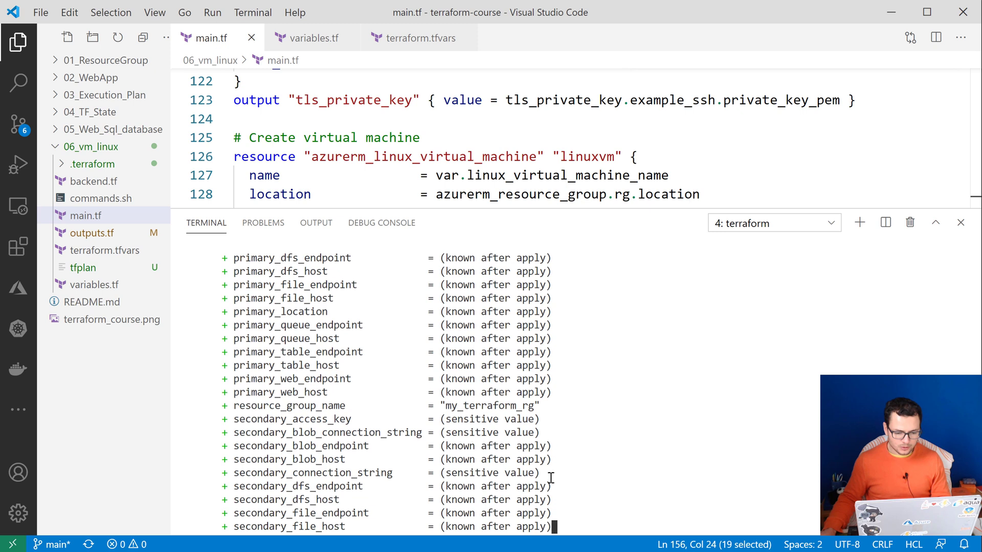
scroll(down, 3)
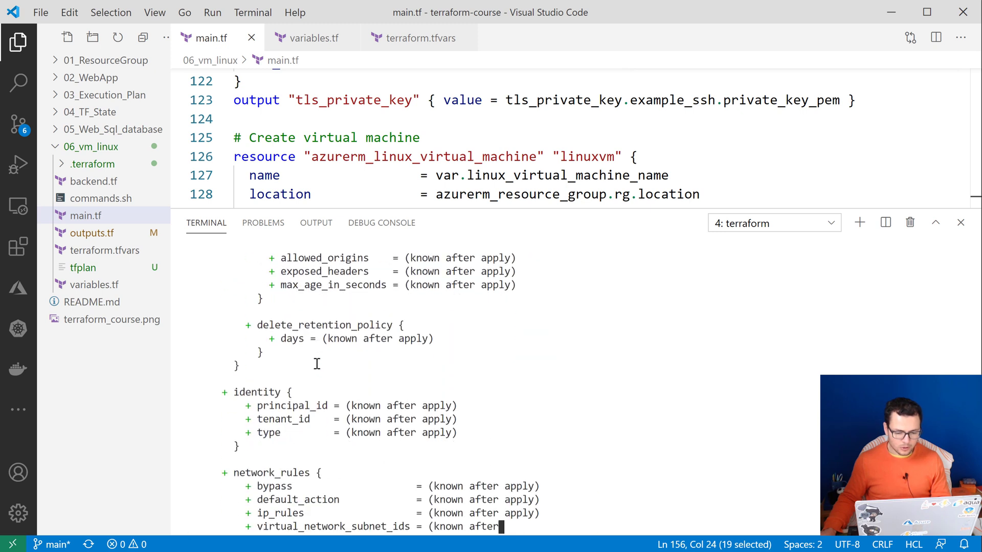
scroll(down, 3)
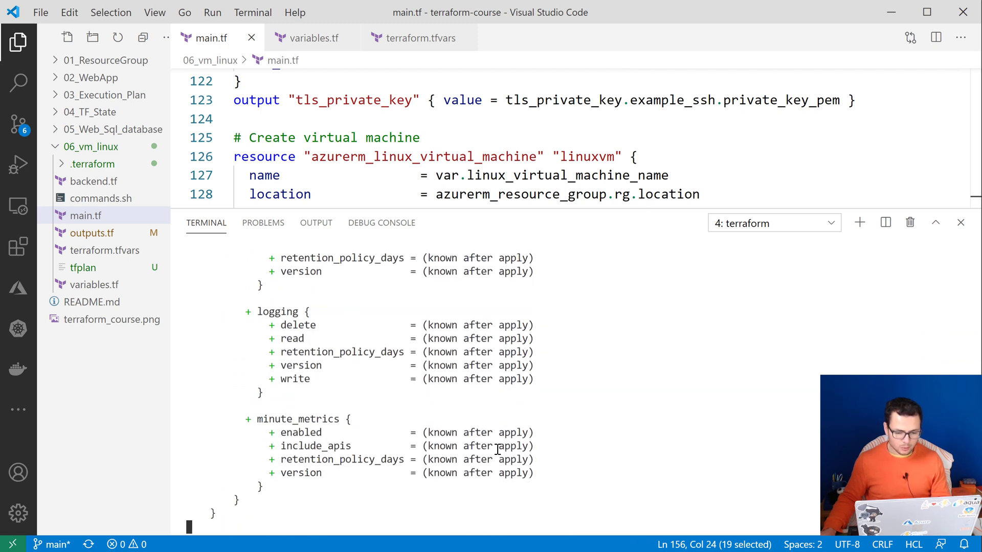
scroll(down, 3)
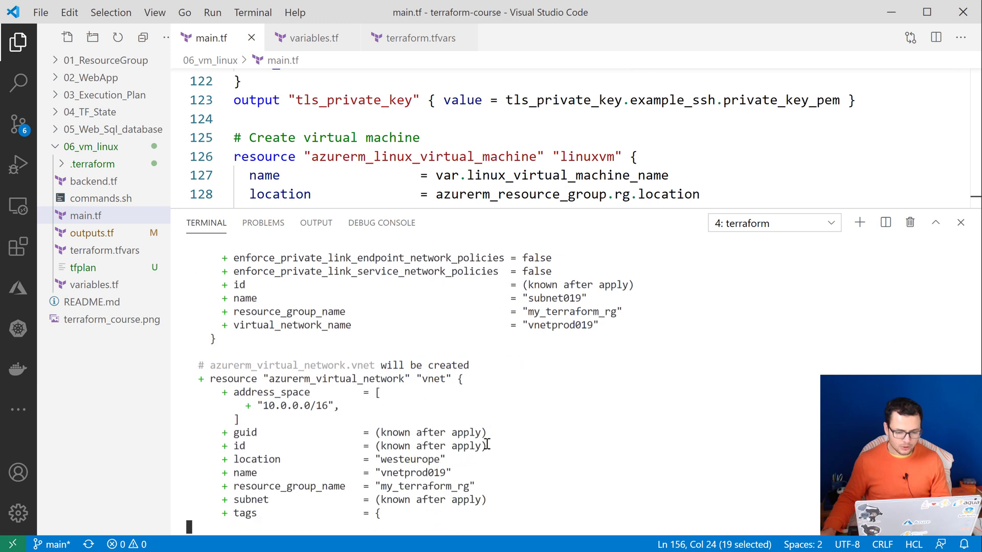
scroll(down, 3)
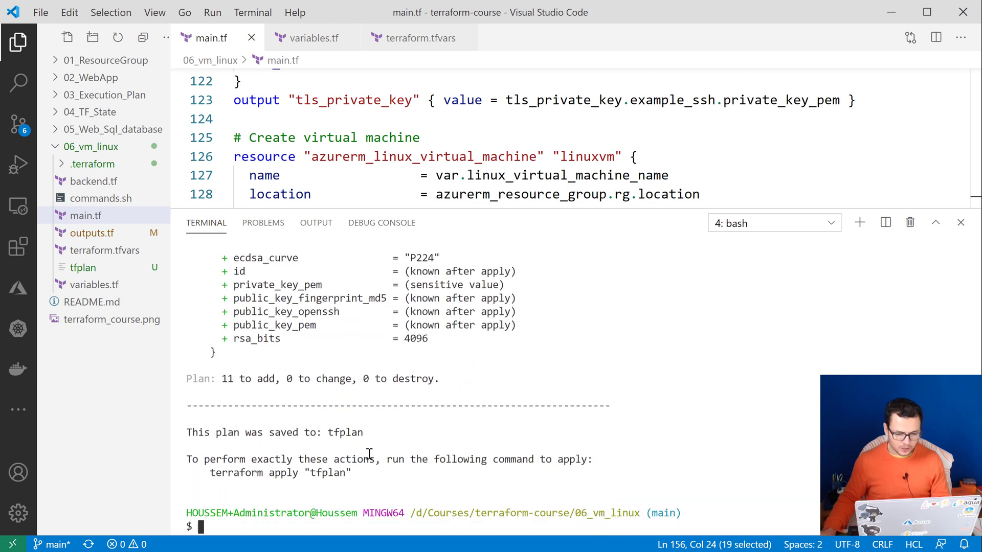
mouse_move(229, 378)
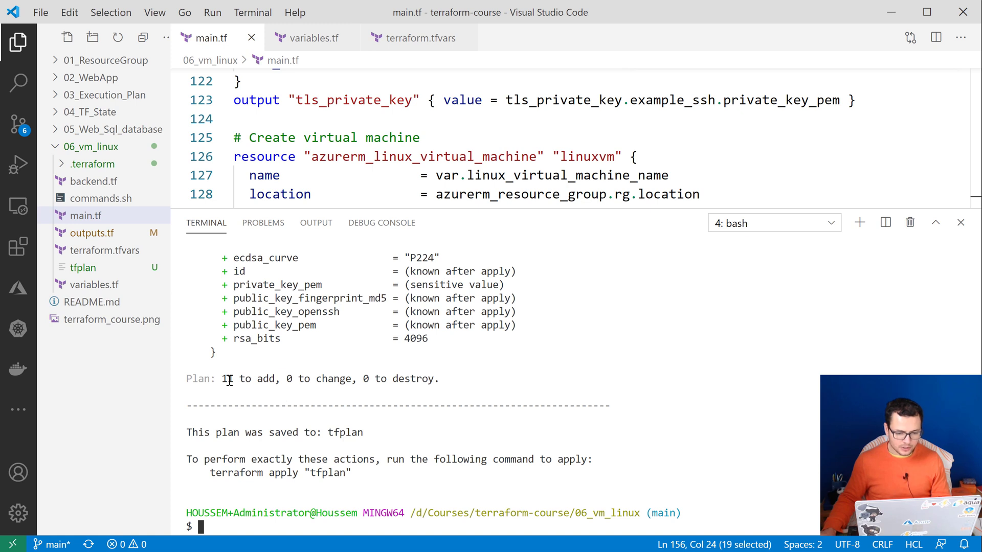
drag(222, 379, 351, 379)
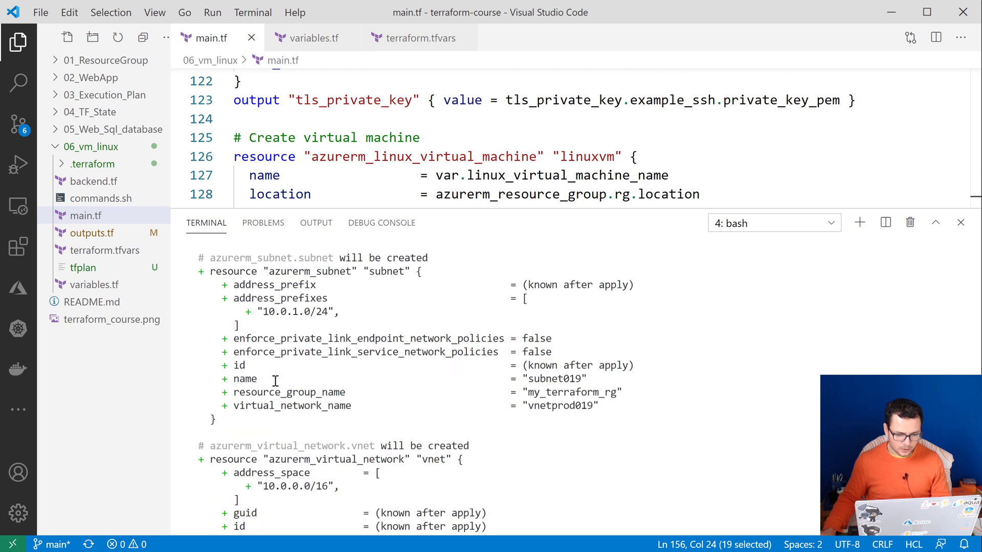
scroll(down, 3)
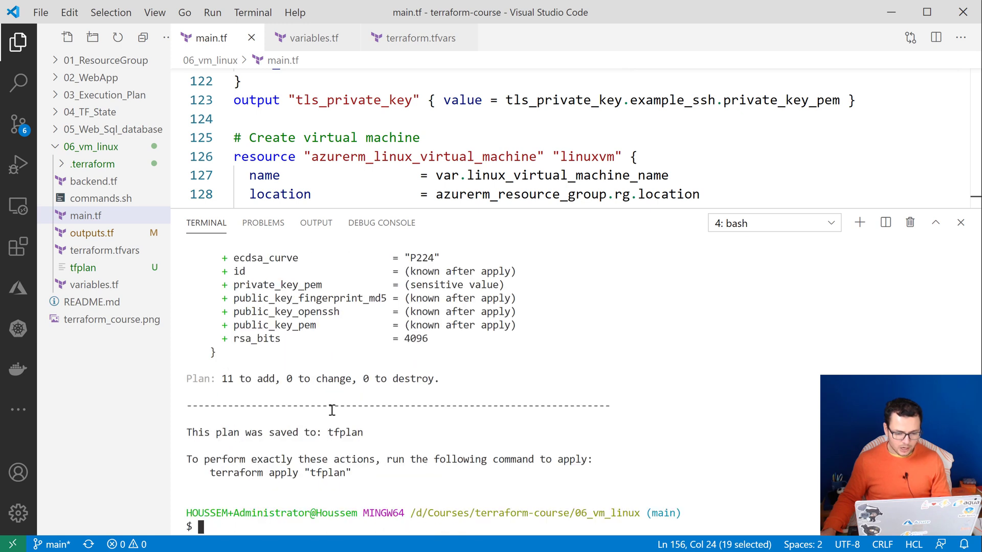
- Clear the terminal and run terraform apply tfplan to deploy the saved plan
text(cl)
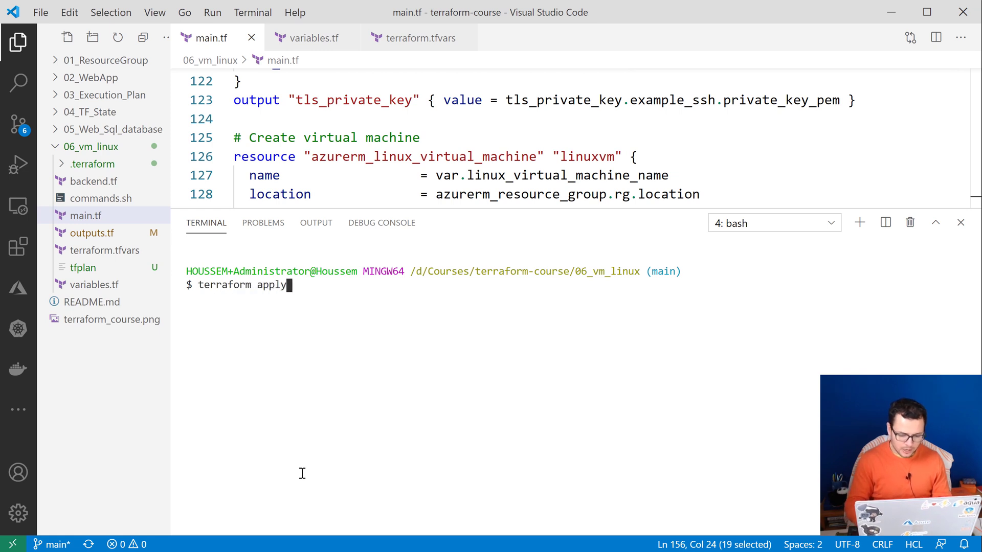
text(tfpla)
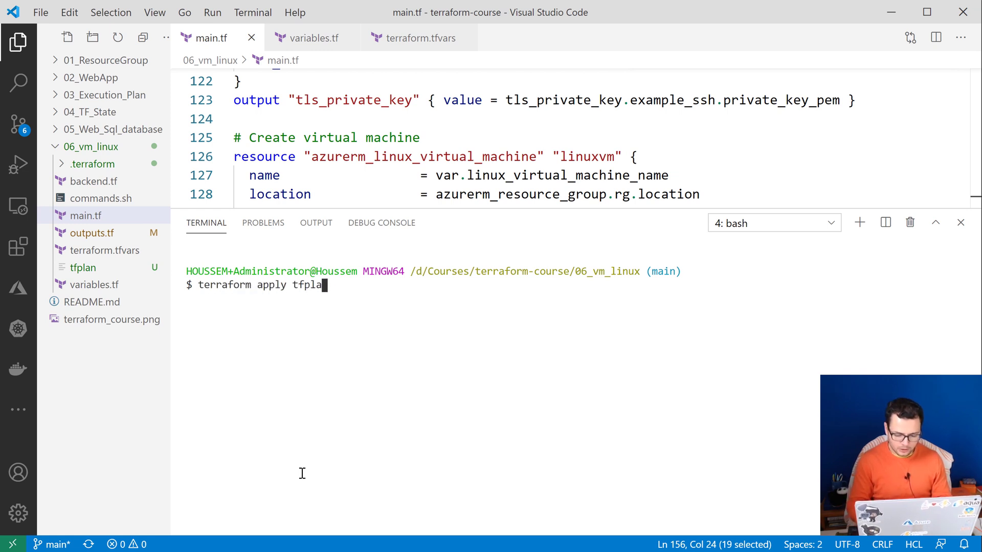
key(Enter)
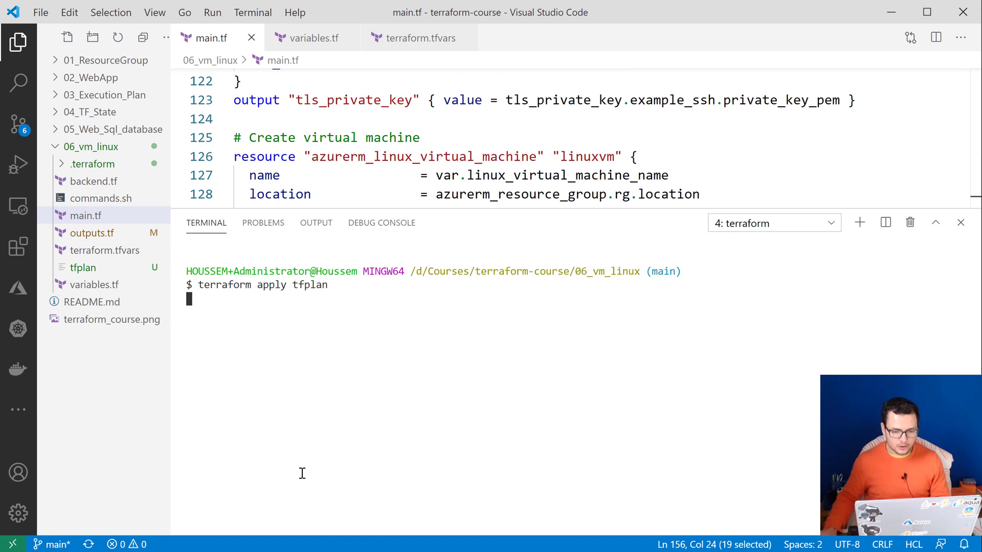
mouse_move(326, 428)
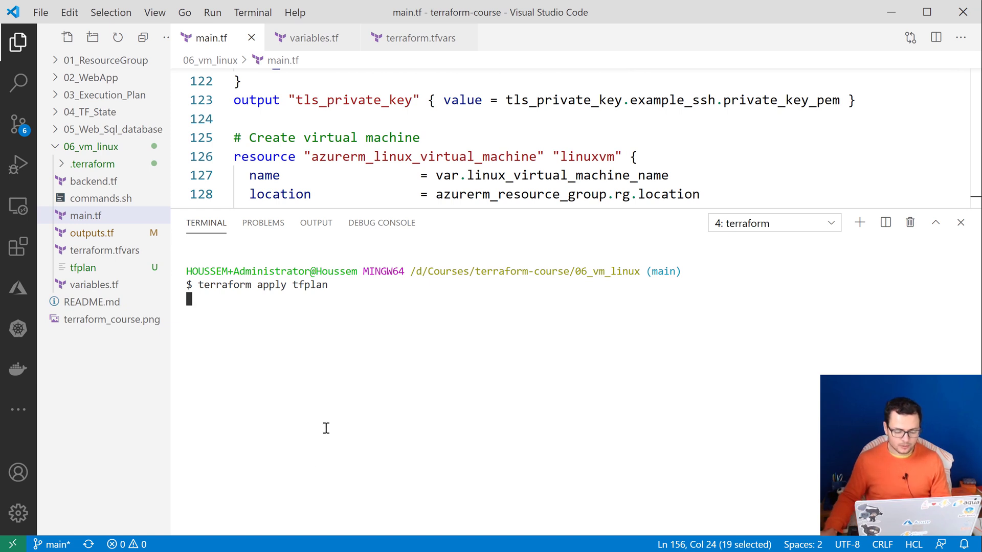
key(Enter)
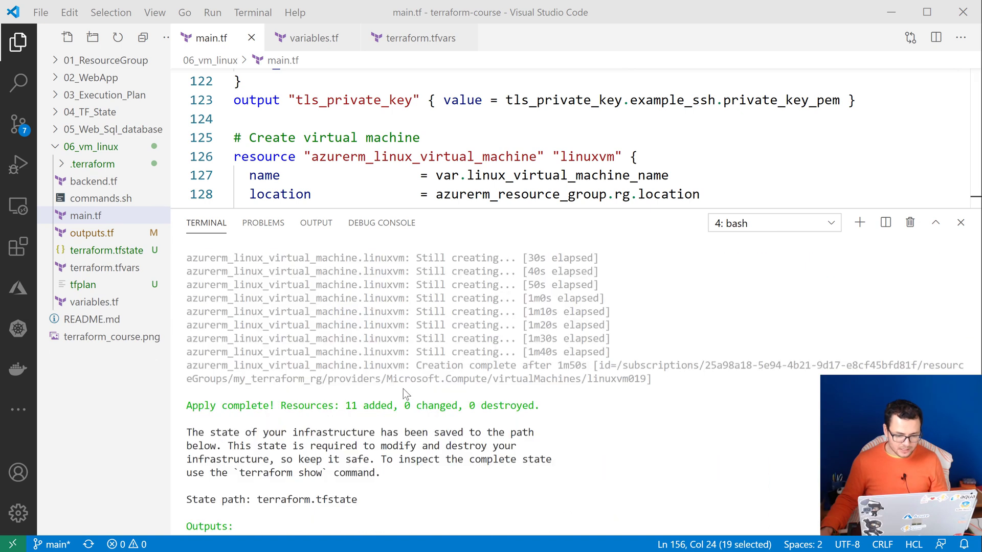
mouse_move(308, 402)
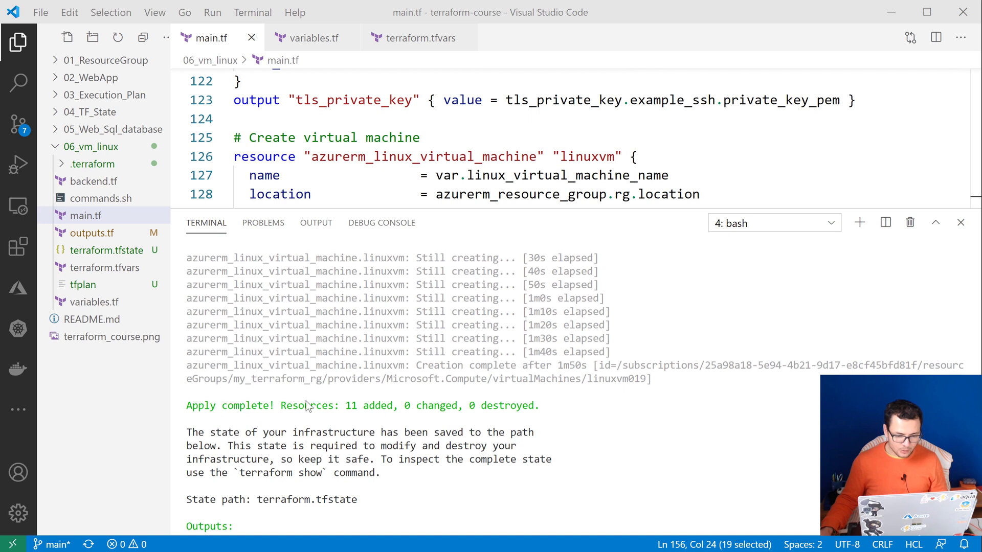
- Review Apply complete (11 added) and the tls_private_key, vm_id and vm_ip 20.71.172.86 outputs
drag(344, 405, 532, 405)
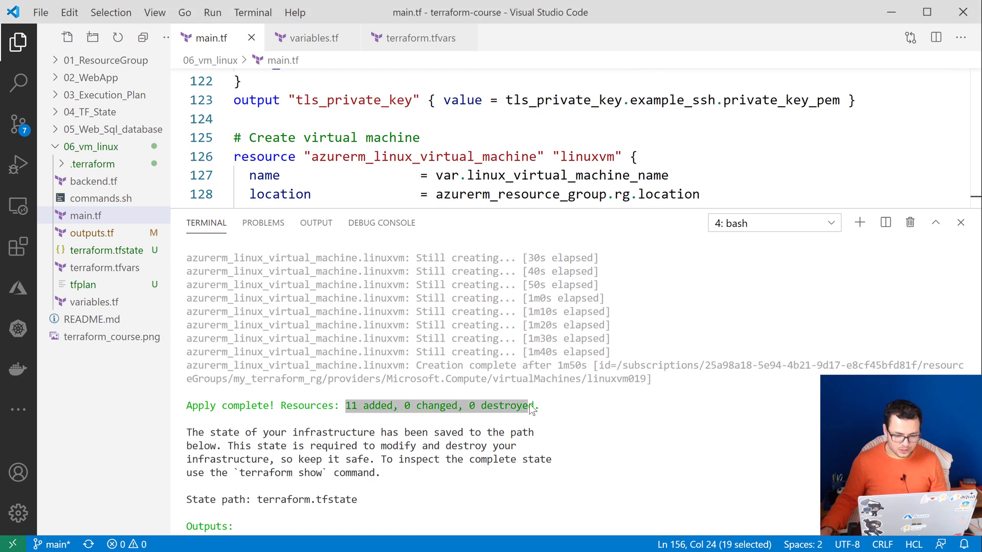
scroll(down, 3)
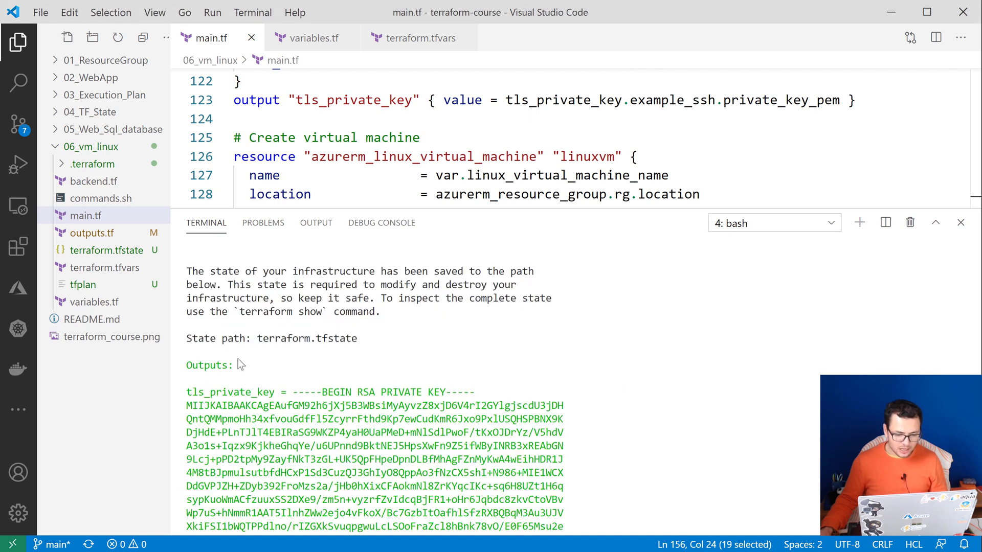
double_click(207, 365)
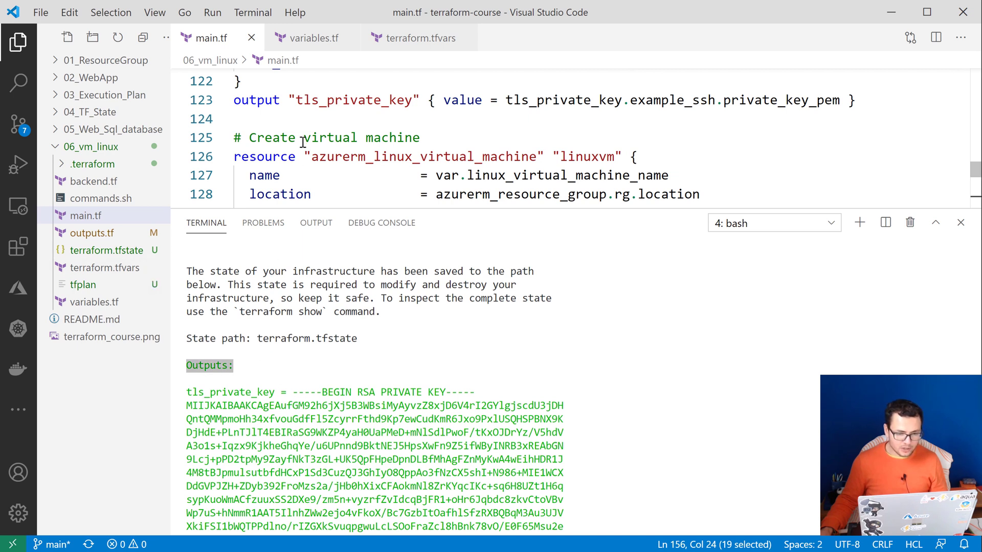
double_click(344, 100)
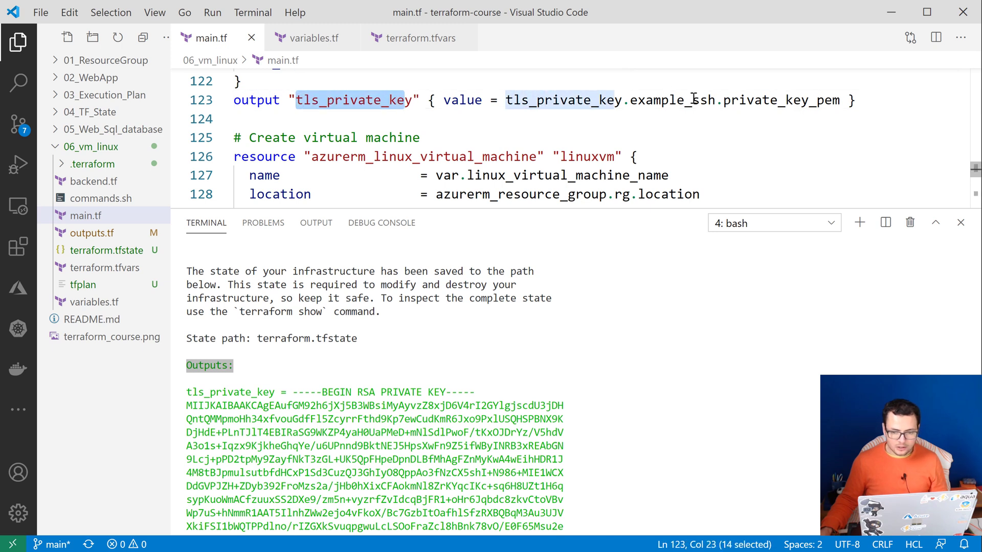
scroll(down, 3)
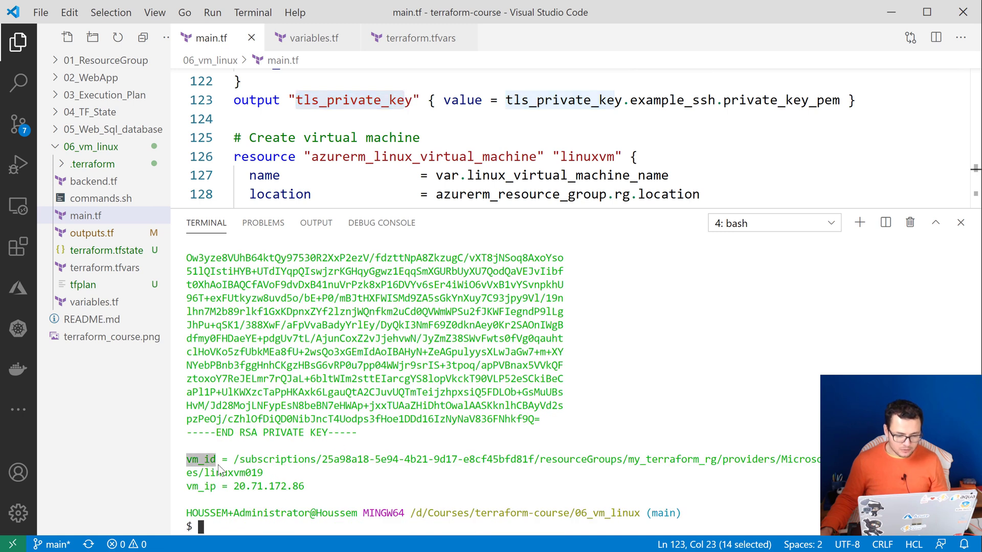
drag(236, 459, 272, 472)
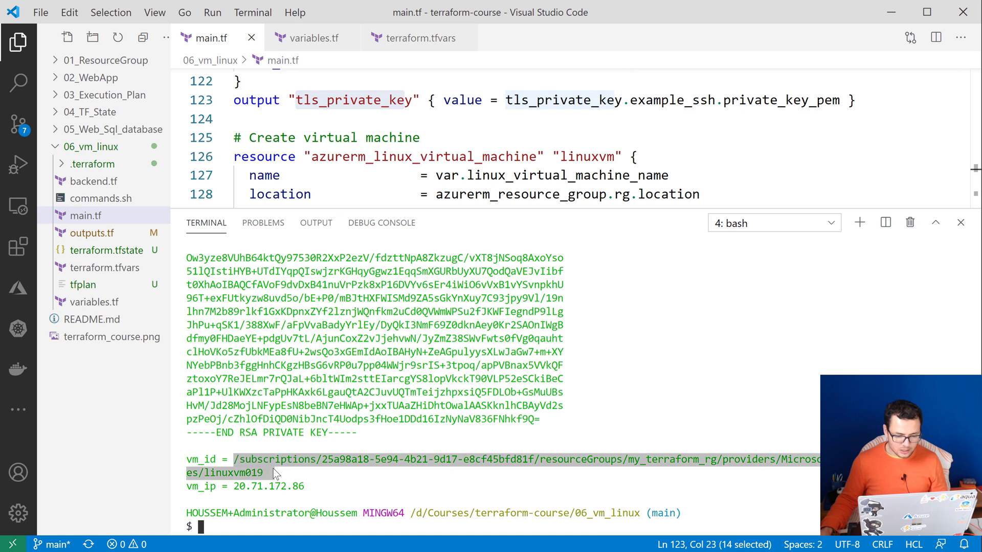
mouse_move(234, 494)
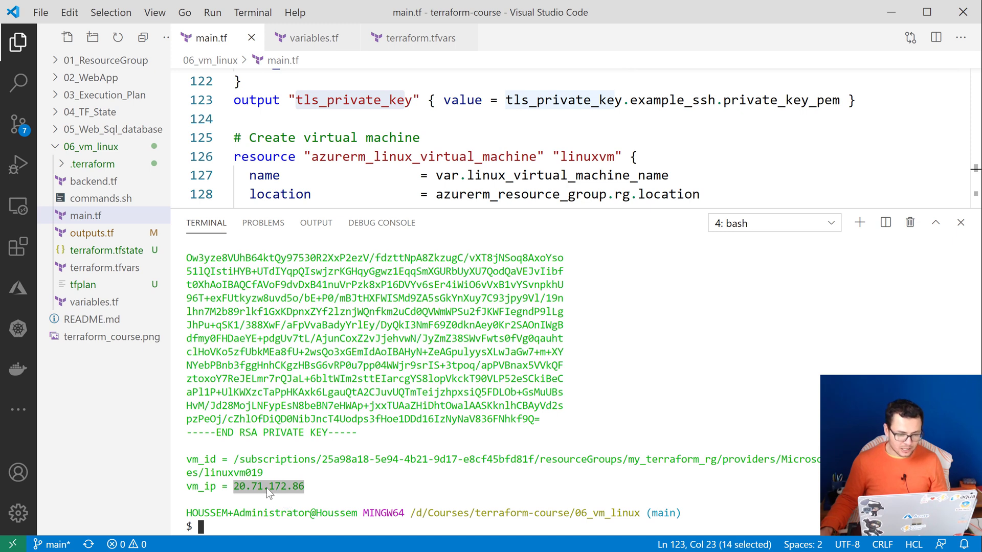
mouse_move(100, 302)
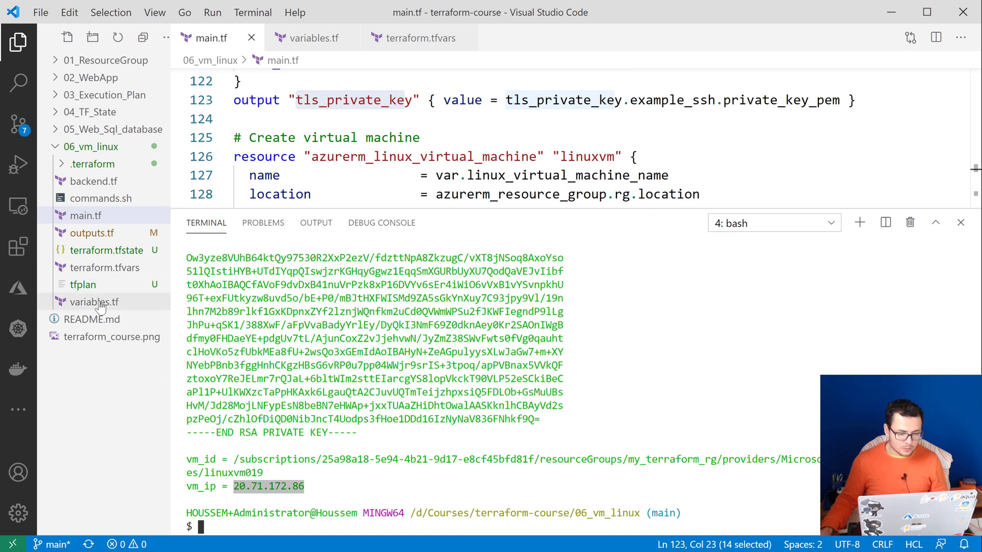
- Open outputs.tf defining vm_id and vm_ip, then switch to the browser window
click(92, 234)
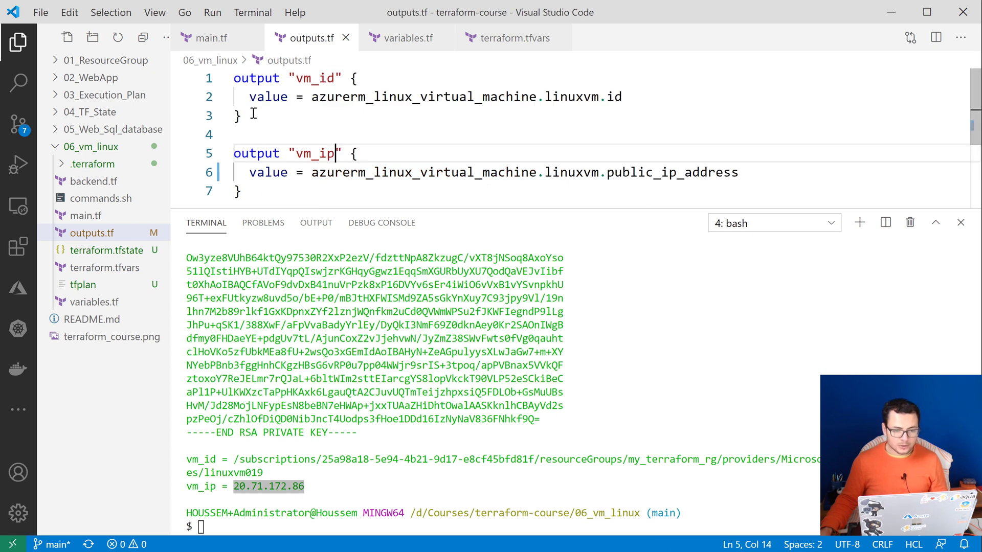
double_click(315, 78)
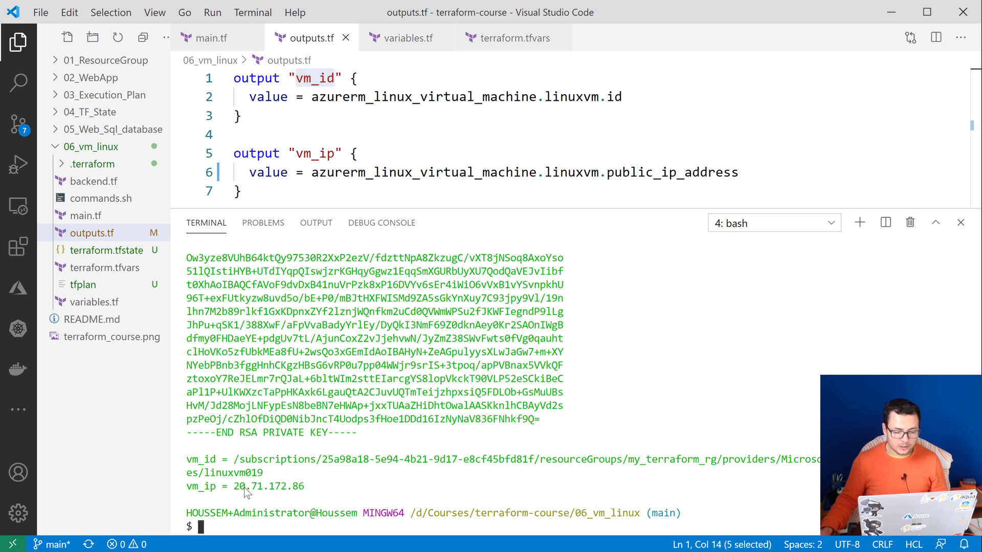
mouse_move(293, 498)
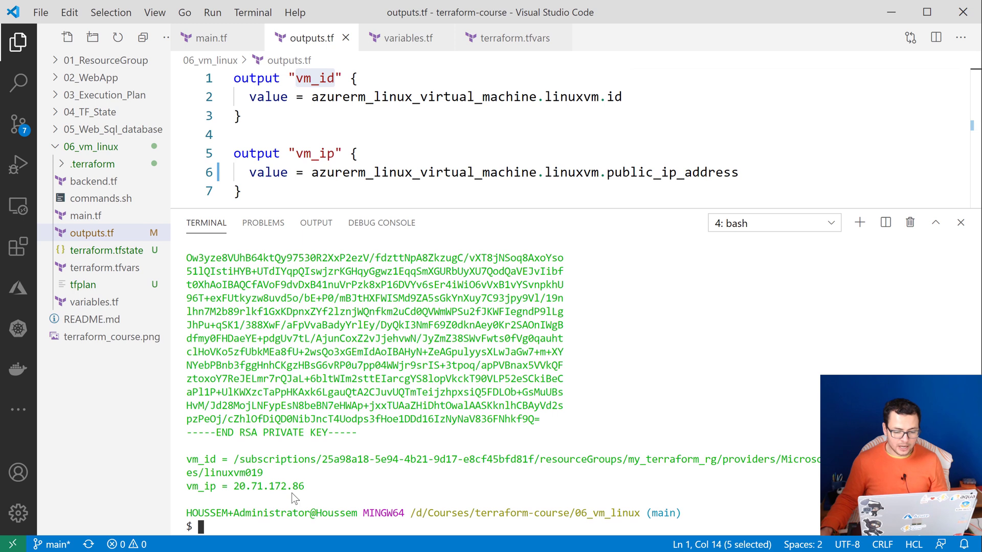
mouse_move(274, 532)
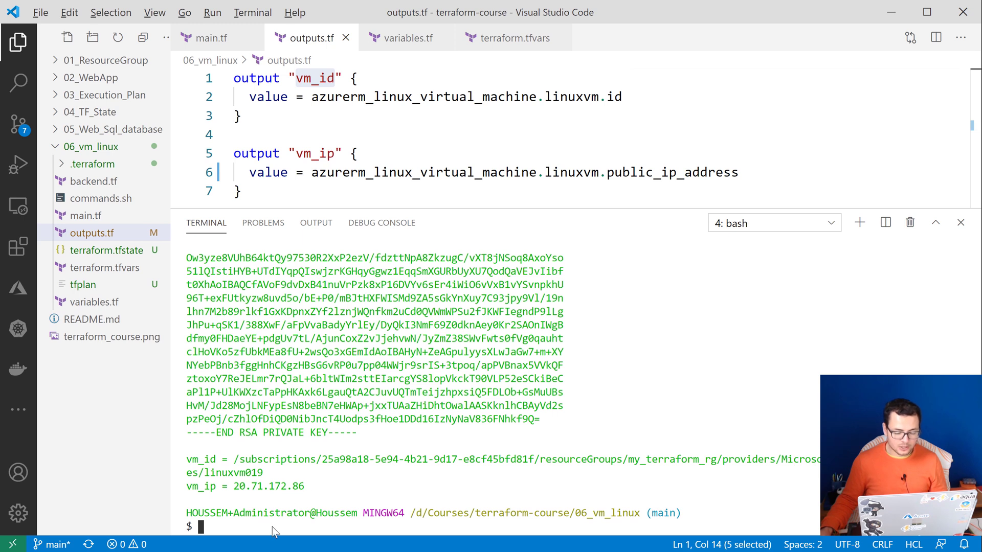
key(alt+tab)
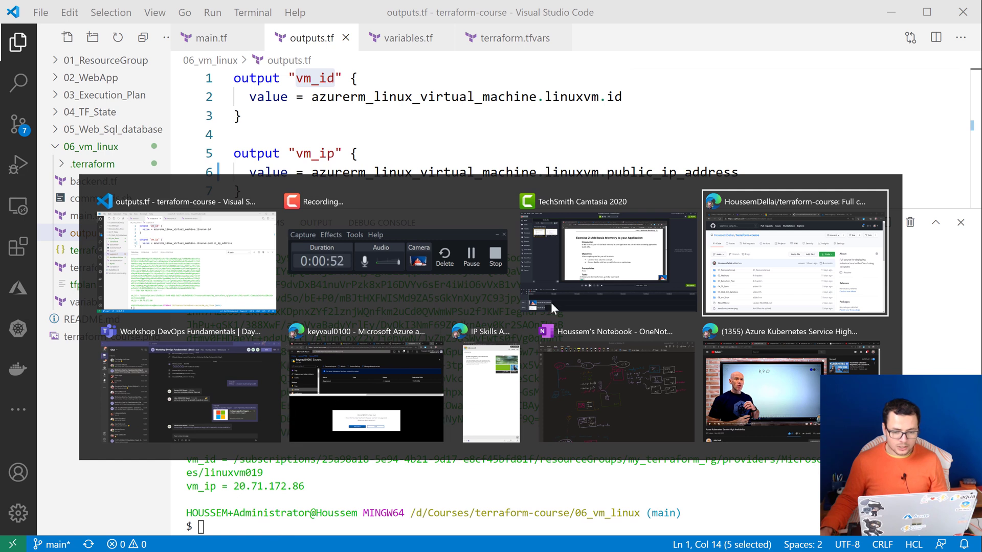
mouse_move(326, 309)
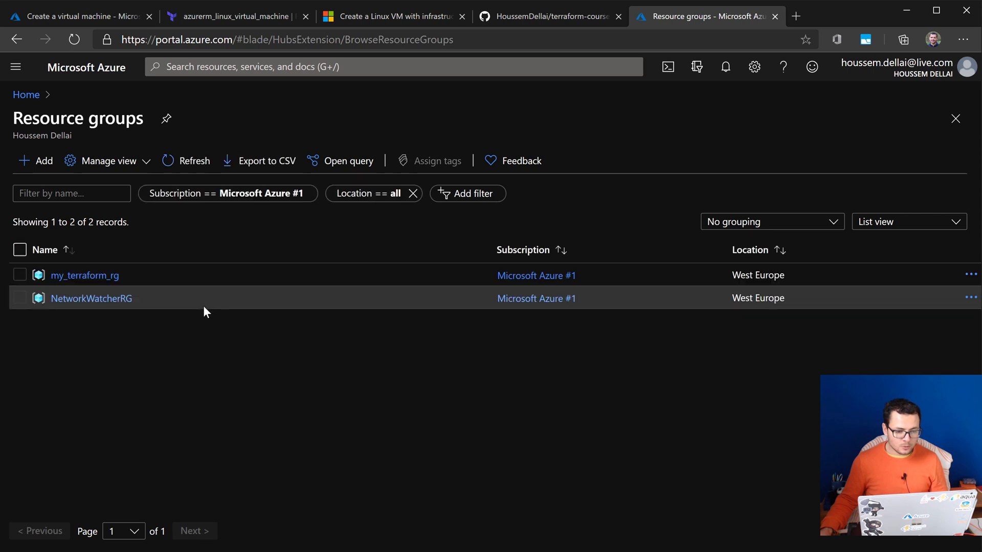
mouse_move(79, 281)
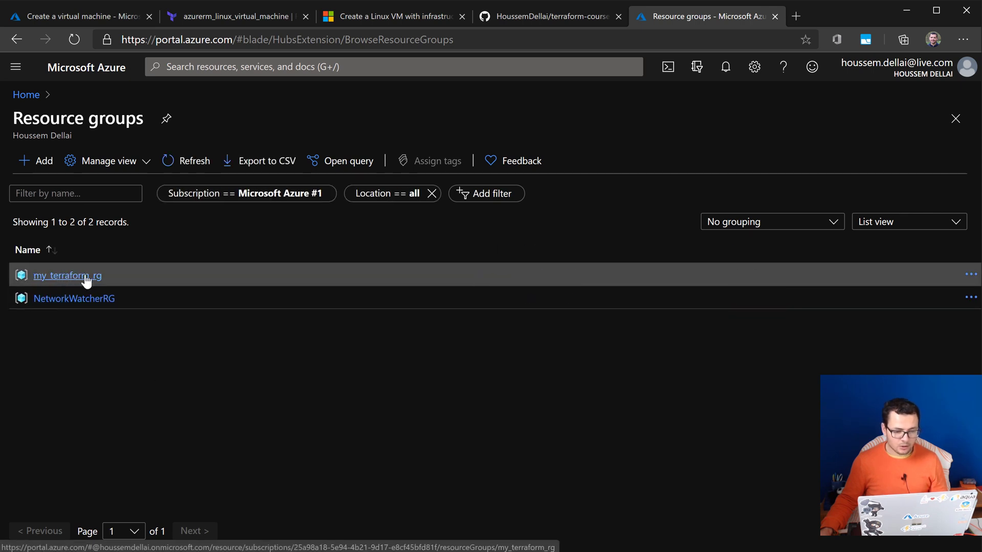
- Open my_terraform_rg and scroll through its seven resources including linuxvm019
click(67, 276)
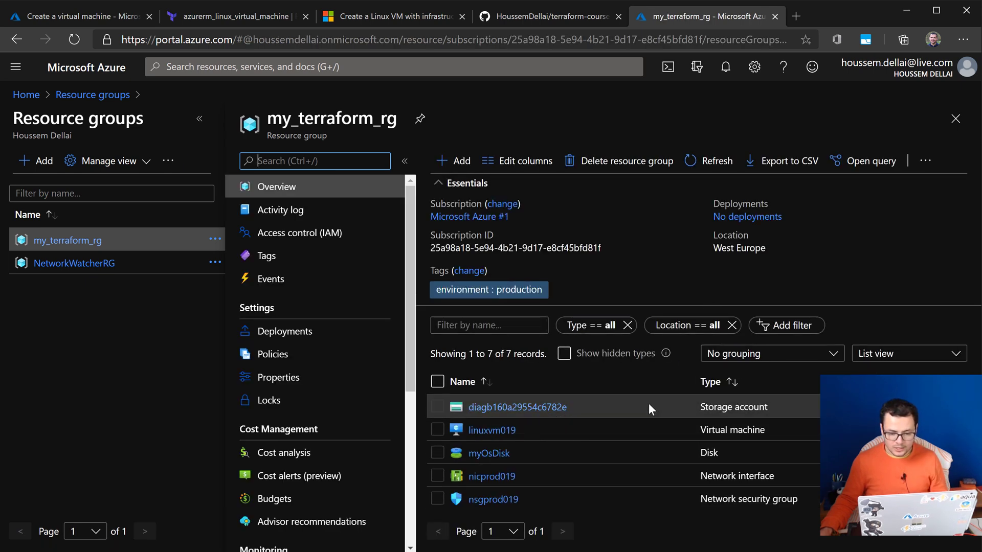
scroll(down, 3)
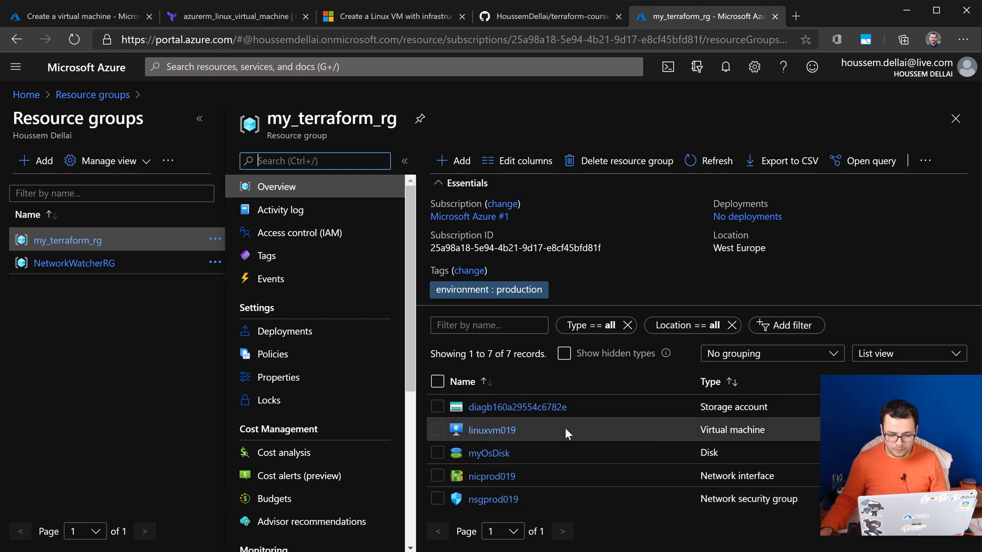
mouse_move(718, 409)
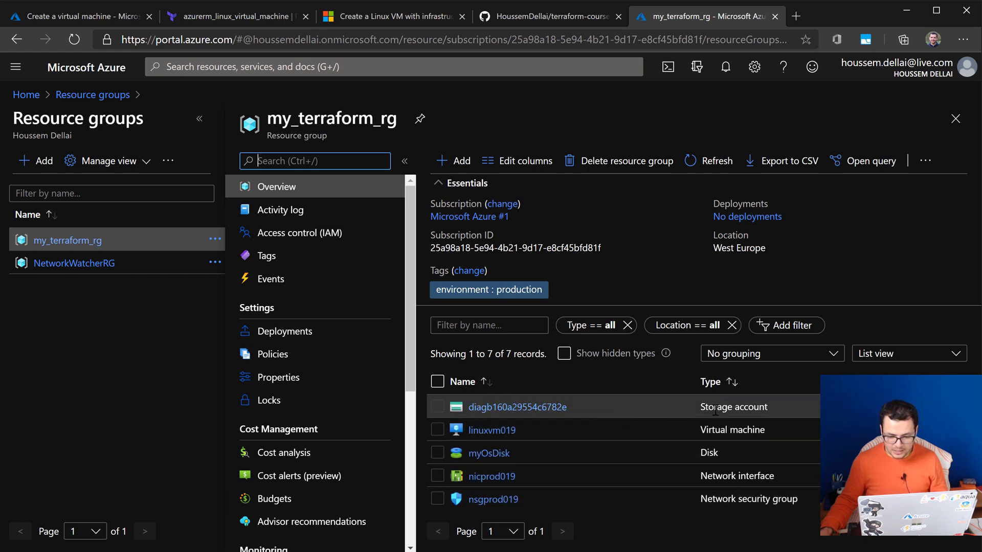
mouse_move(714, 476)
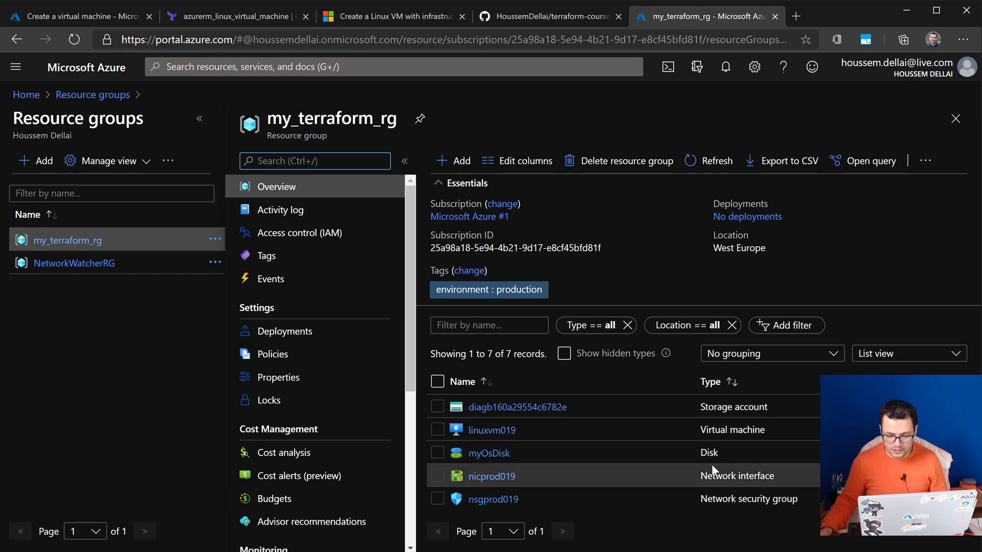
scroll(down, 3)
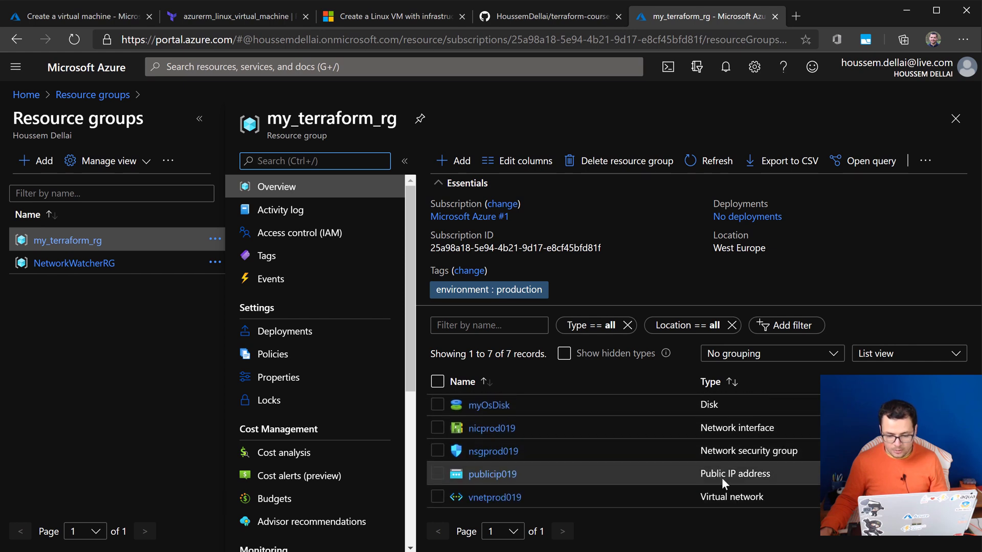
mouse_move(702, 501)
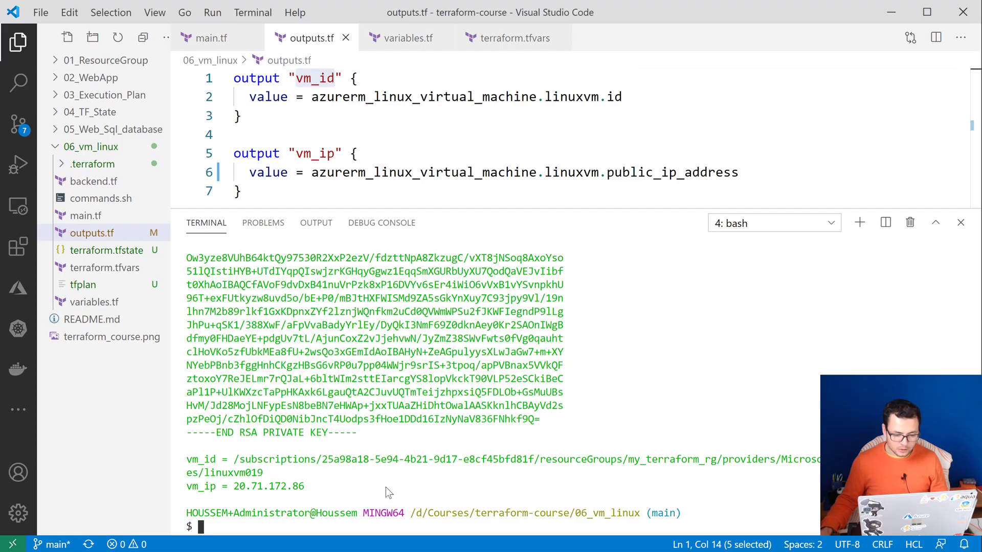
- Run terraform destroy in the terminal to tear down the deployed resources
text(terraform de)
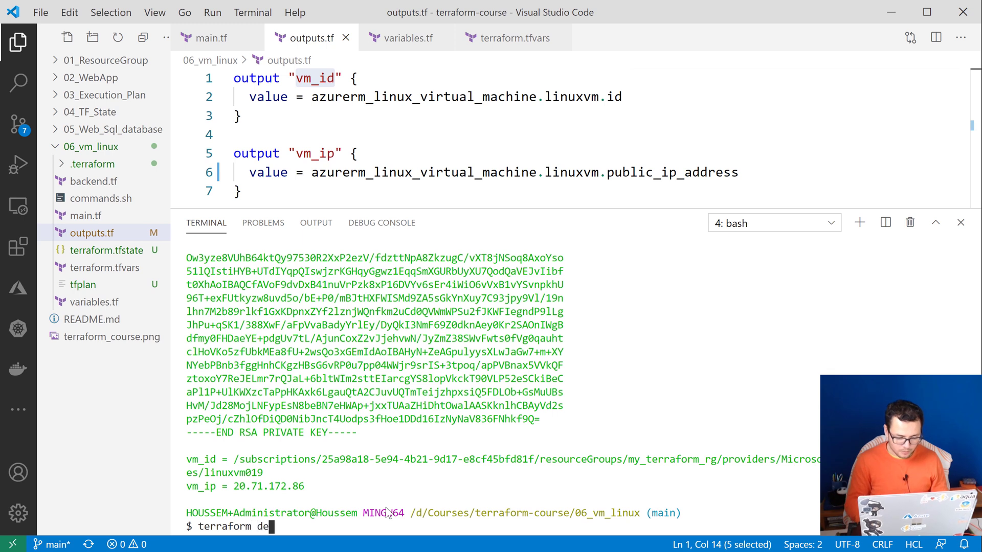
text(stroy)
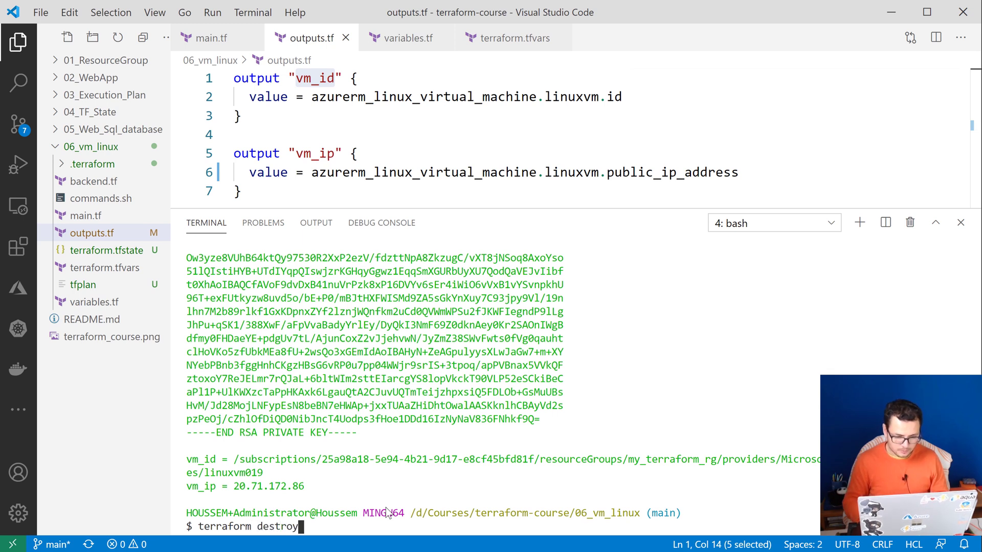
key(Enter)
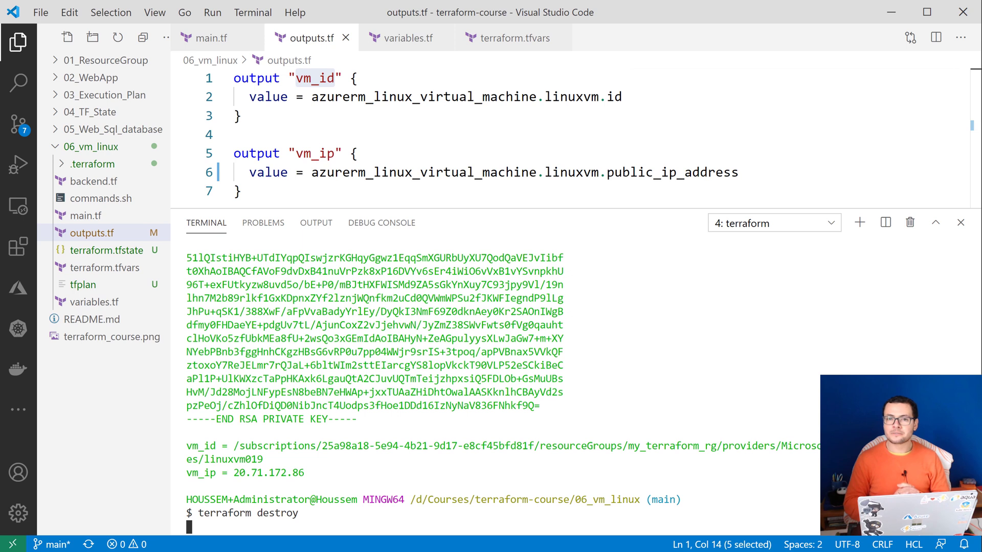